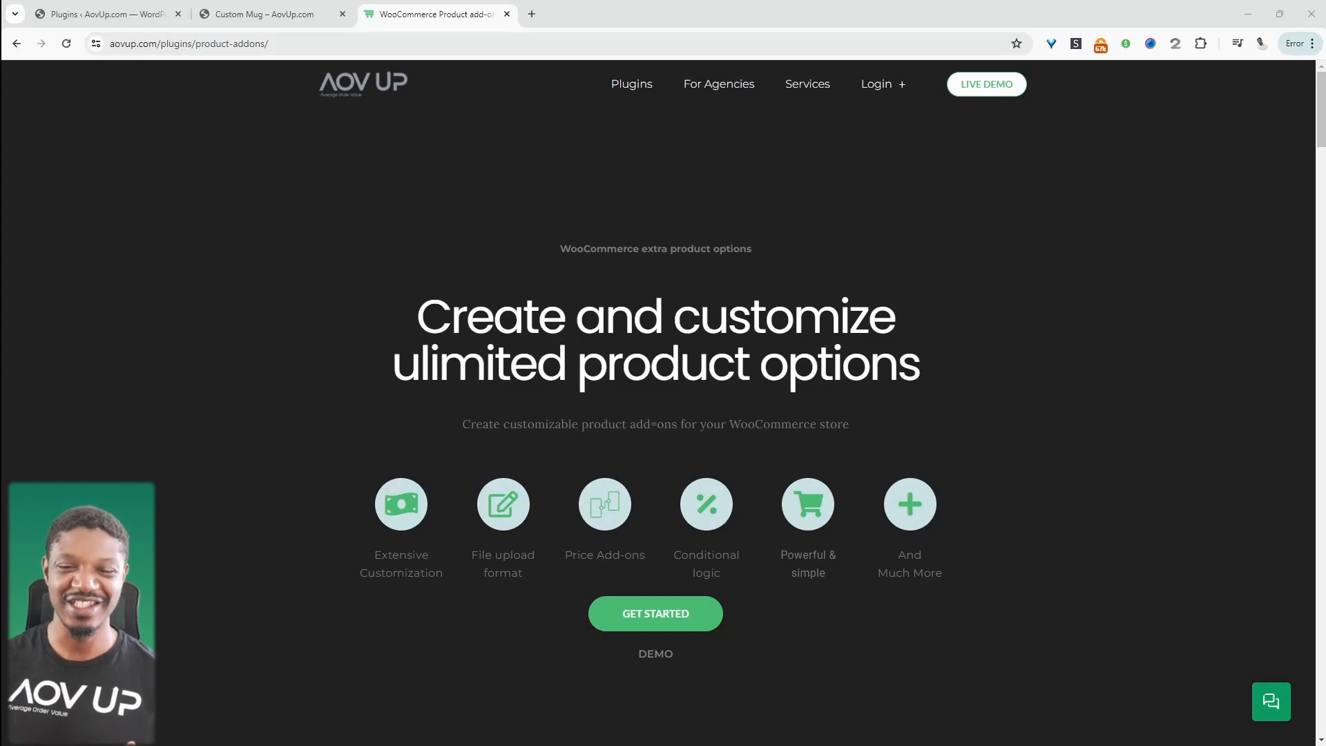
# Bring up the Custom Mug product page showing its front and back design upload fields.
pyautogui.click(592, 14)
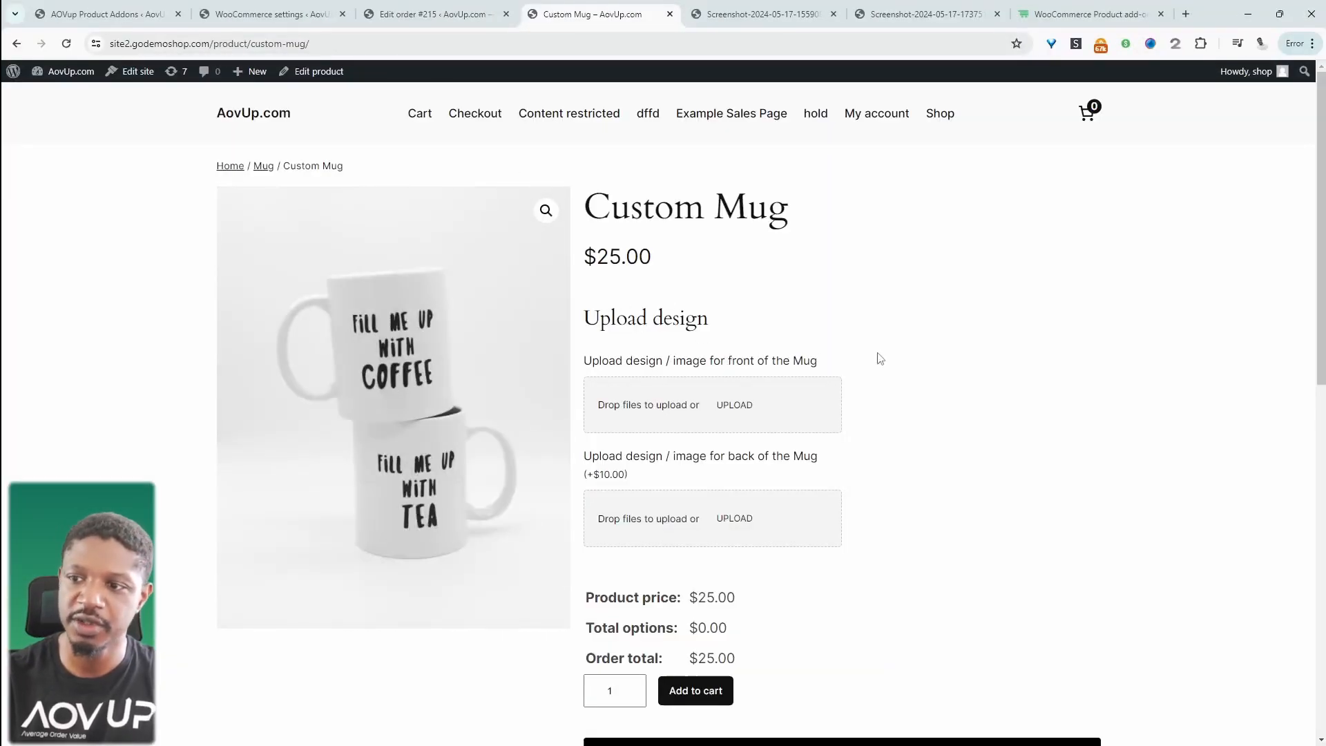
pyautogui.moveTo(796, 447)
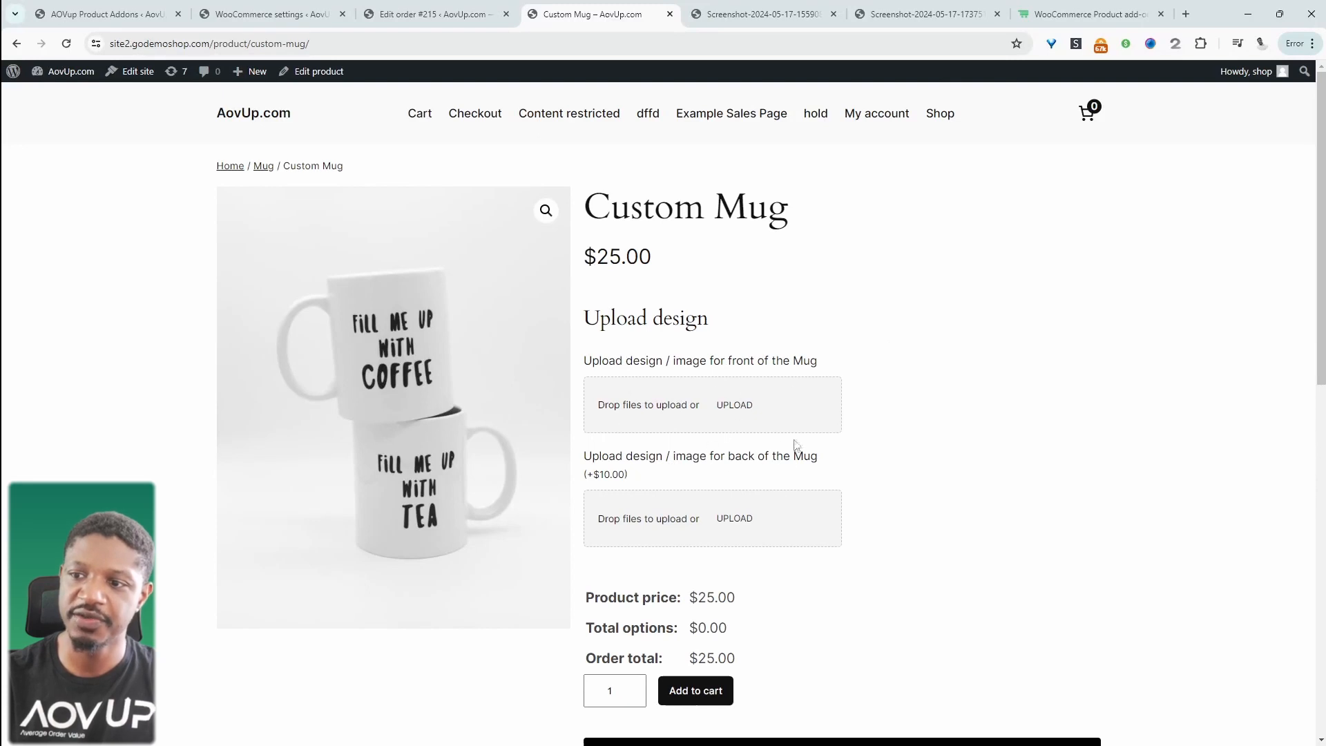
pyautogui.moveTo(664, 378)
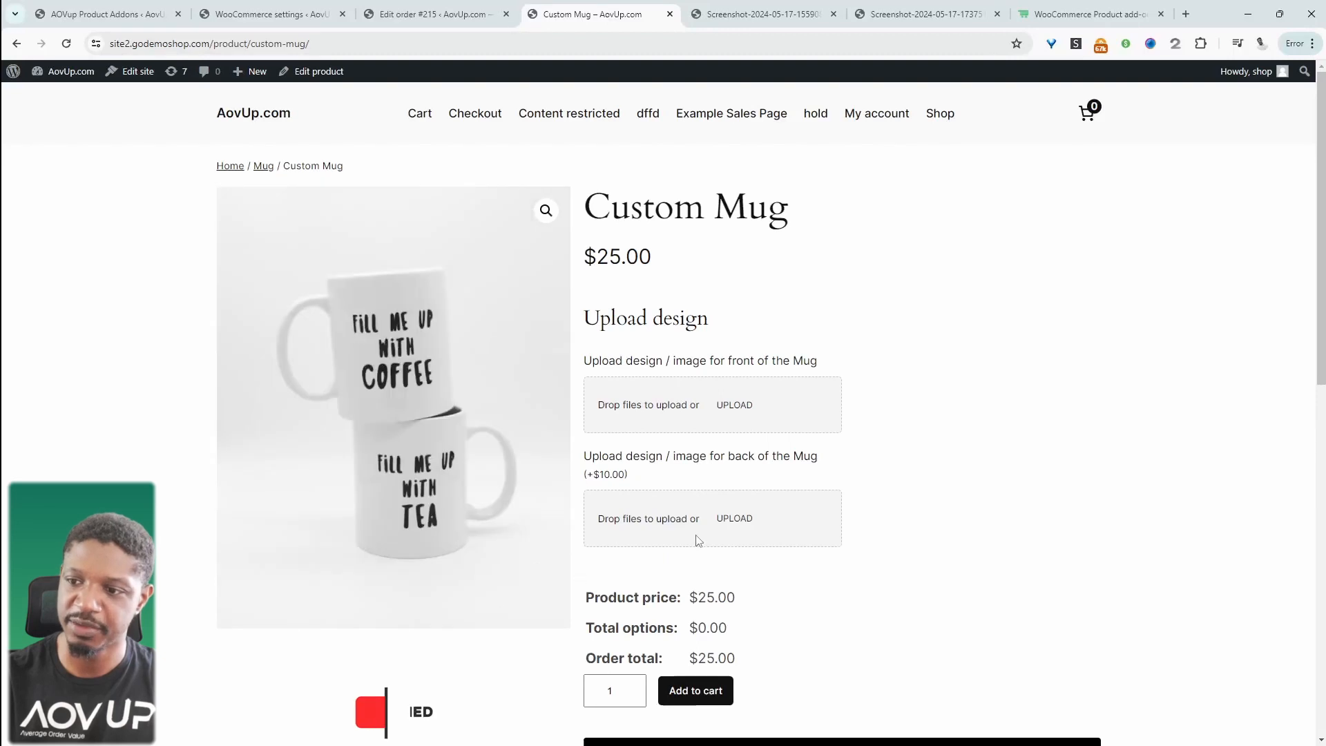
# Upload a screenshot as the mug's front design and review the uploaded fields and $35.00 total.
pyautogui.click(734, 404)
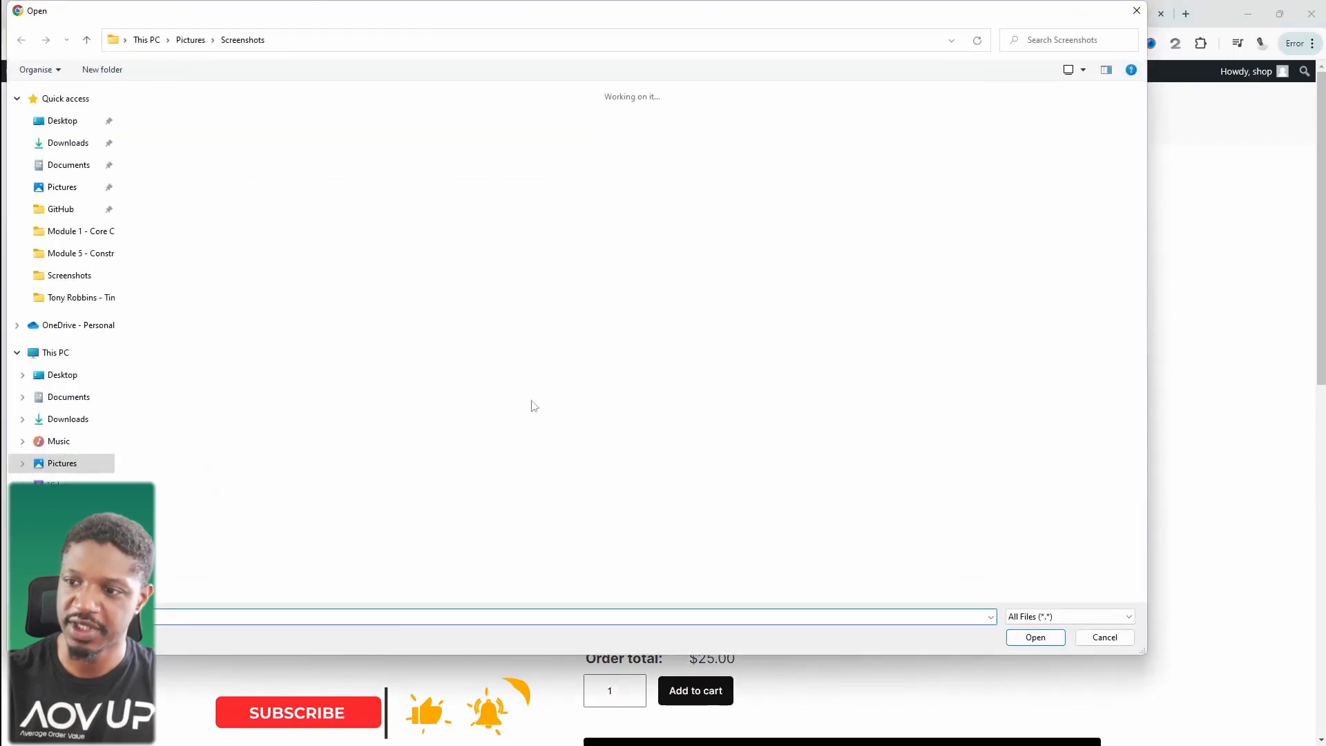
pyautogui.click(1034, 637)
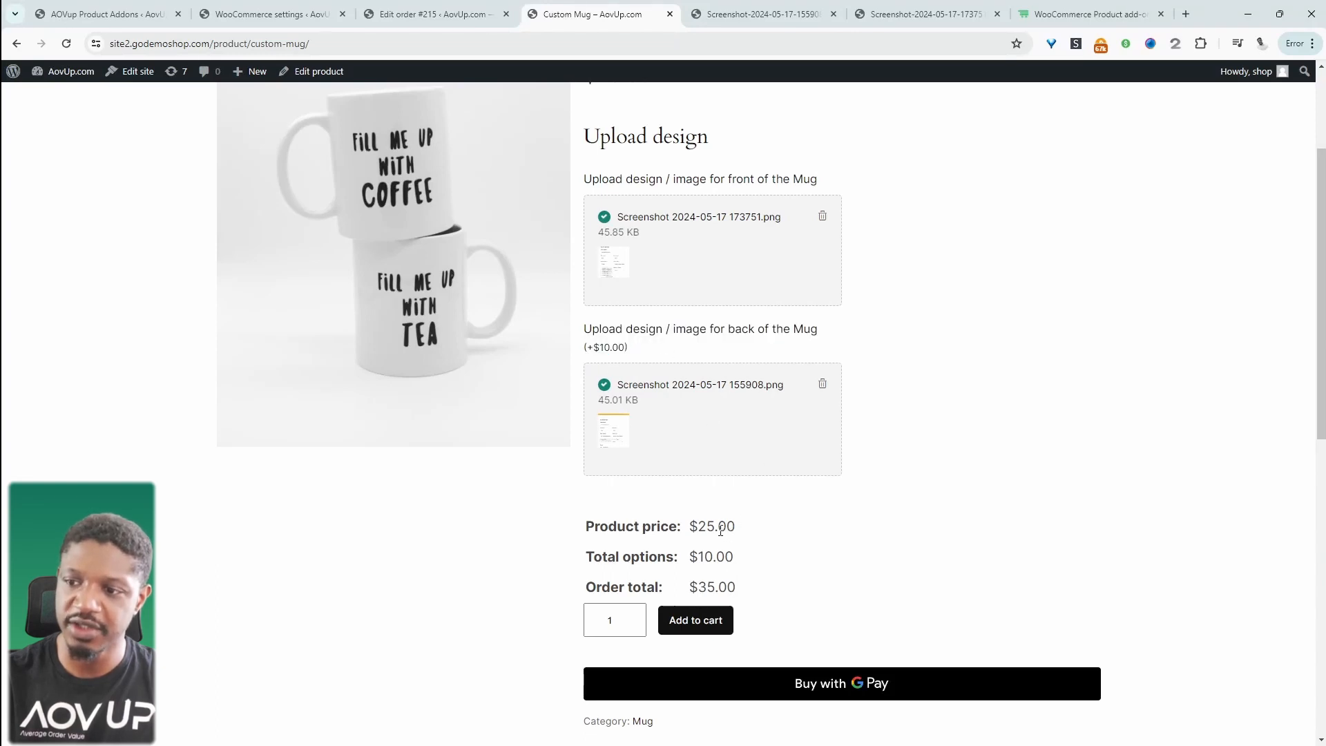
pyautogui.moveTo(642, 373)
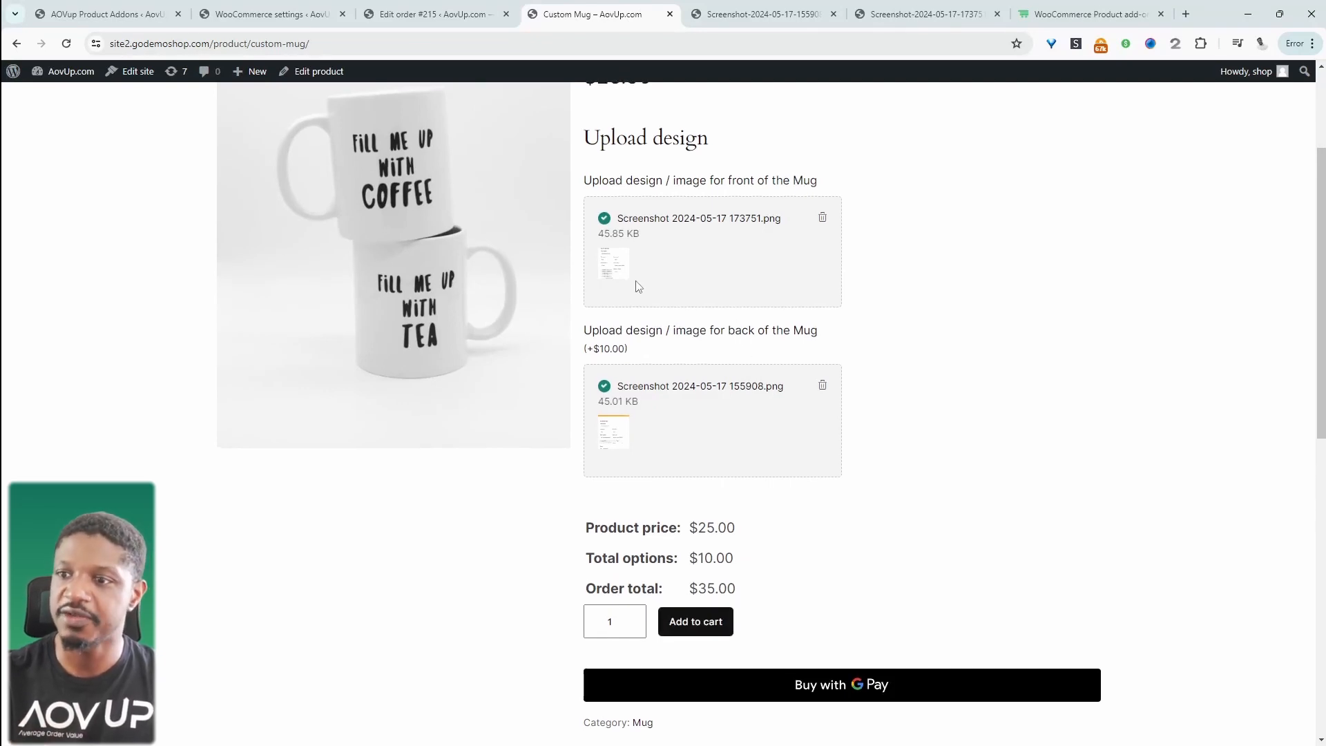
pyautogui.scroll(3)
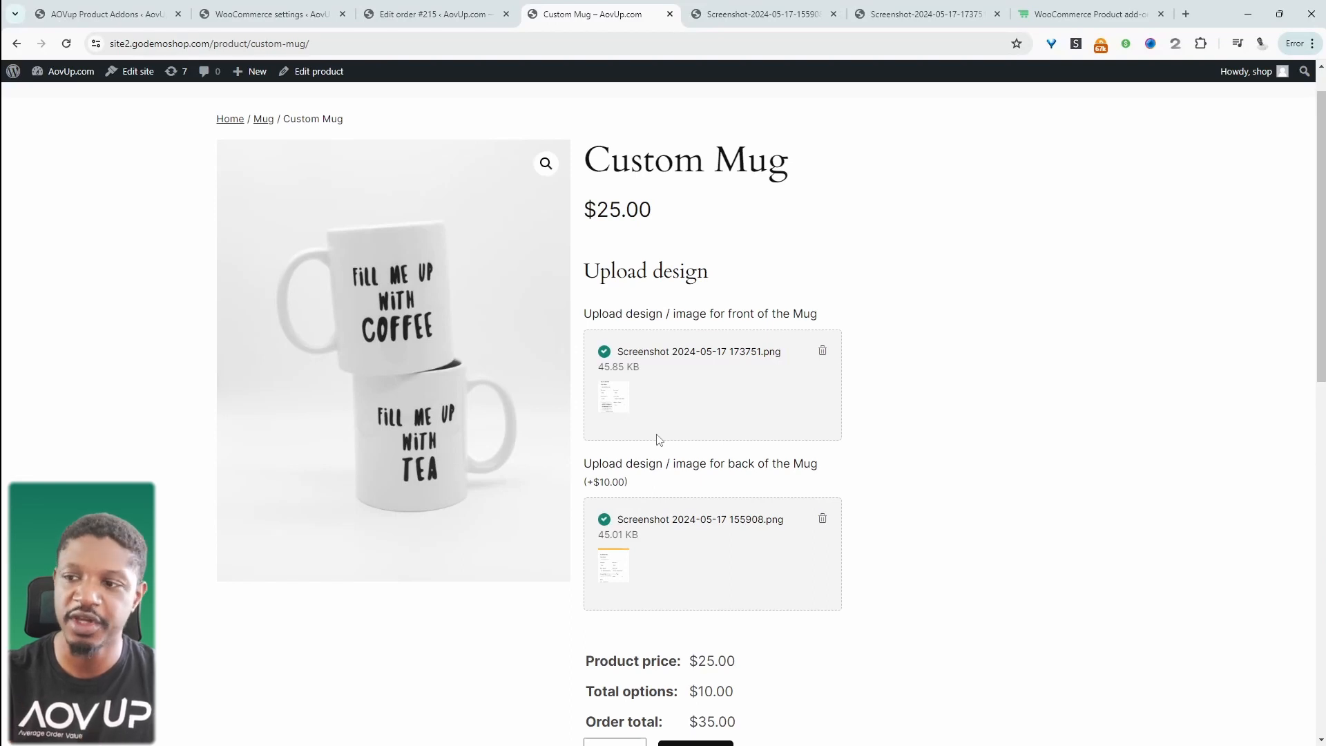
pyautogui.moveTo(658, 449)
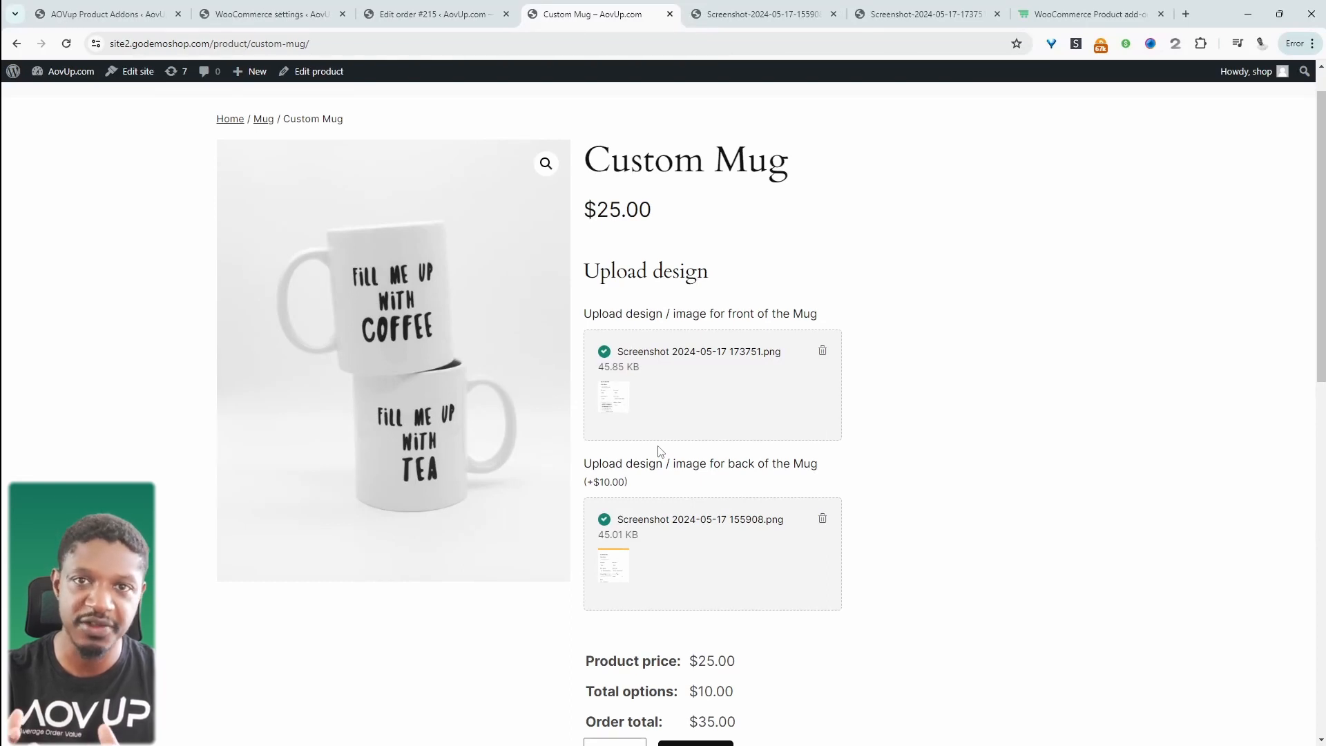
pyautogui.scroll(-3)
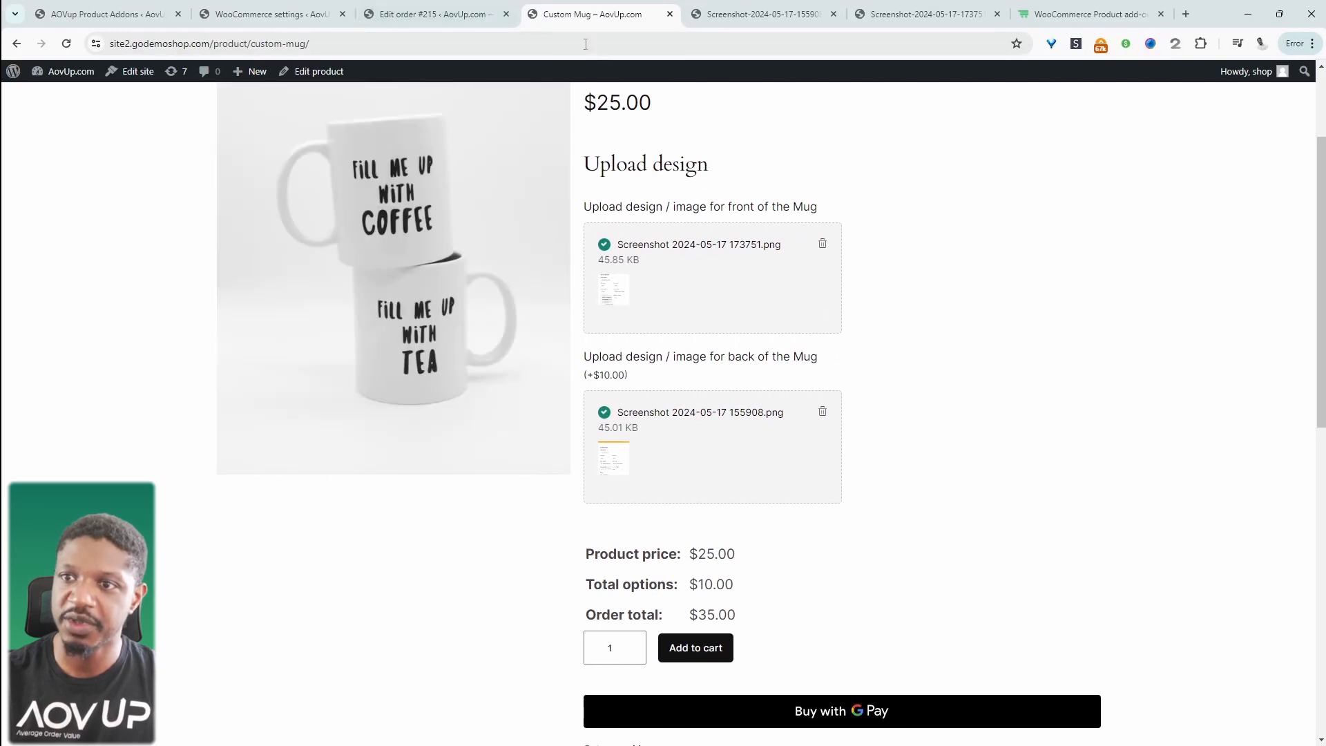
# In admin order #215, locate the line item and open the uploaded front design screenshot.
pyautogui.click(431, 14)
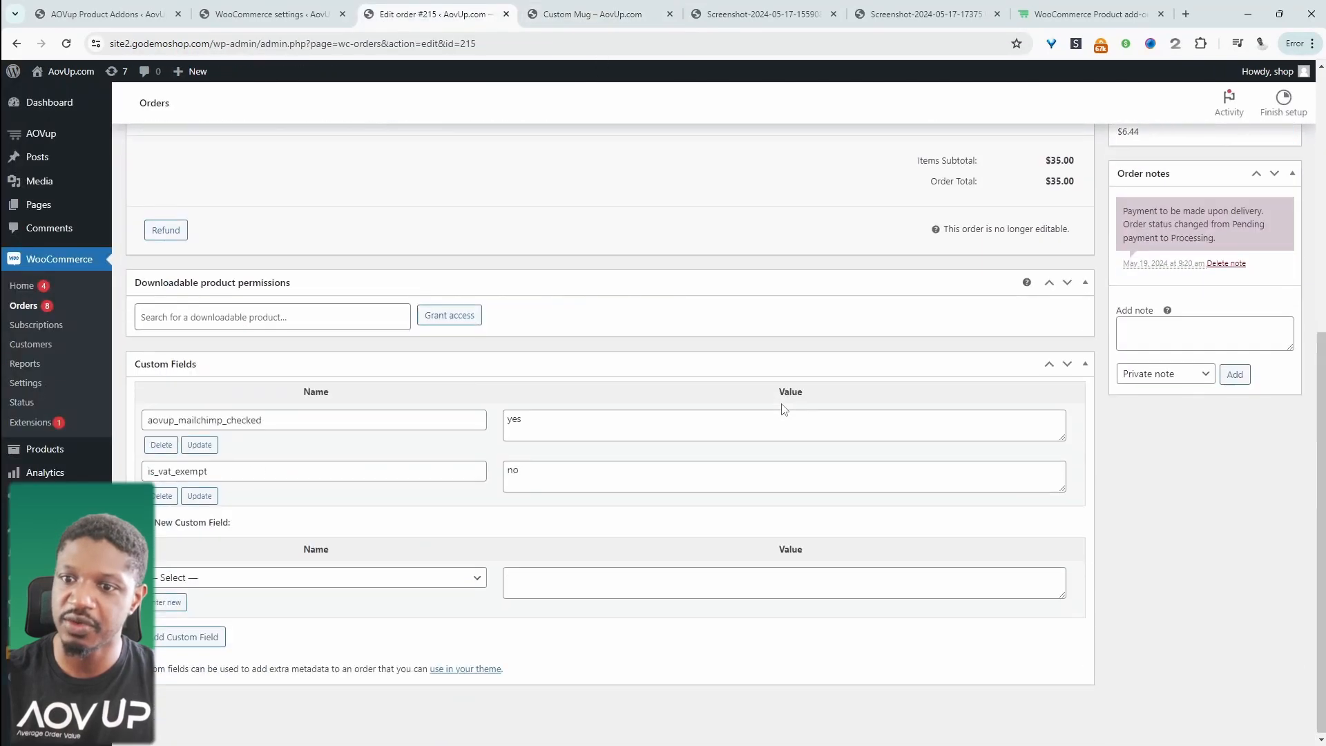
pyautogui.scroll(3)
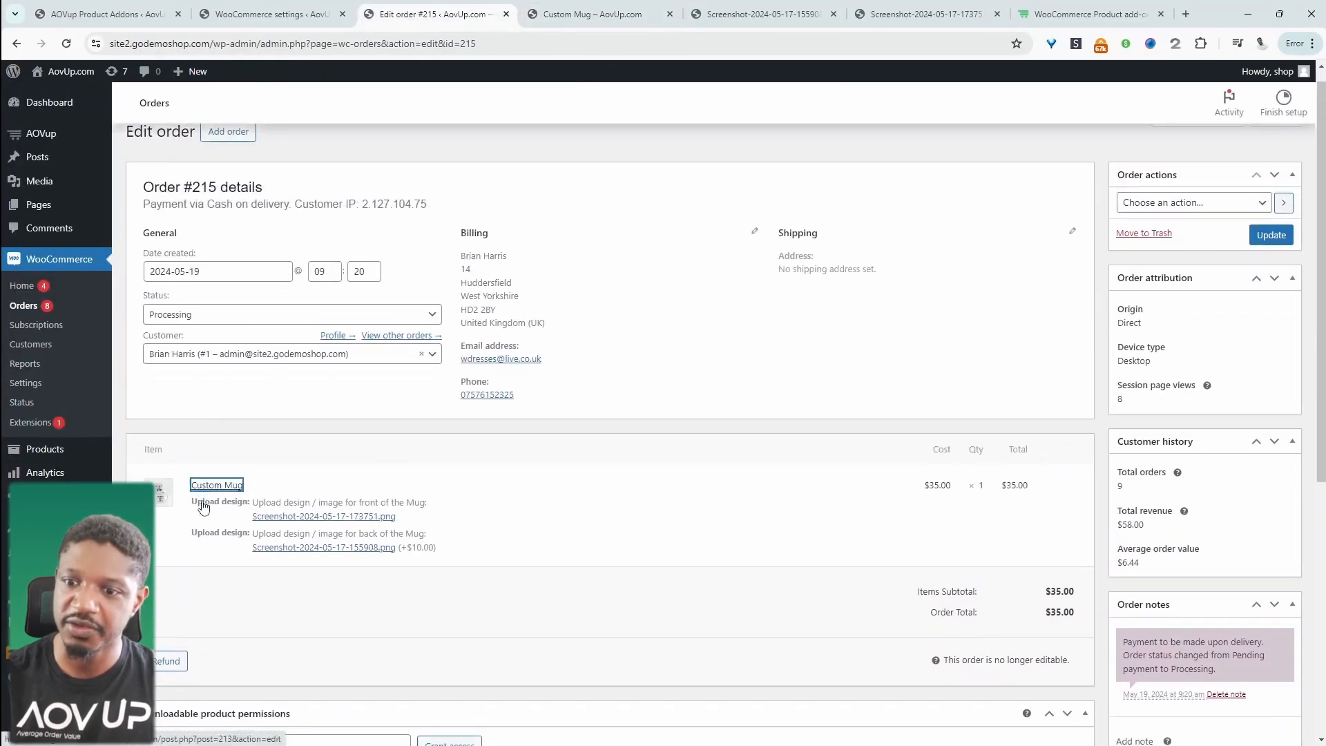
pyautogui.scroll(-3)
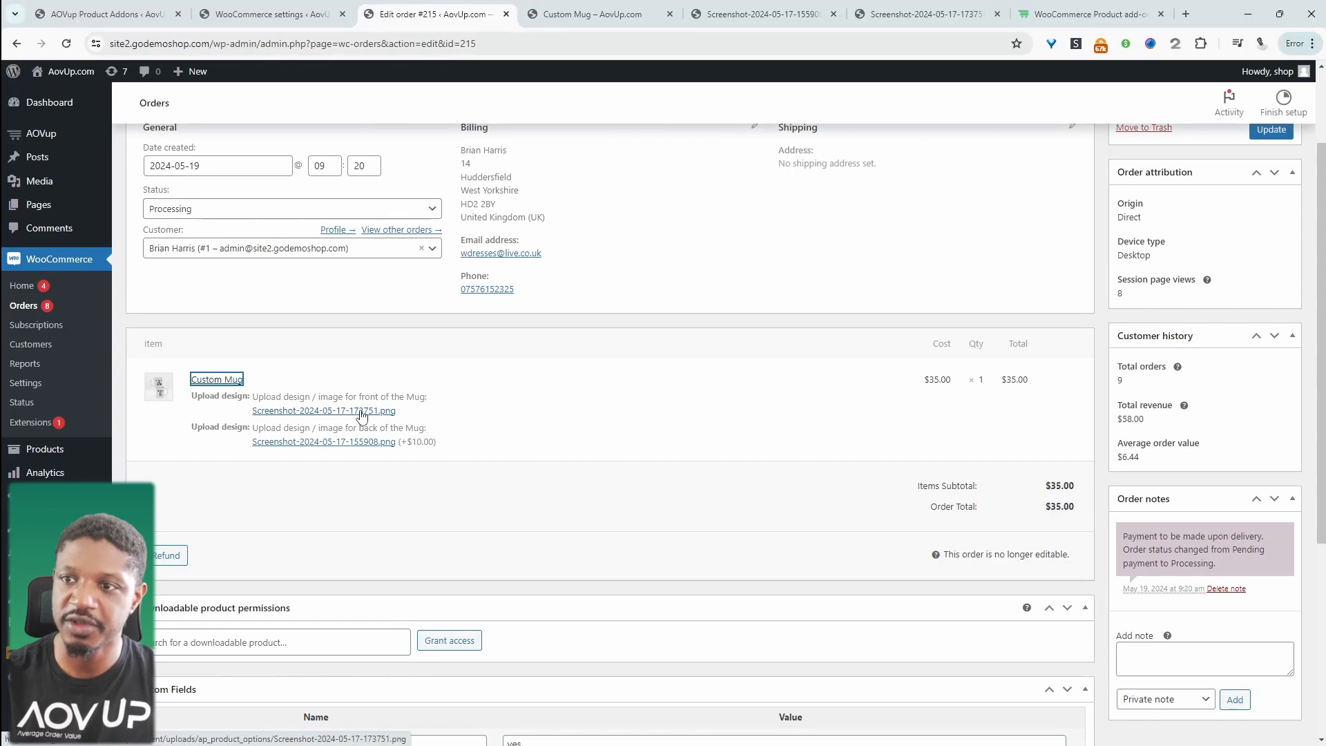
pyautogui.click(323, 411)
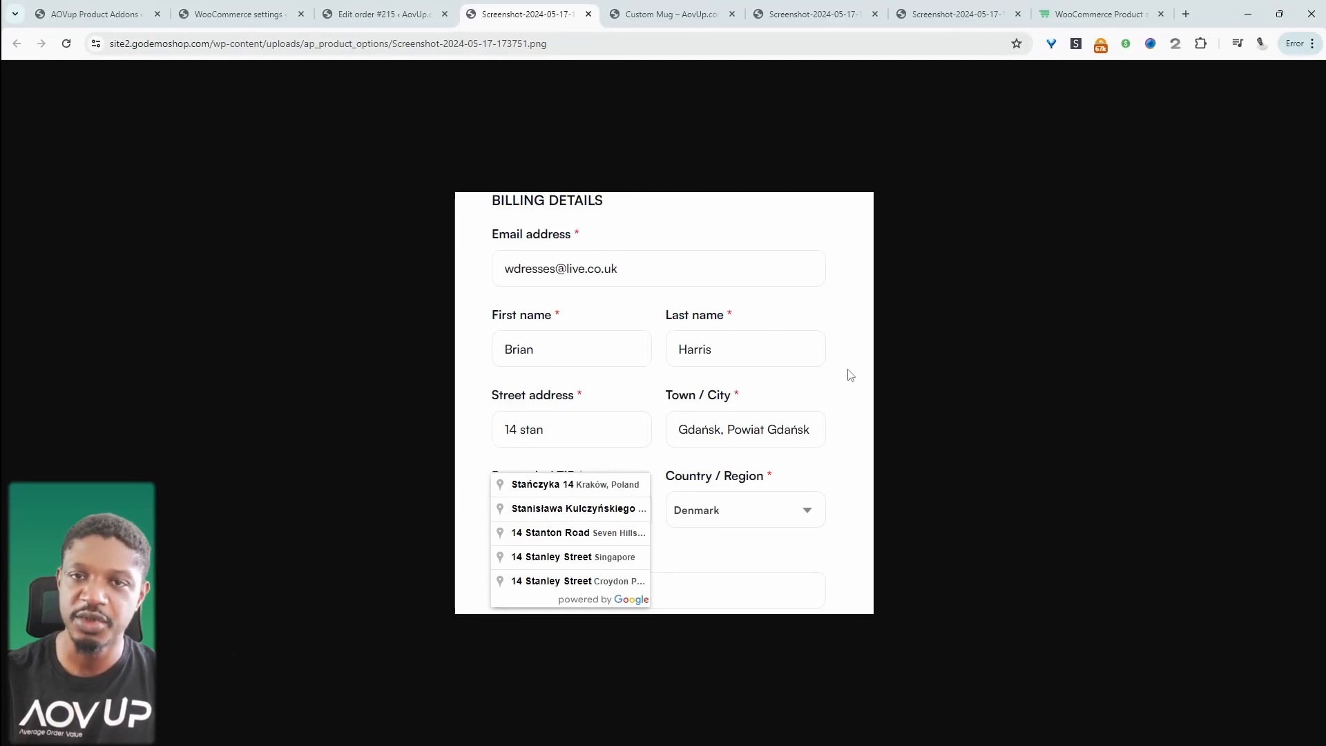
# Switch to the AOV UP Product Addons plugin page tab.
pyautogui.click(1100, 14)
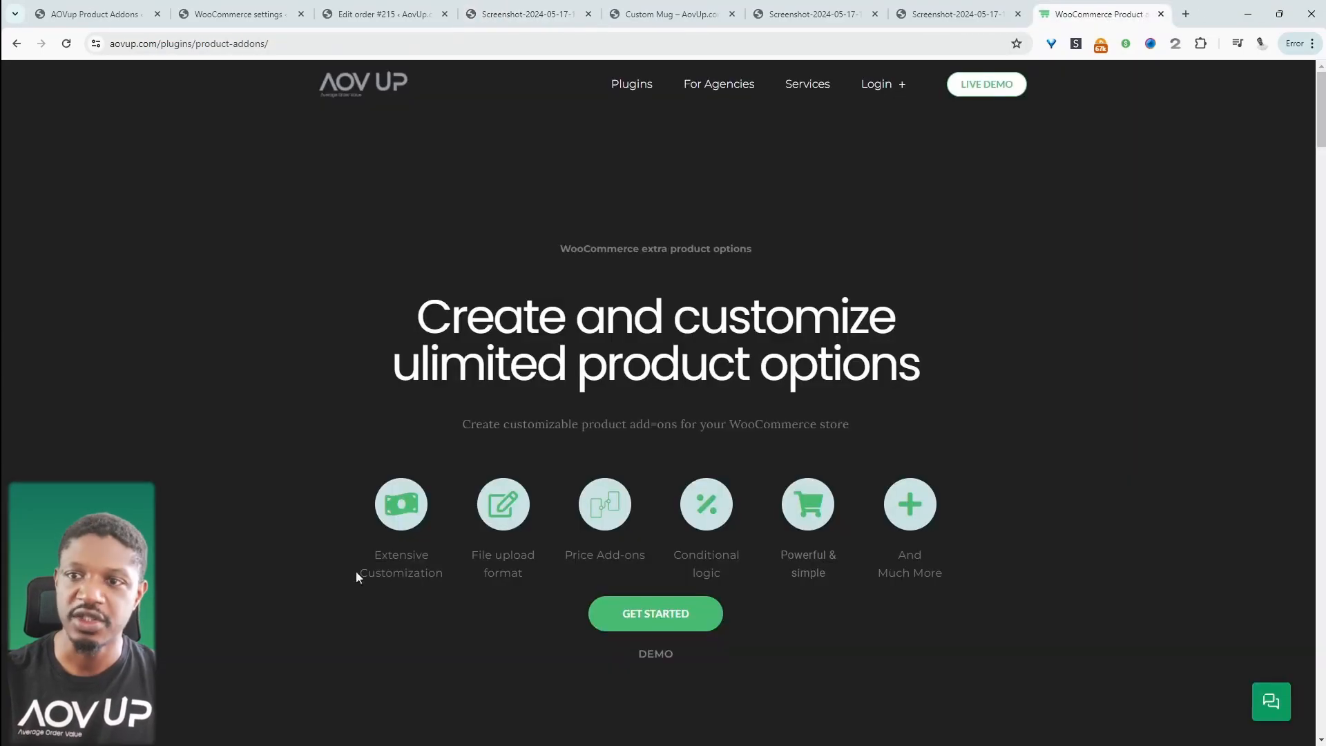
pyautogui.moveTo(202, 593)
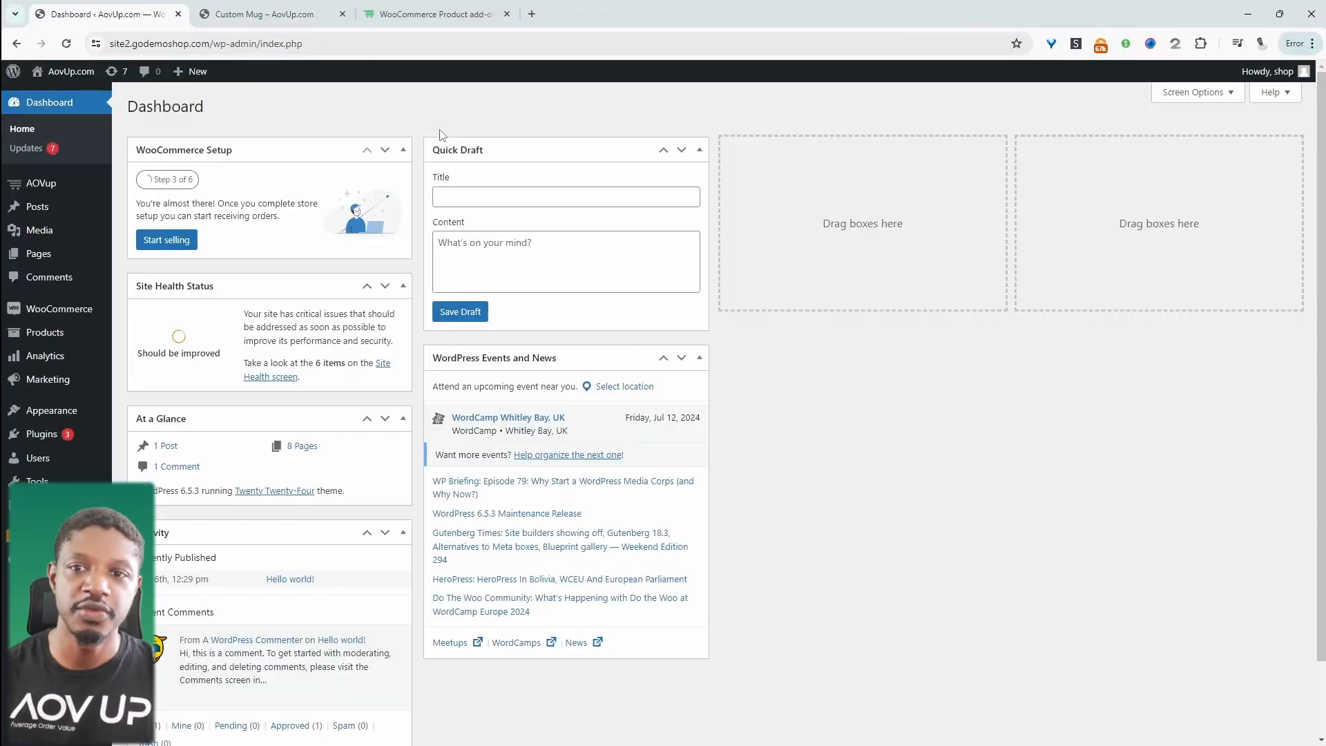
pyautogui.moveTo(214, 200)
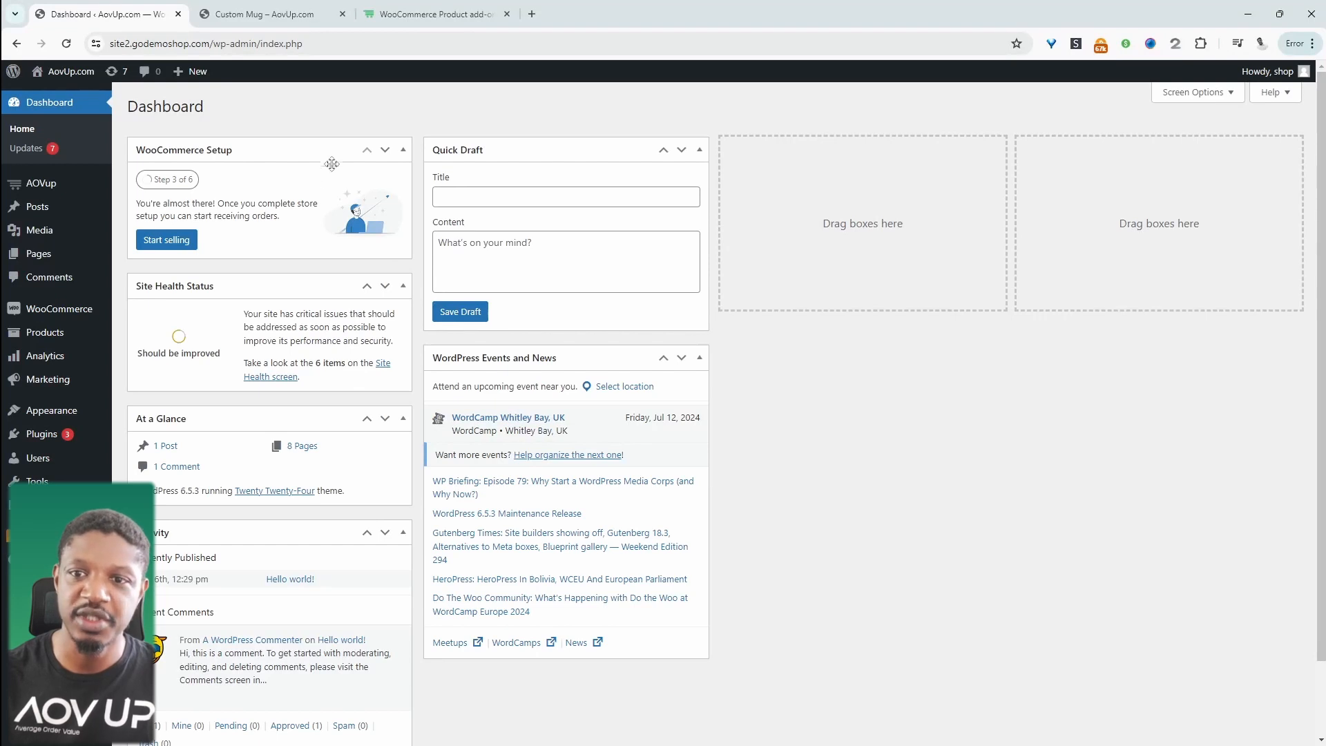
pyautogui.moveTo(164, 212)
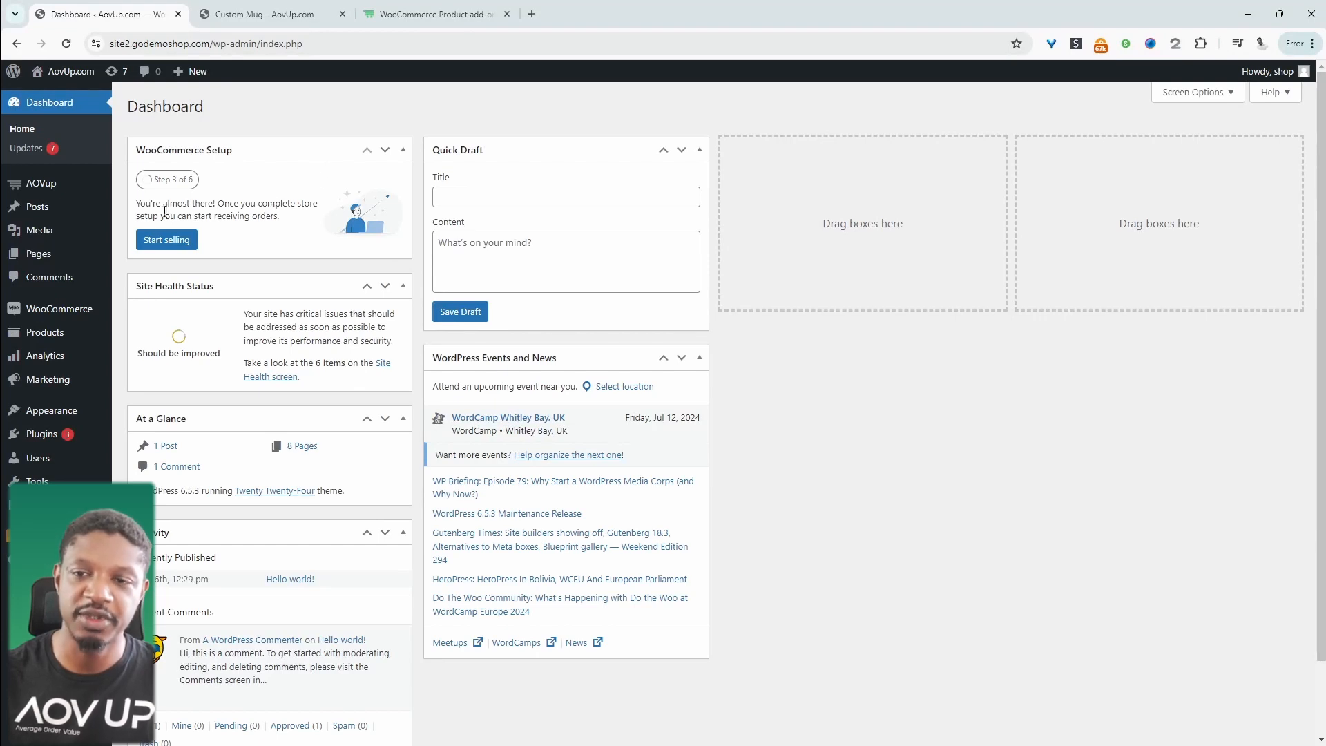
# Create a new Product Addons option set named 'custom mug', then view the Custom Mug product page.
pyautogui.click(42, 184)
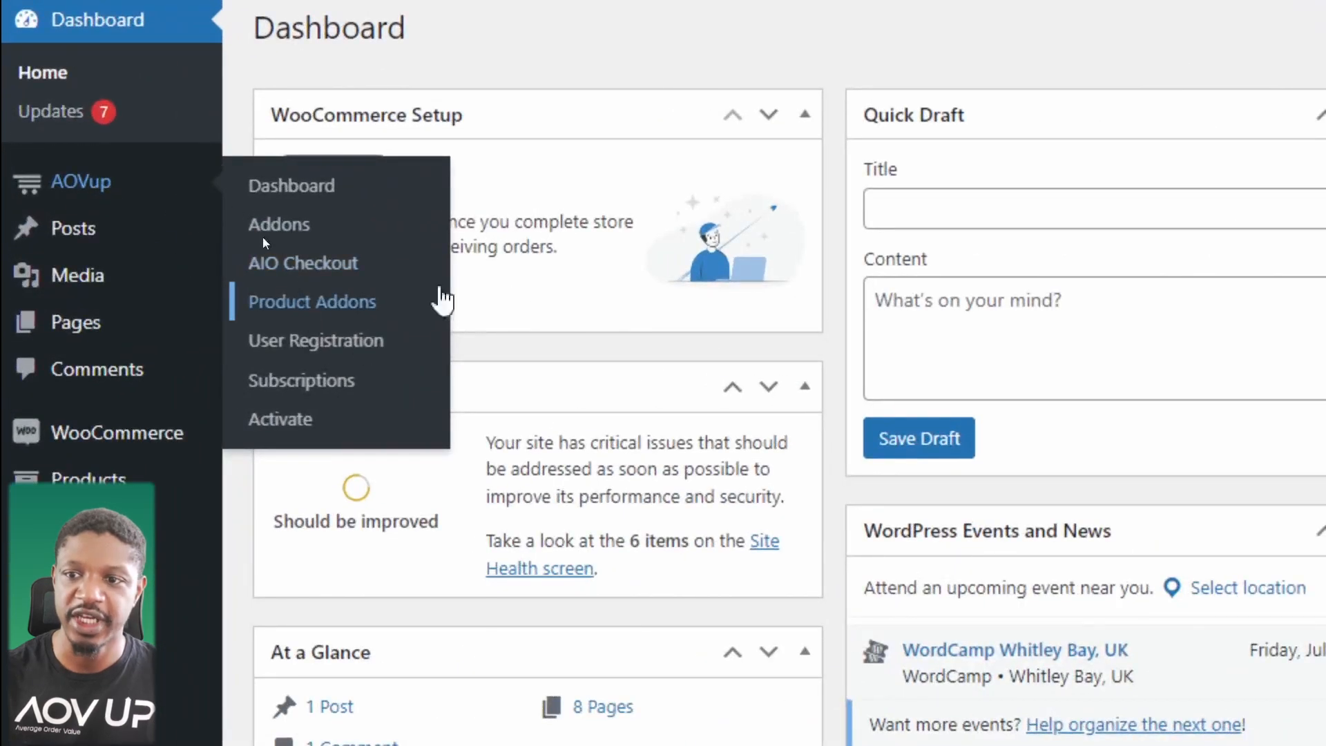
pyautogui.click(312, 302)
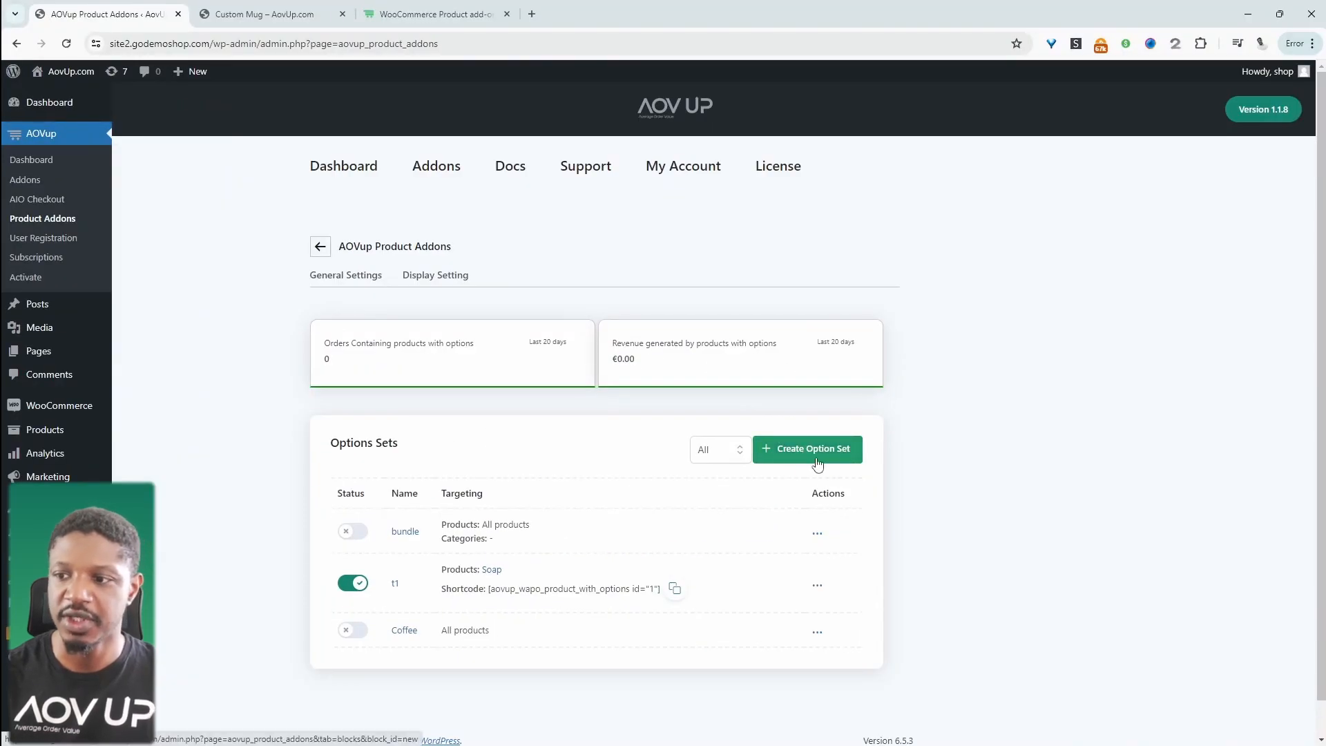
pyautogui.click(805, 447)
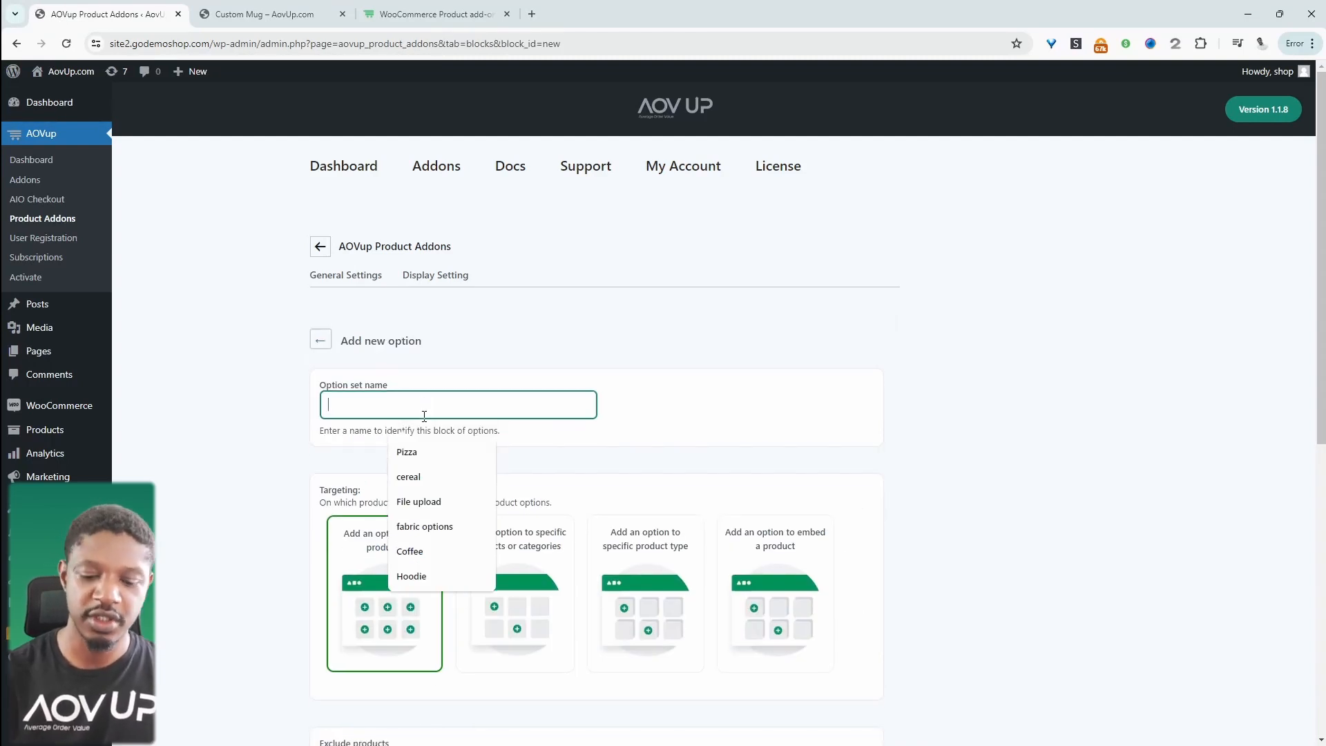
pyautogui.write('custom mug')
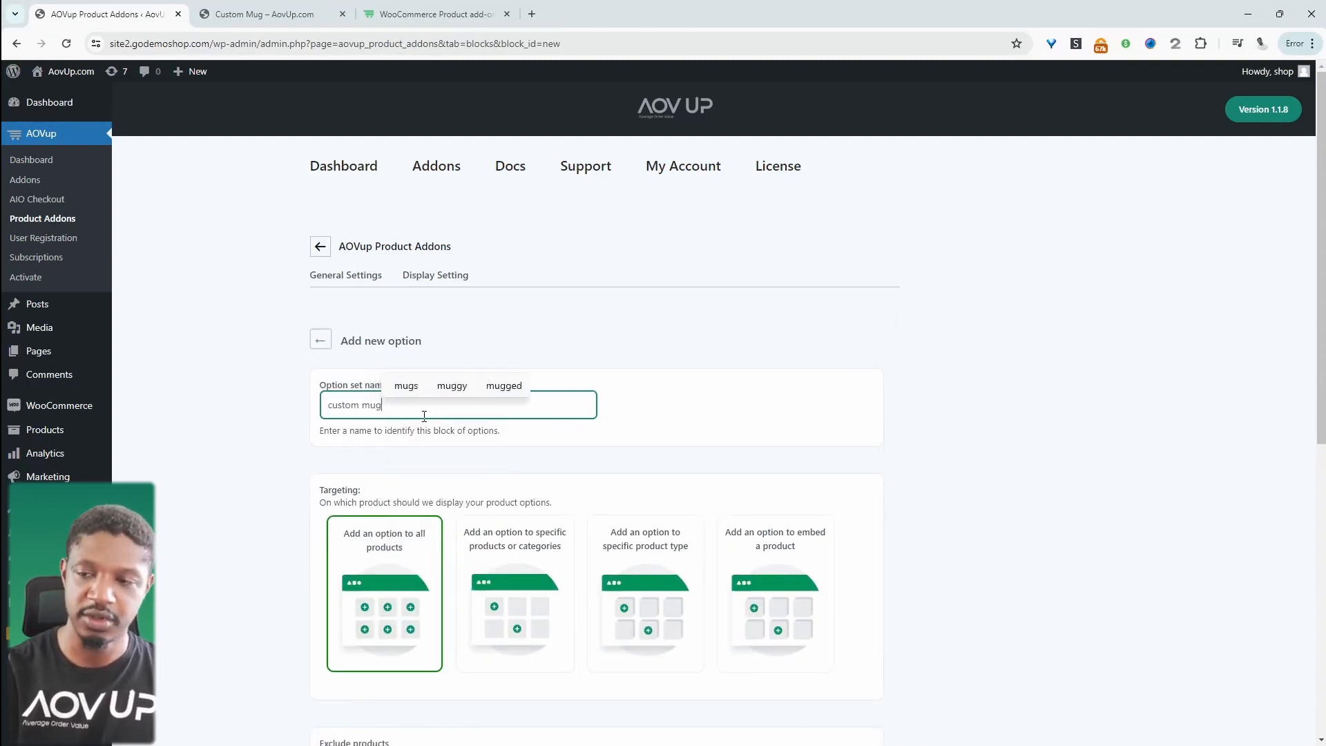
pyautogui.press('Return')
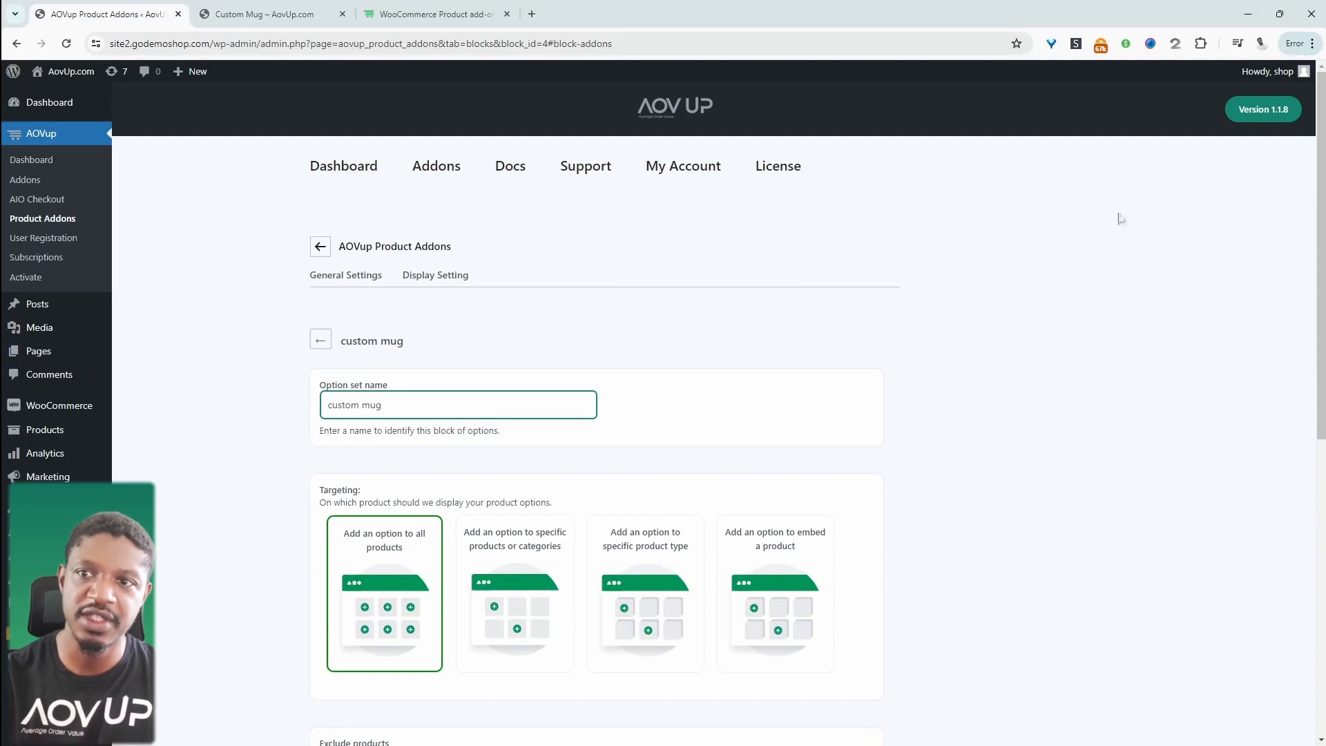
pyautogui.click(271, 14)
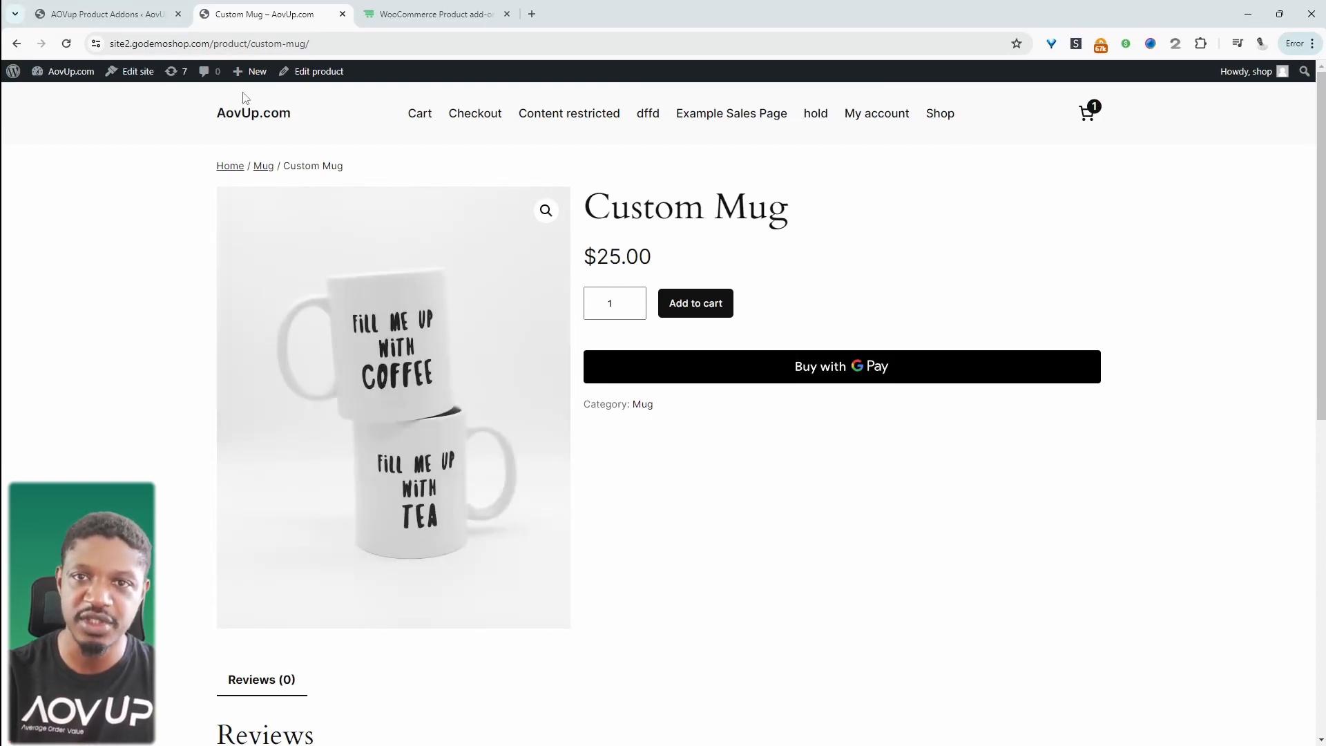
# Set Show in products to the specific product Custom Mug (#213).
pyautogui.click(101, 14)
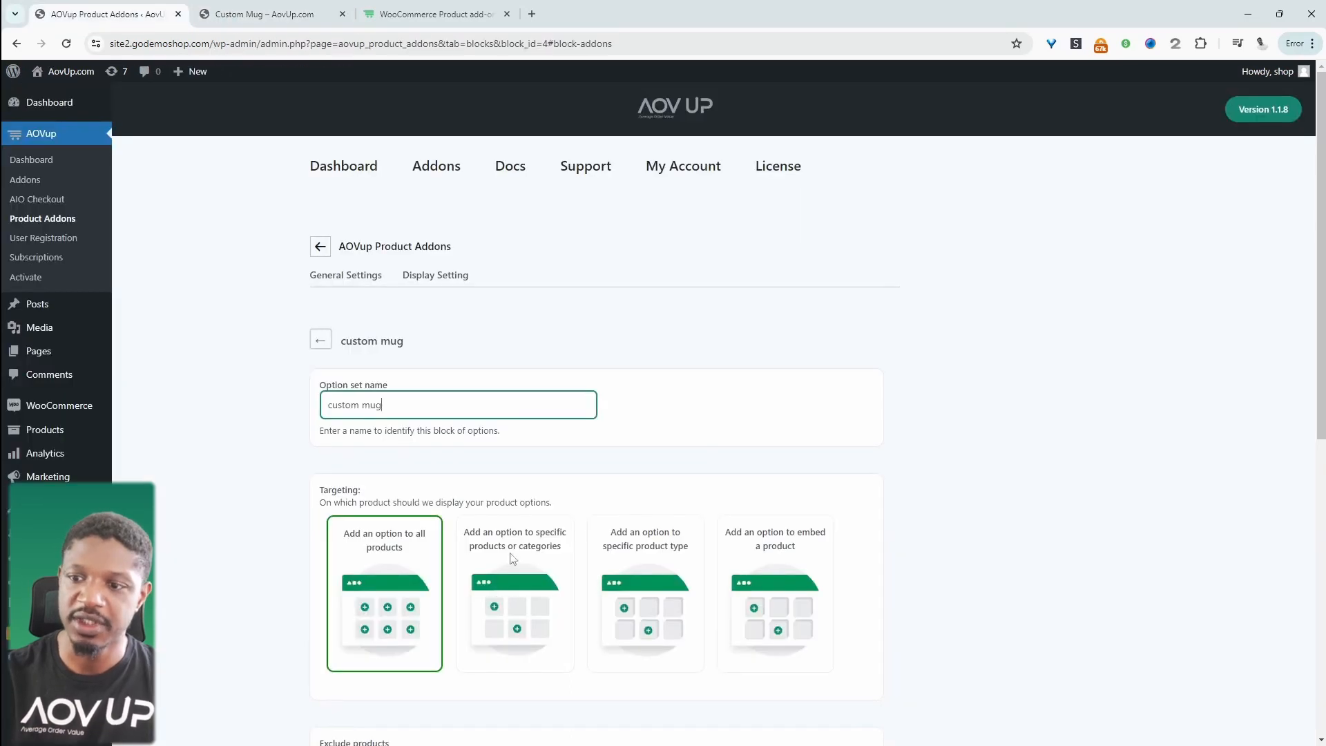
pyautogui.click(514, 593)
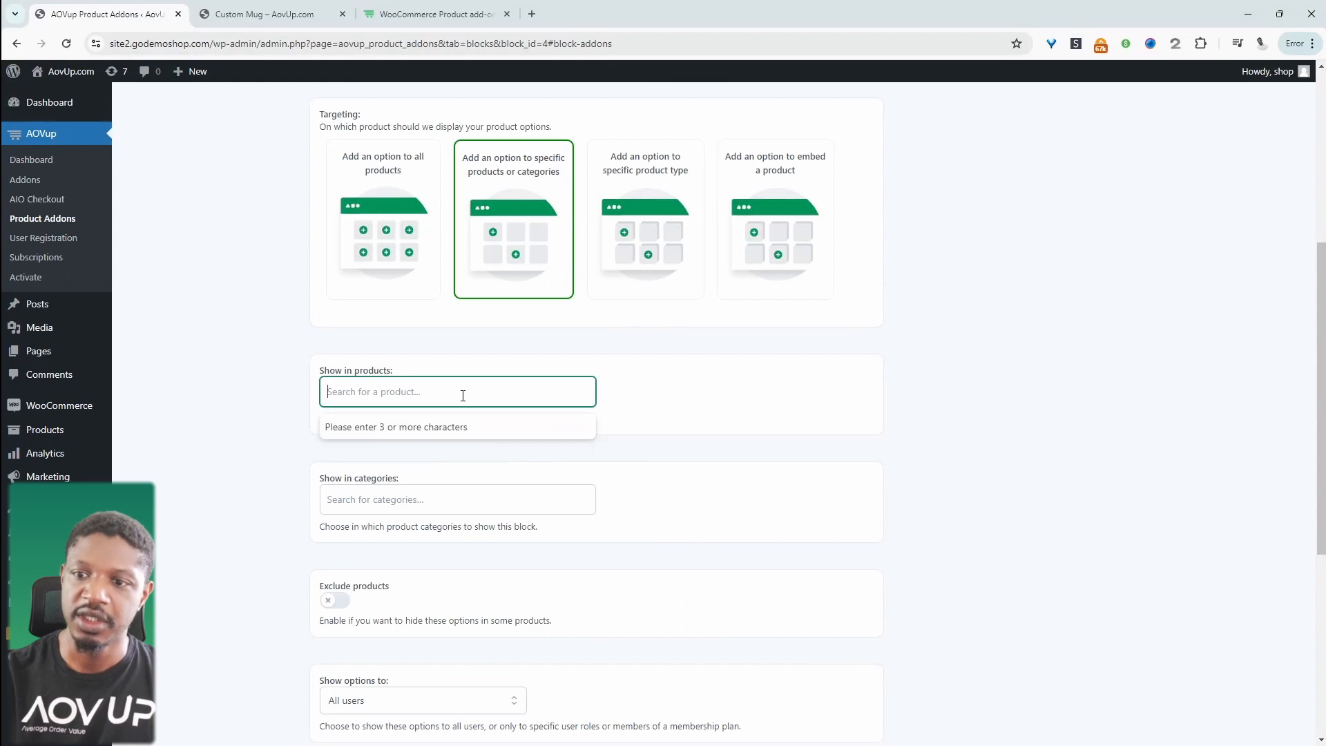
pyautogui.write('cu')
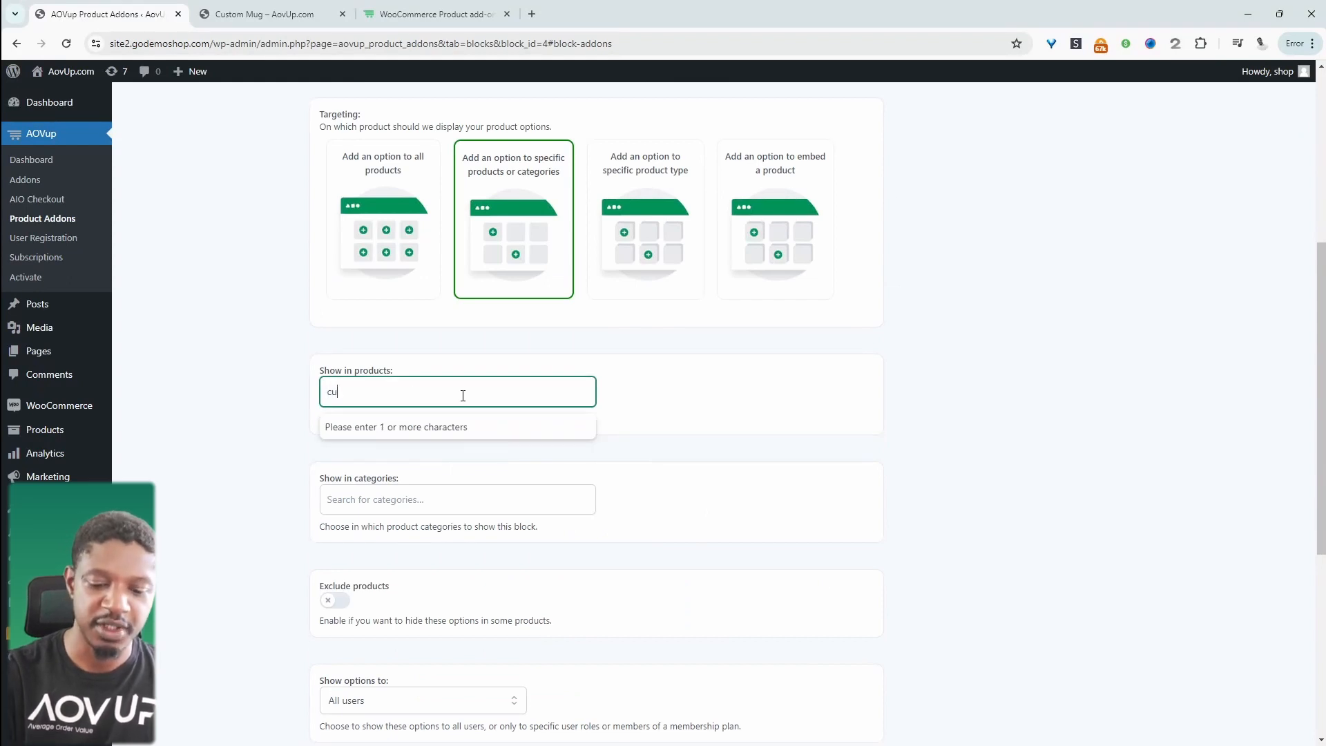
pyautogui.write('st')
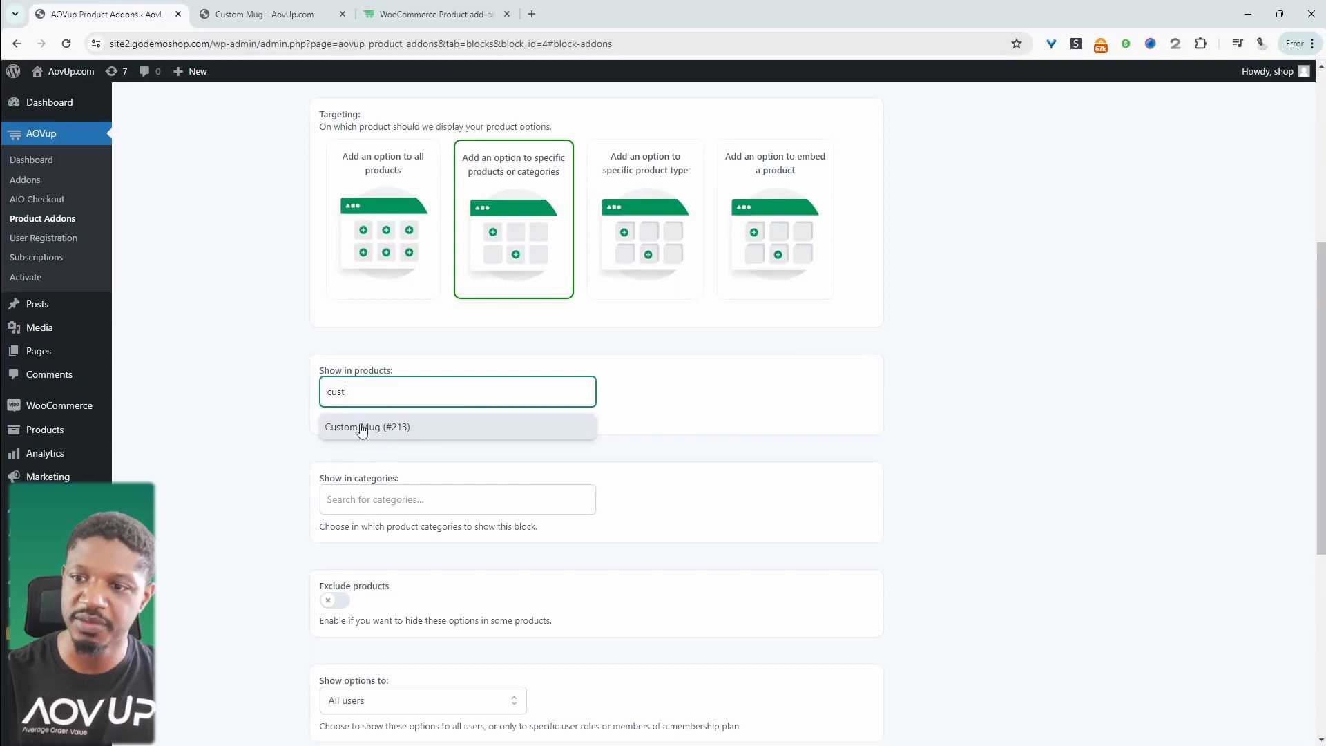
pyautogui.click(368, 427)
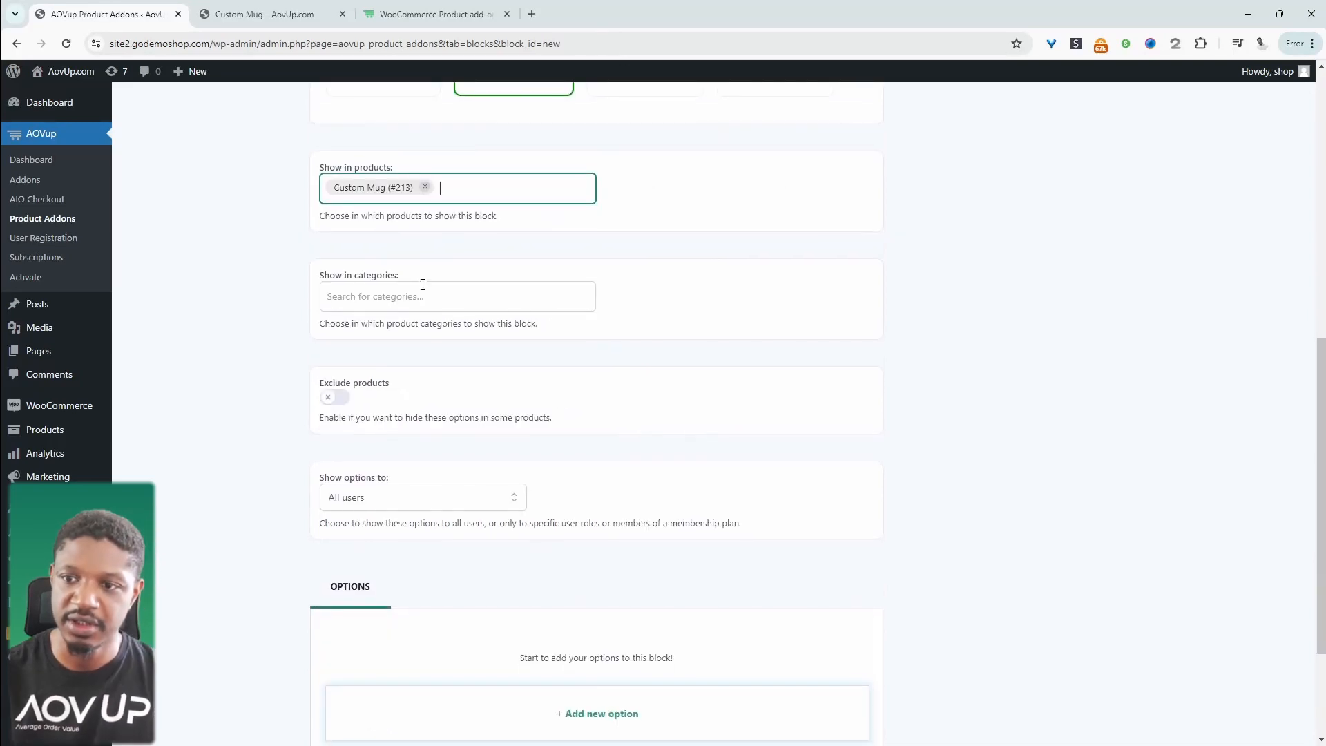
pyautogui.scroll(-3)
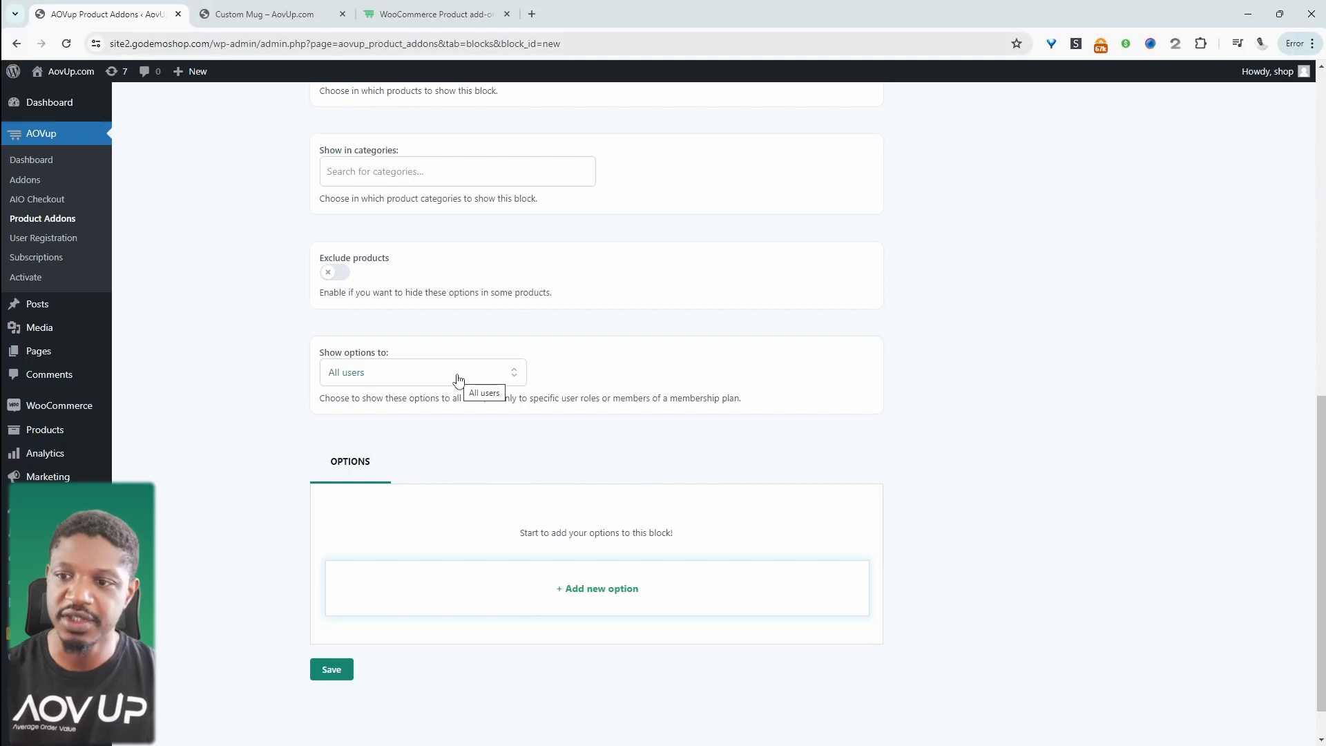
pyautogui.moveTo(486, 459)
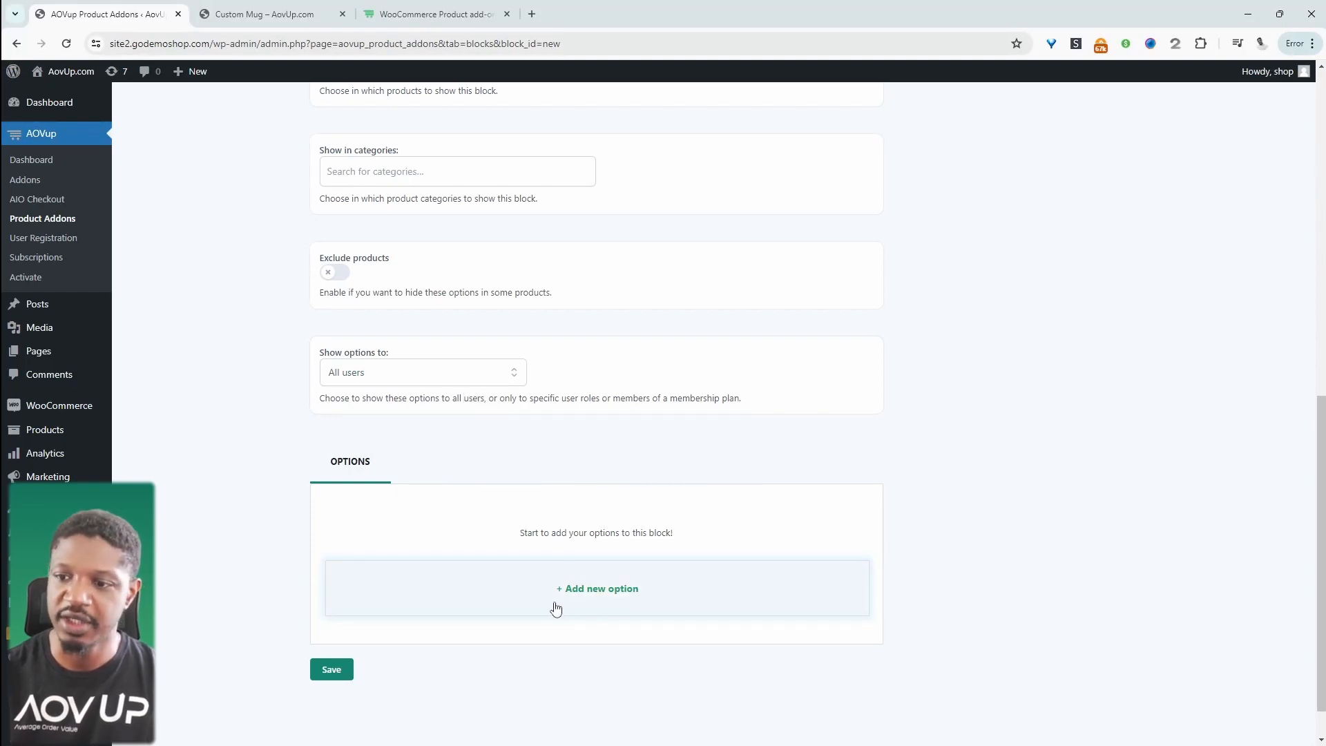
# Add a File upload option to the set with the title 'Upload design'.
pyautogui.click(597, 589)
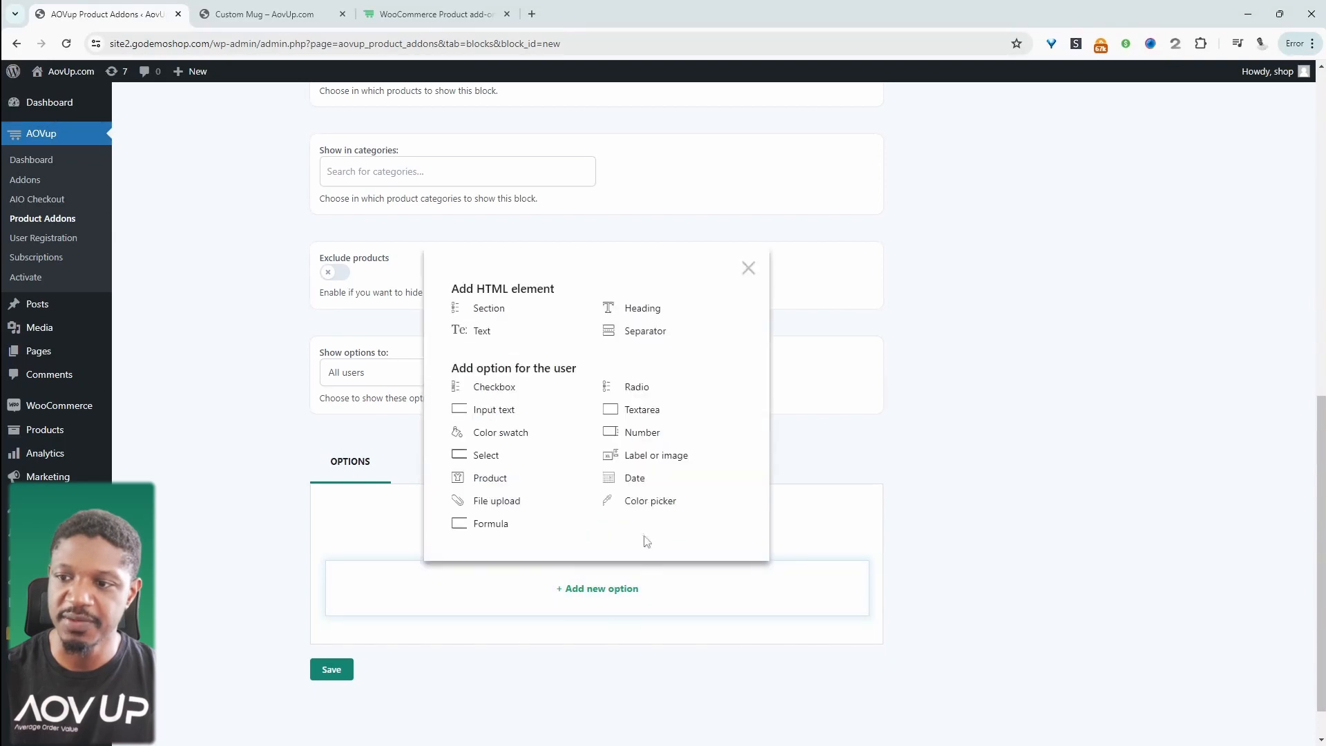
pyautogui.moveTo(496, 500)
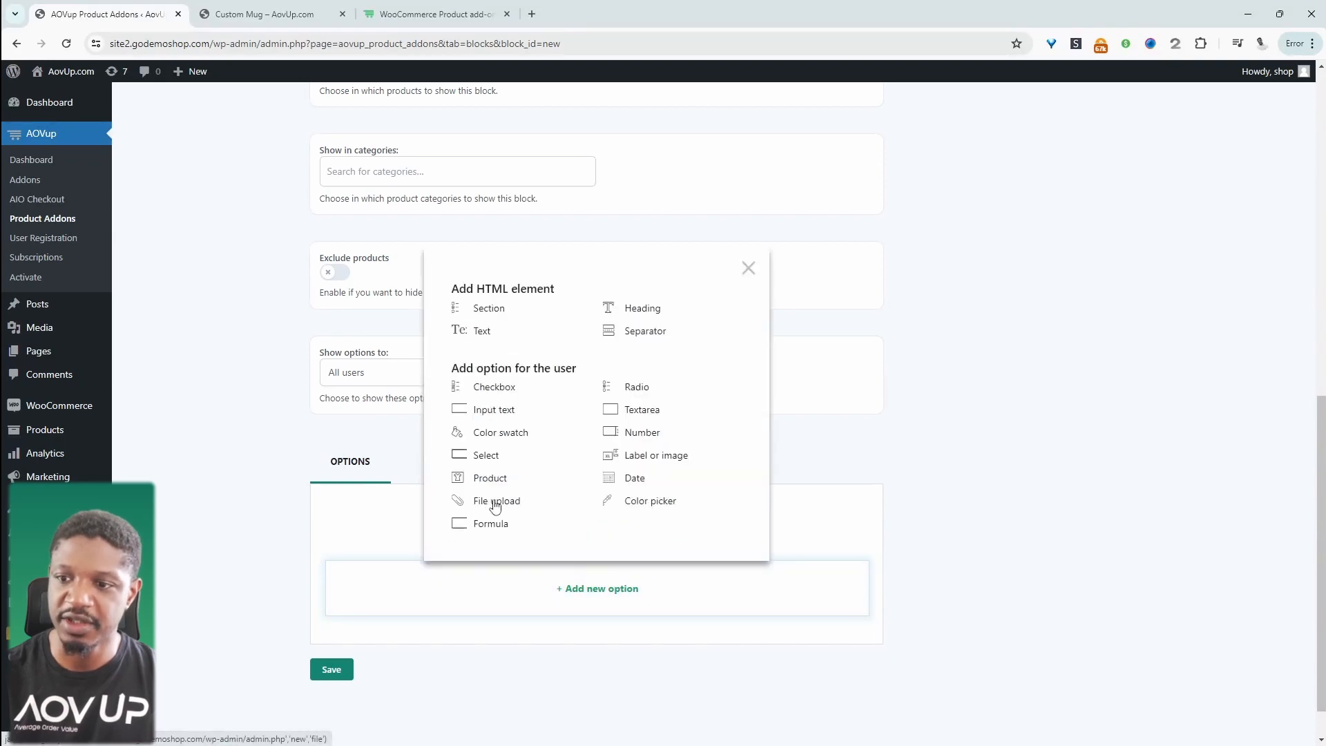
pyautogui.click(496, 500)
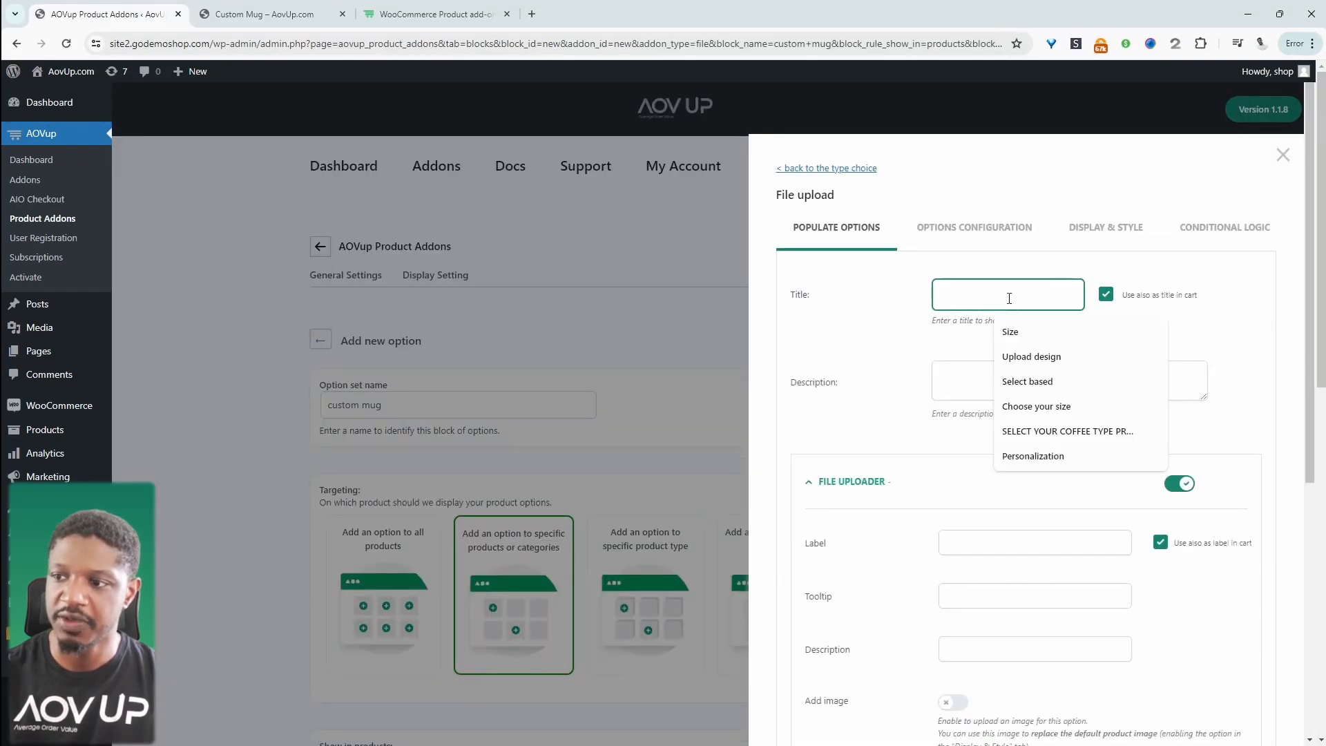
pyautogui.click(1030, 356)
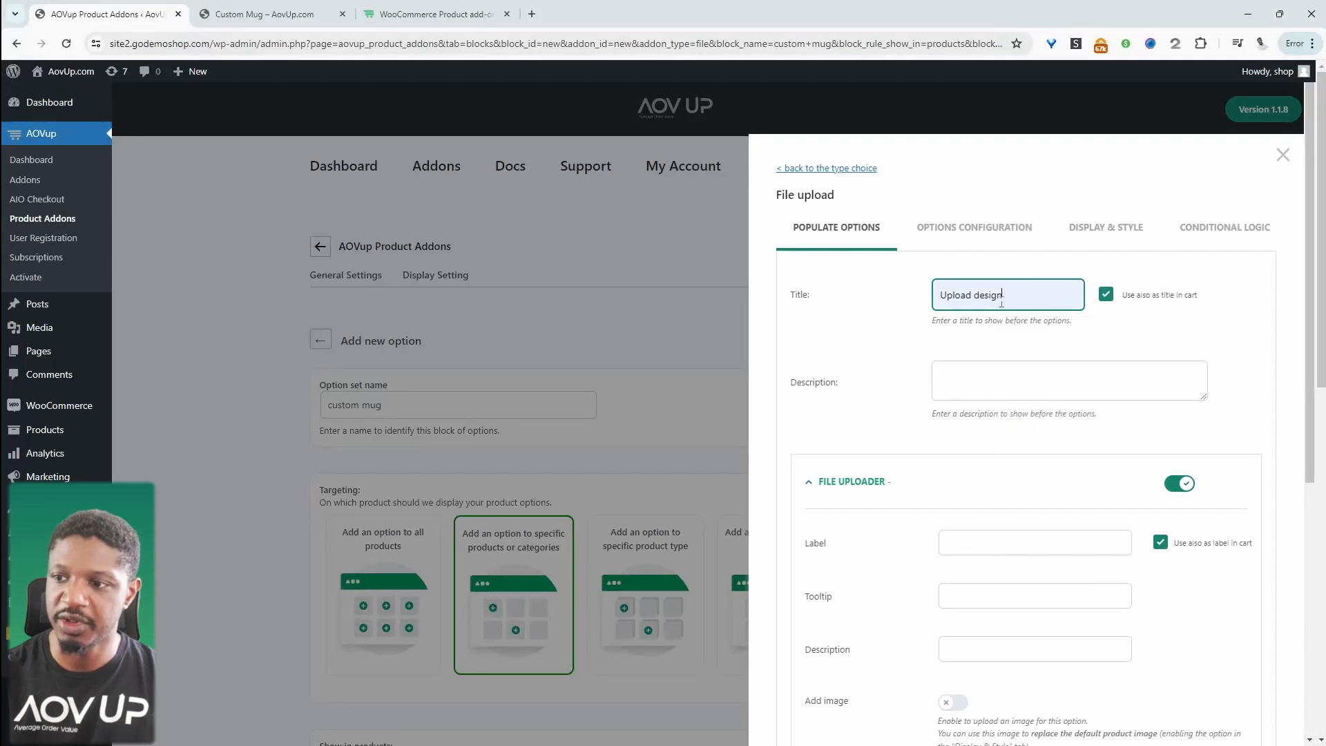
pyautogui.scroll(-3)
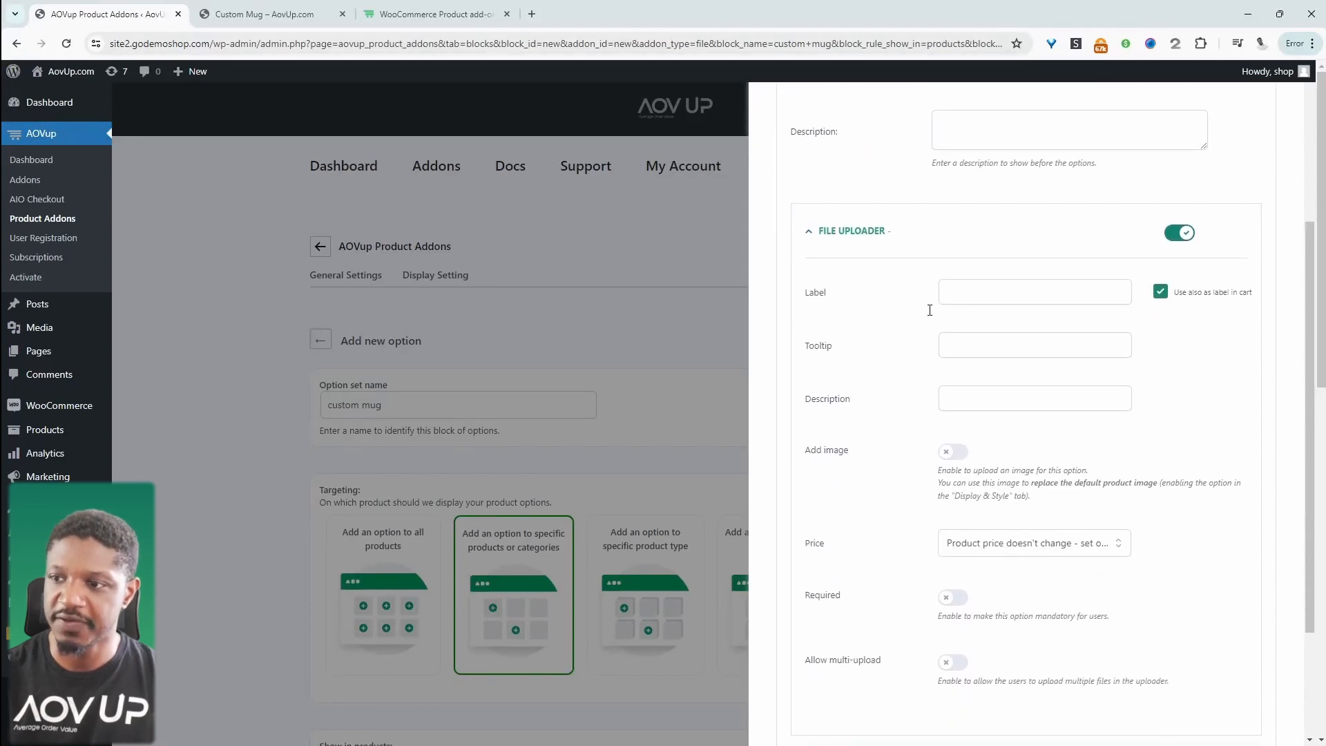
# Label the first uploader 'Upload design / image for front of the Mug'.
pyautogui.click(1034, 292)
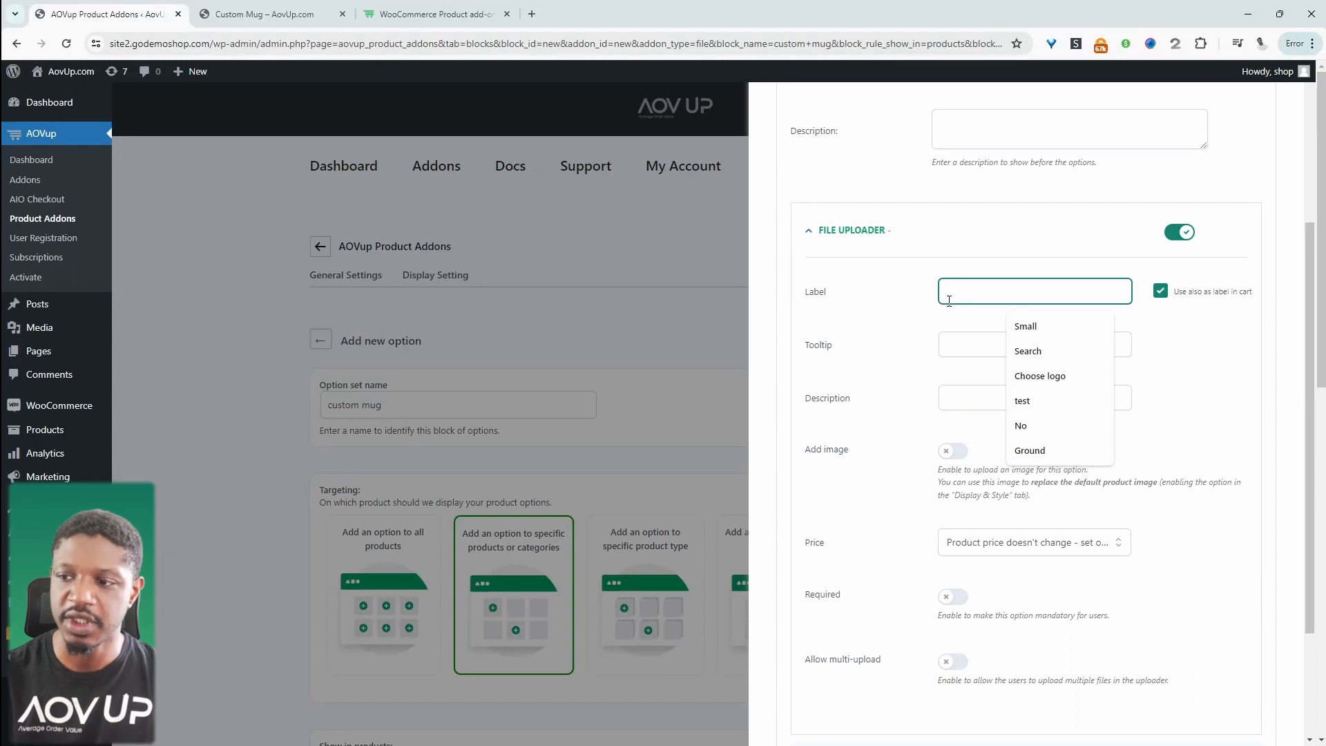
pyautogui.write('Upload design / image for front of the Mug')
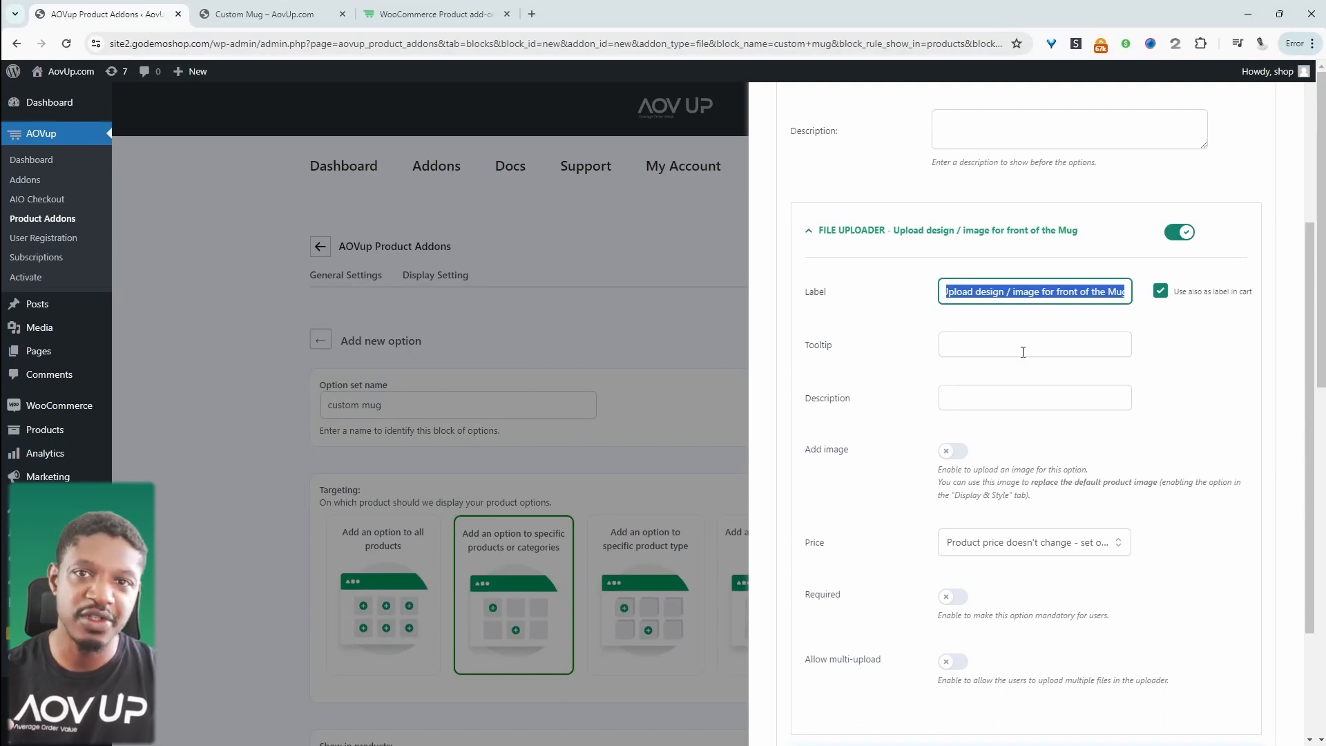
pyautogui.scroll(-3)
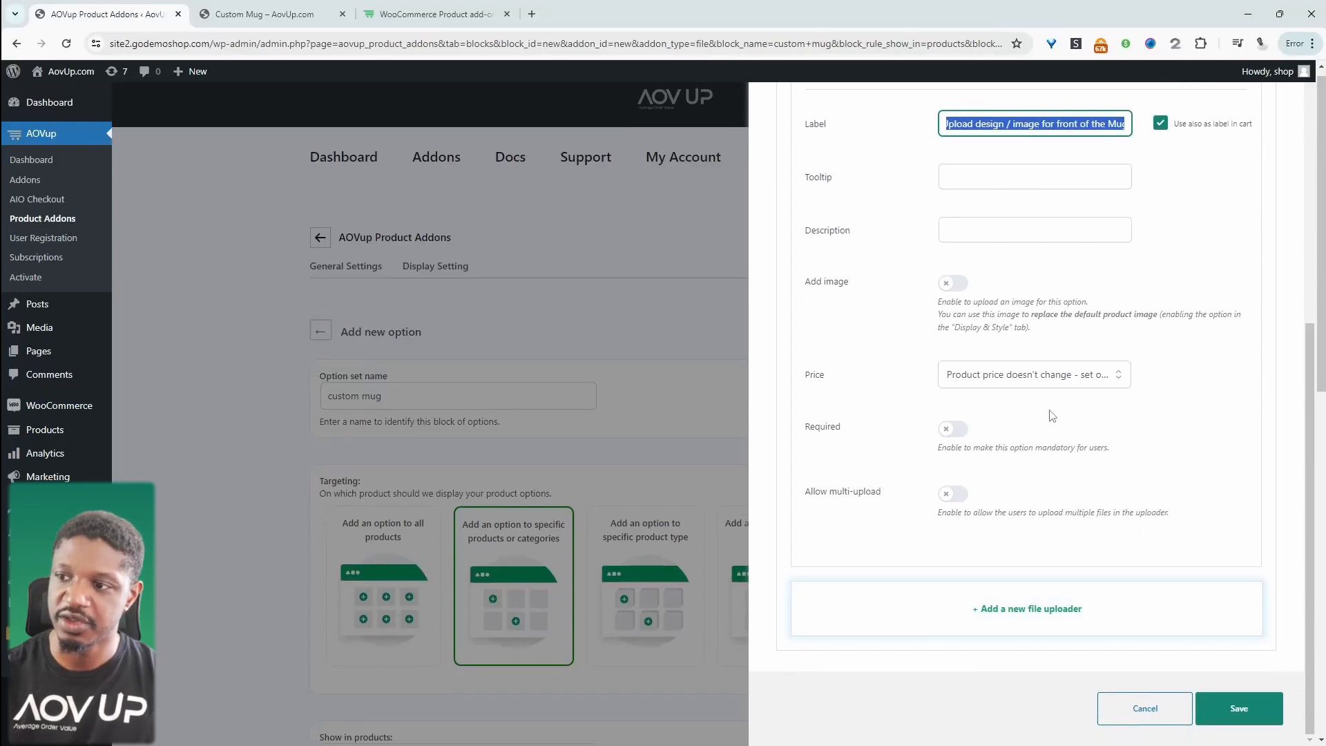
pyautogui.moveTo(986, 627)
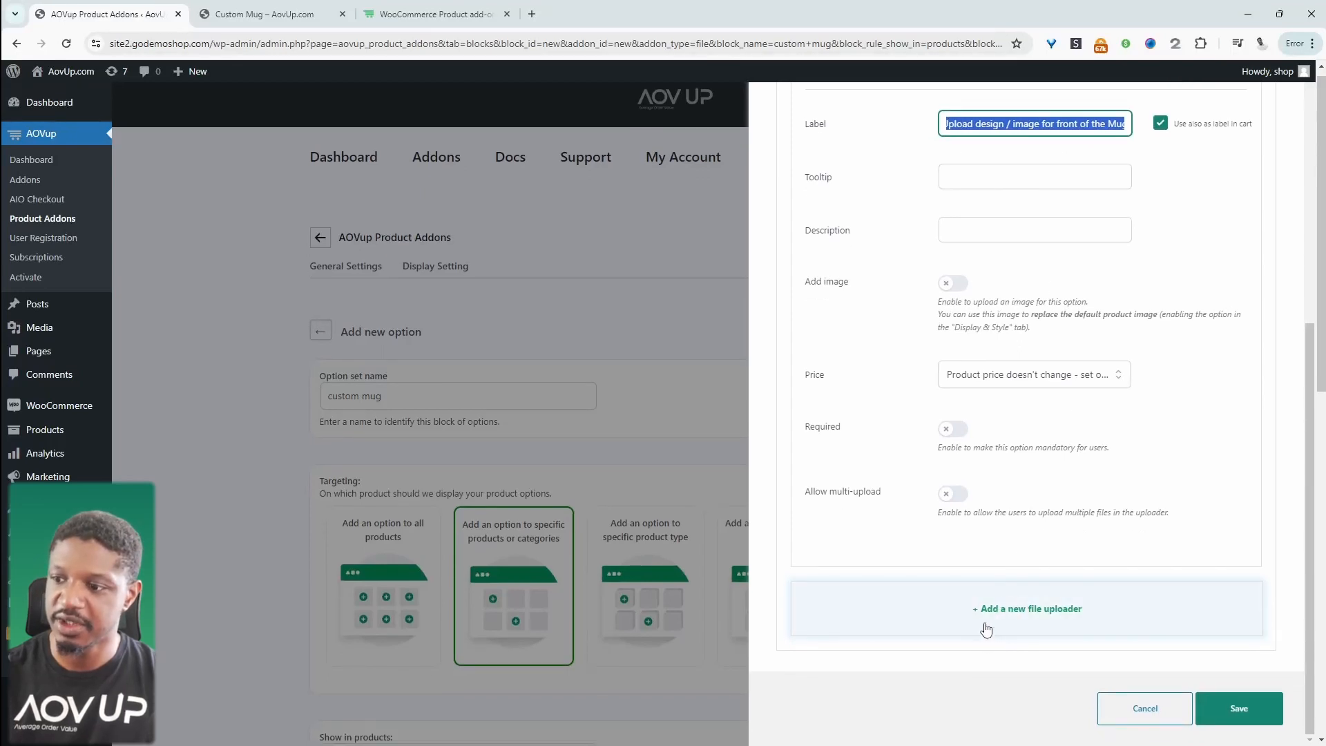
# Add a second uploader labelled for the back of the Mug, leaving its image option off.
pyautogui.click(1027, 608)
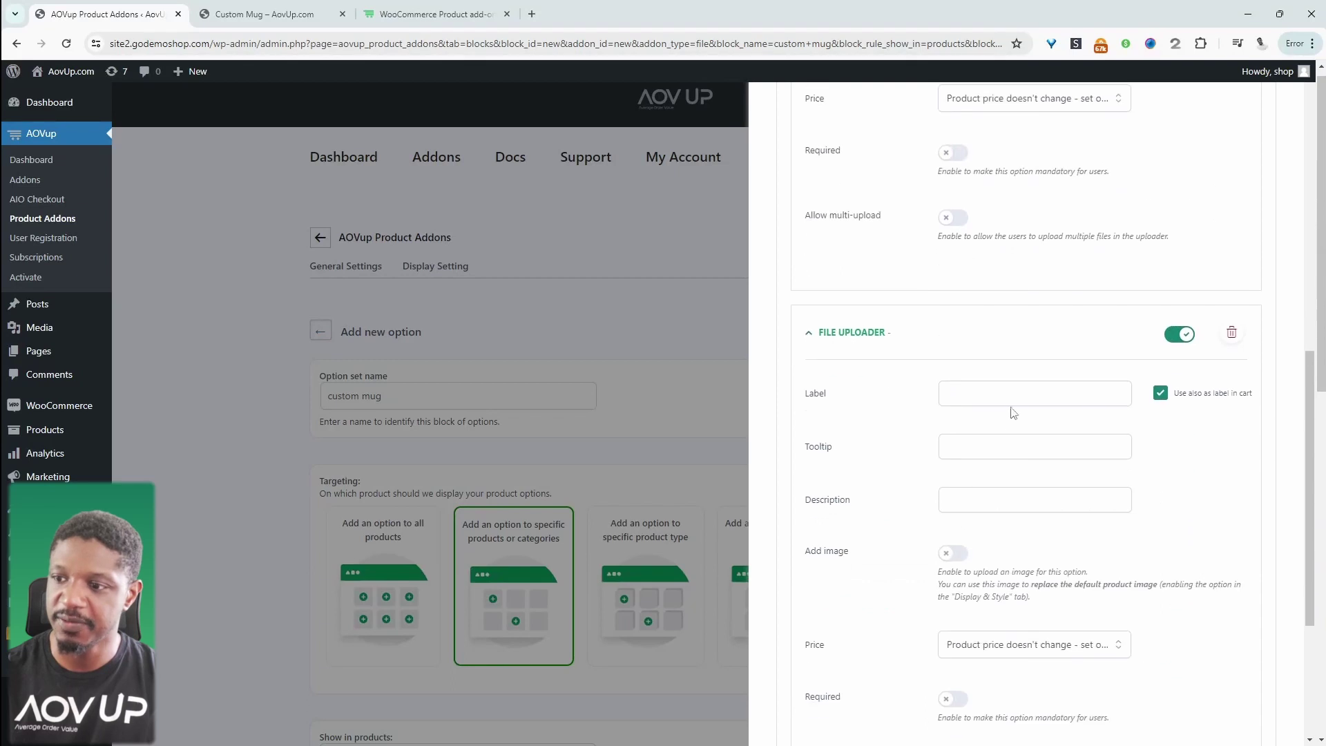
pyautogui.write('Upload design / image for front of the Mug')
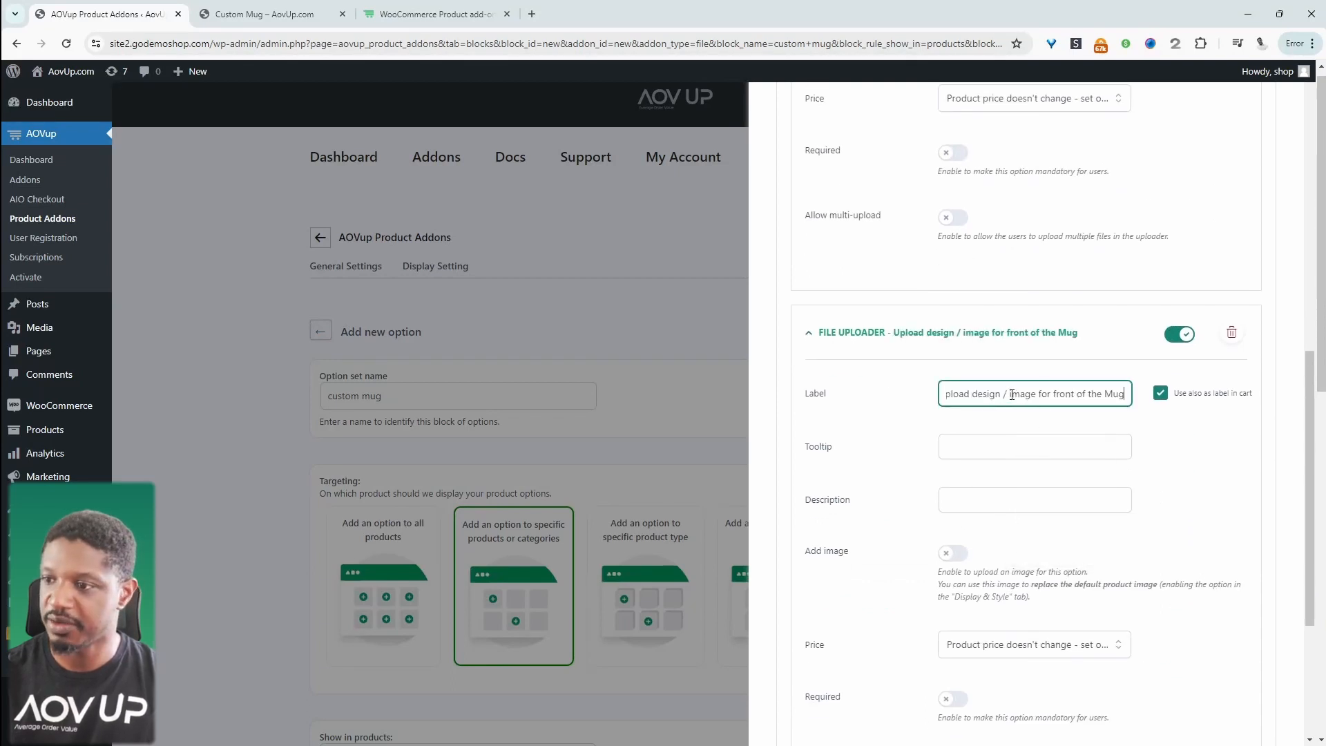
pyautogui.doubleClick(1057, 393)
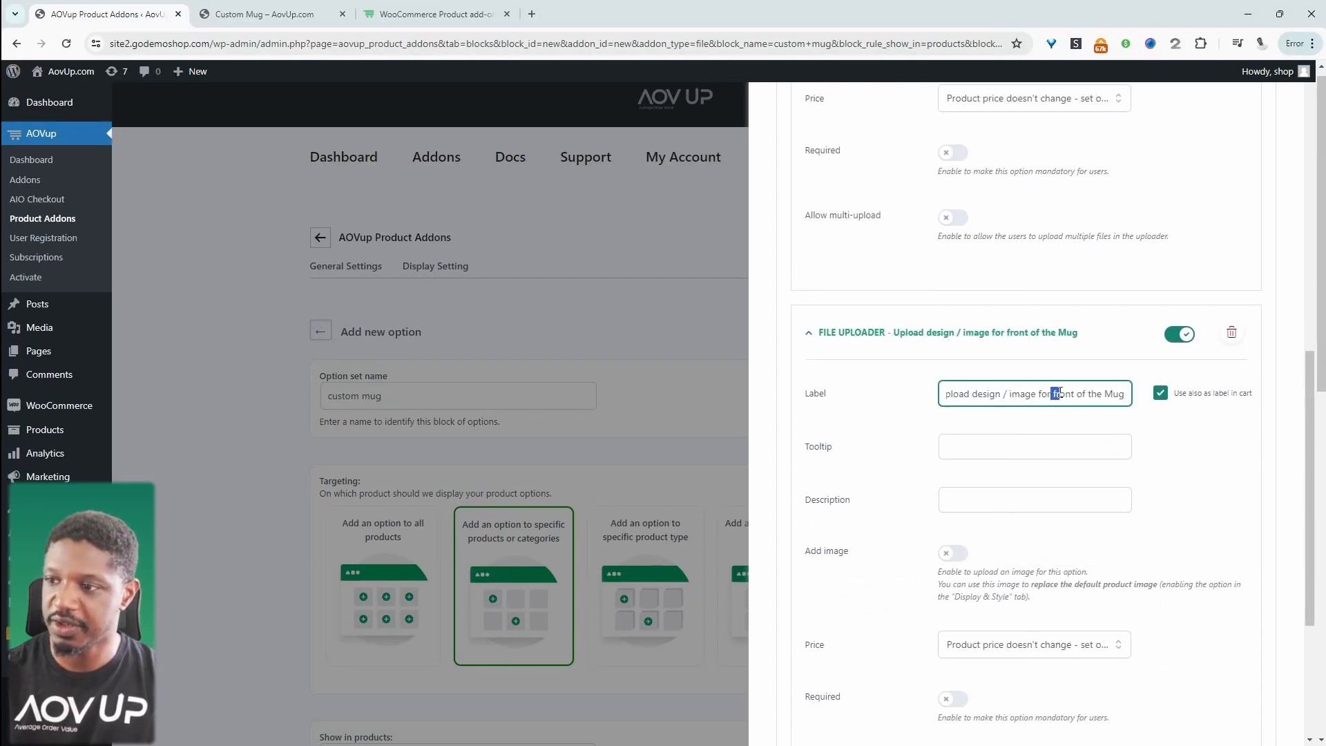
pyautogui.doubleClick(1064, 394)
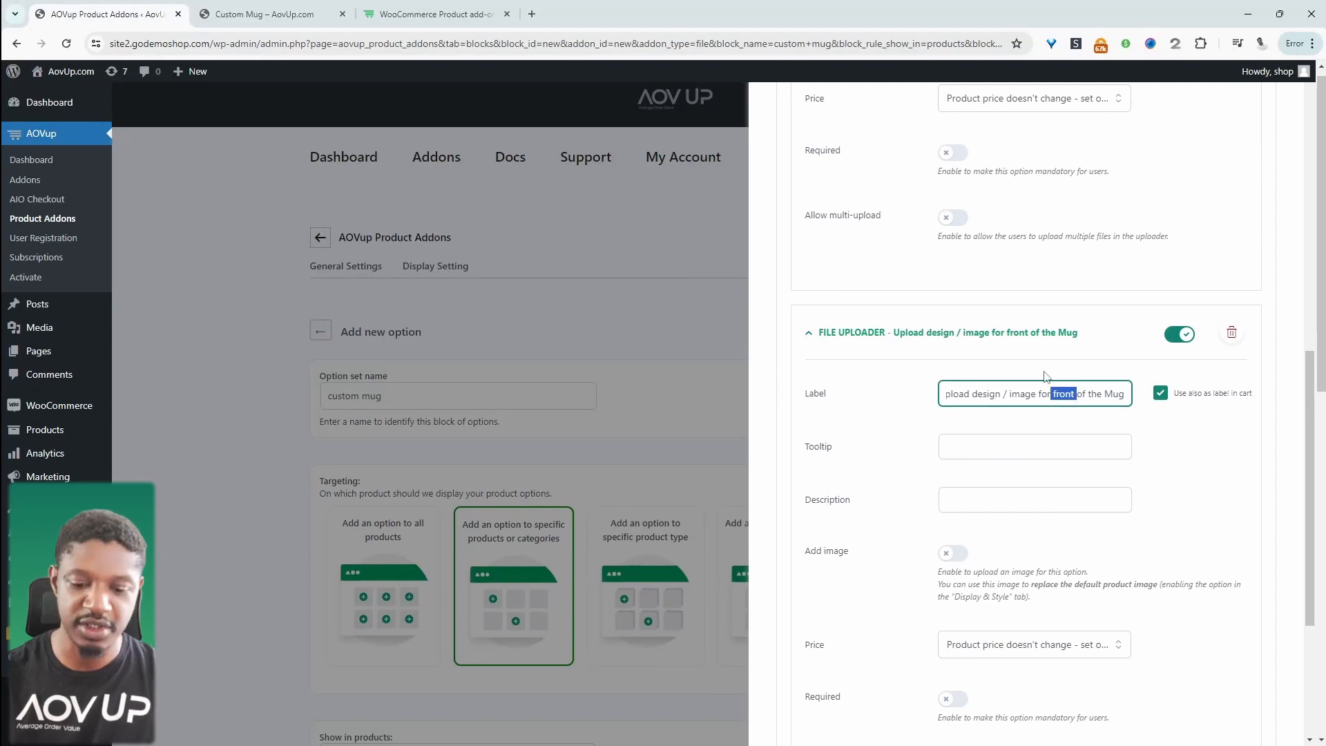
pyautogui.scroll(-3)
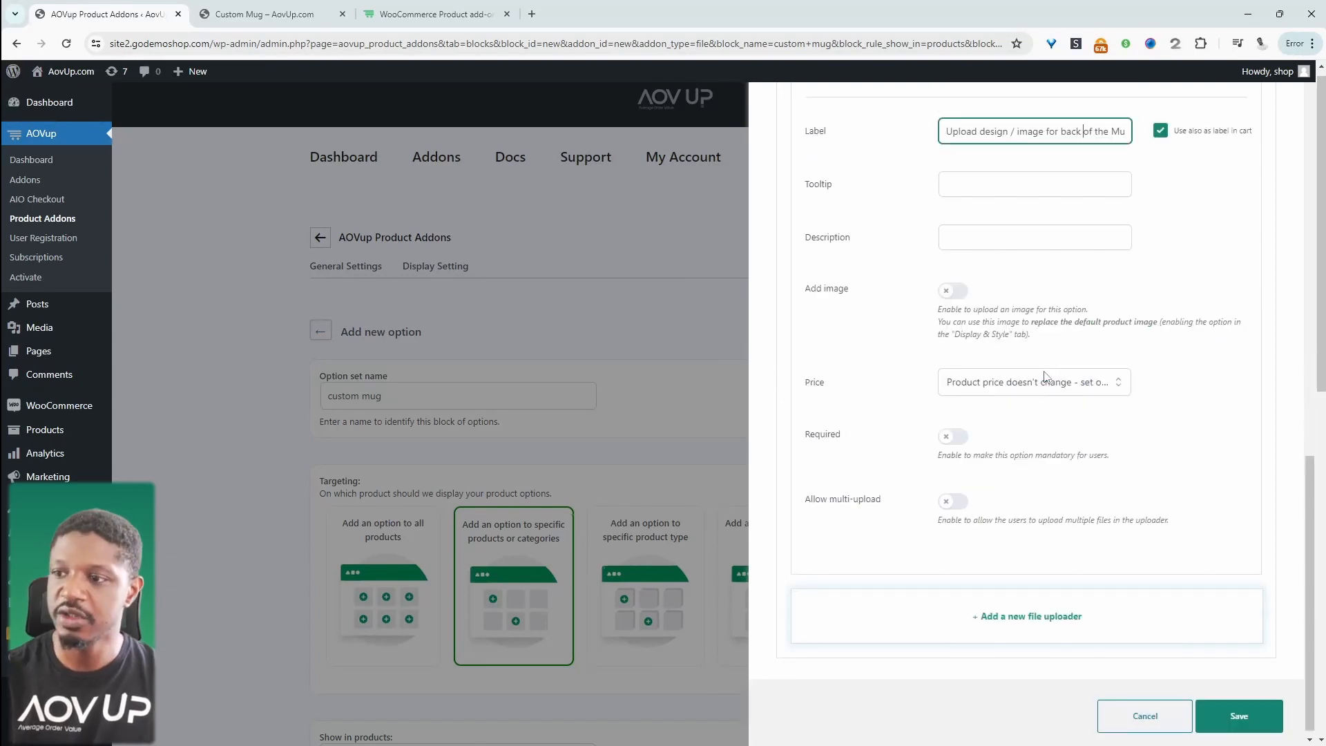
pyautogui.scroll(3)
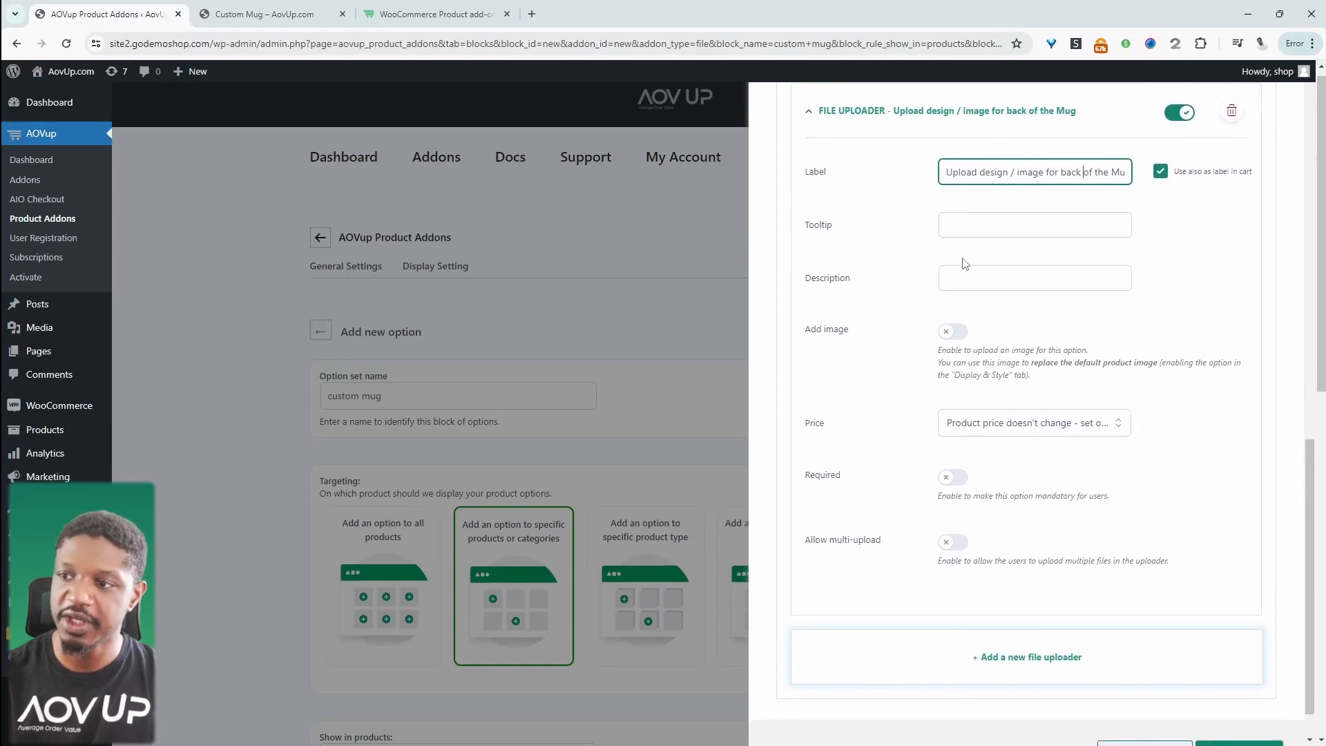
pyautogui.moveTo(903, 368)
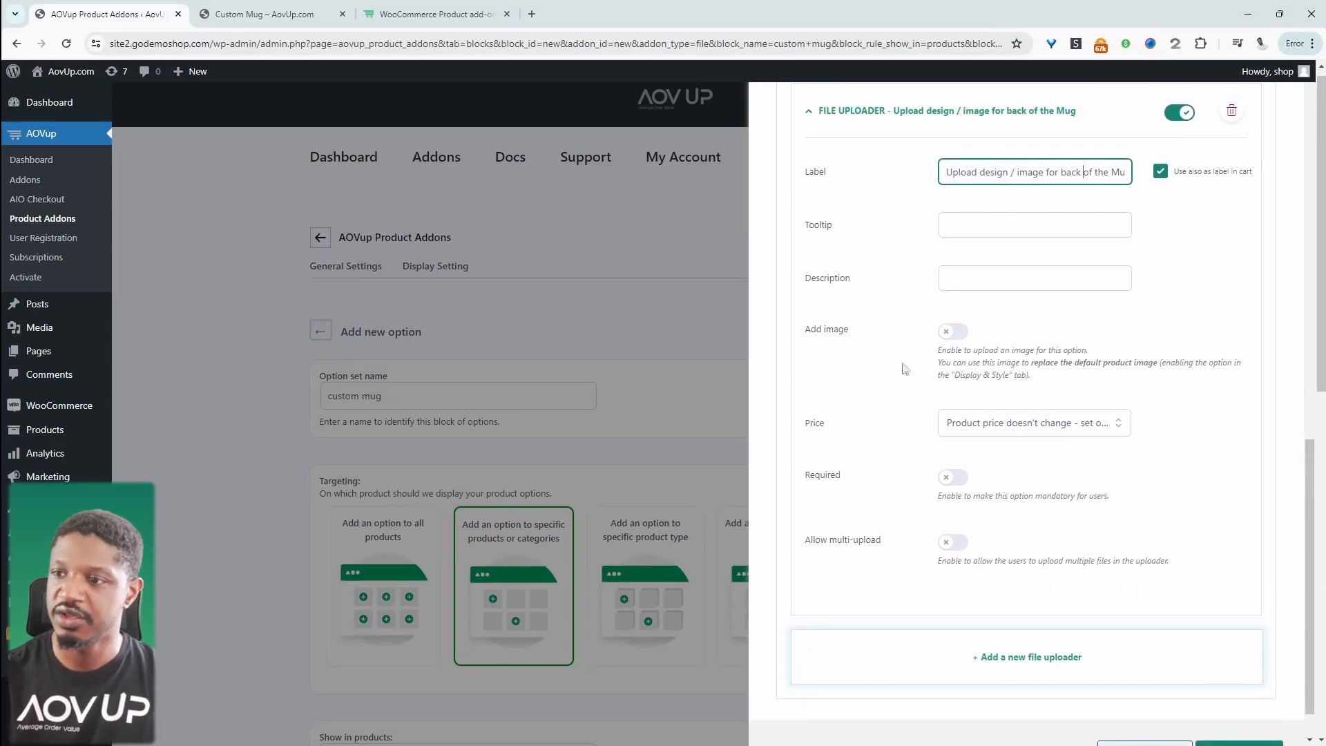
pyautogui.moveTo(1000, 262)
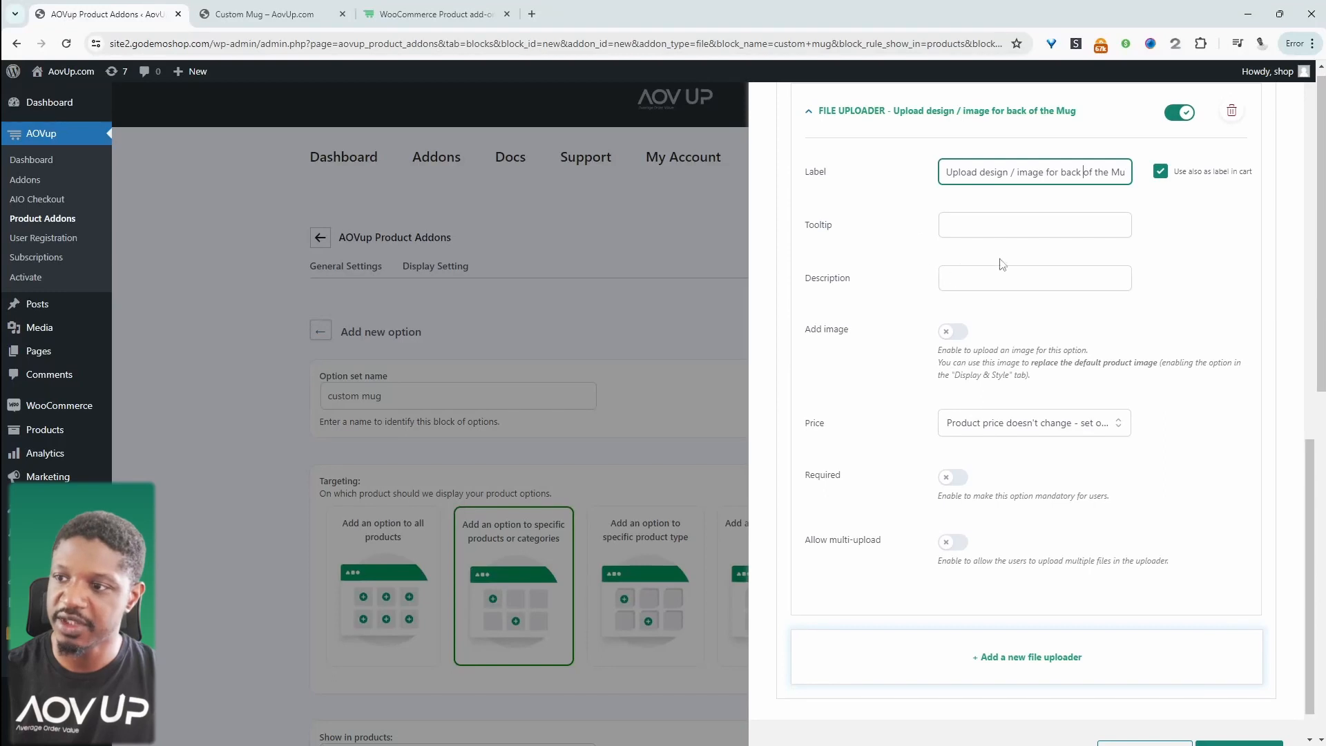
pyautogui.click(951, 330)
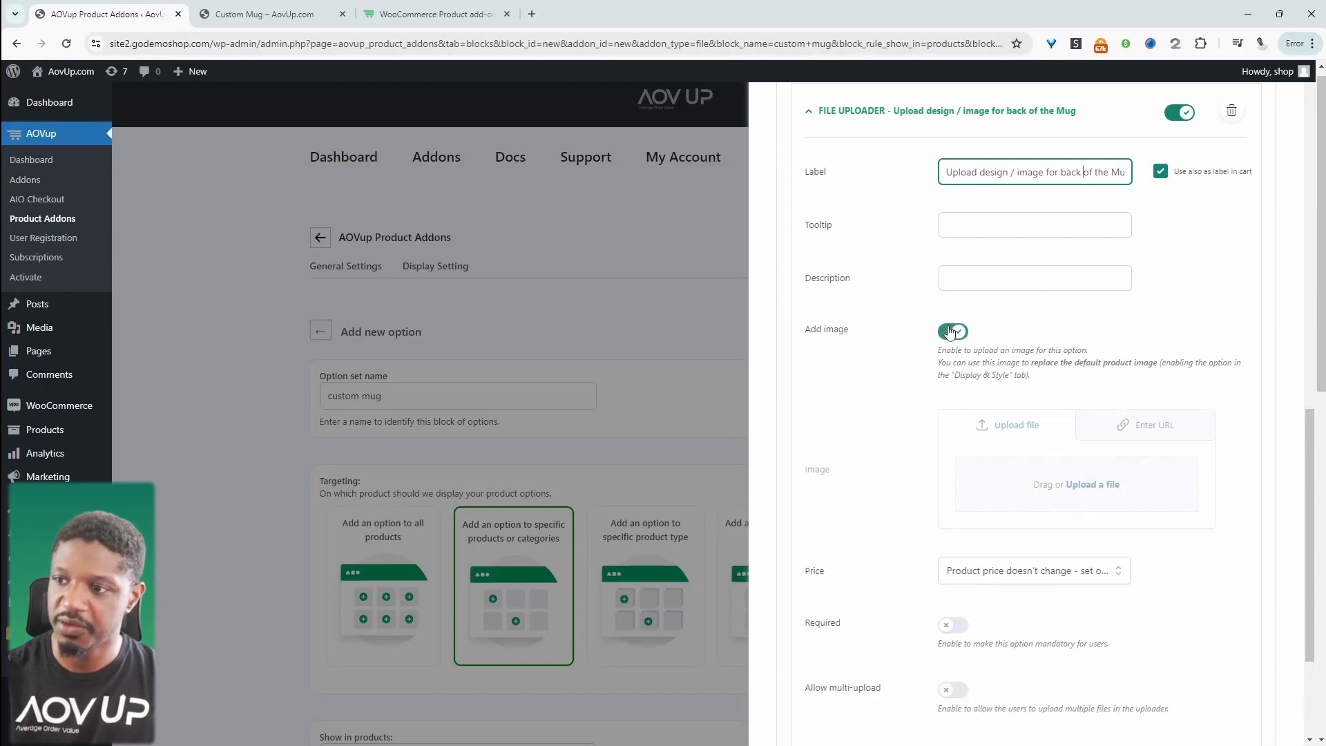
pyautogui.click(951, 330)
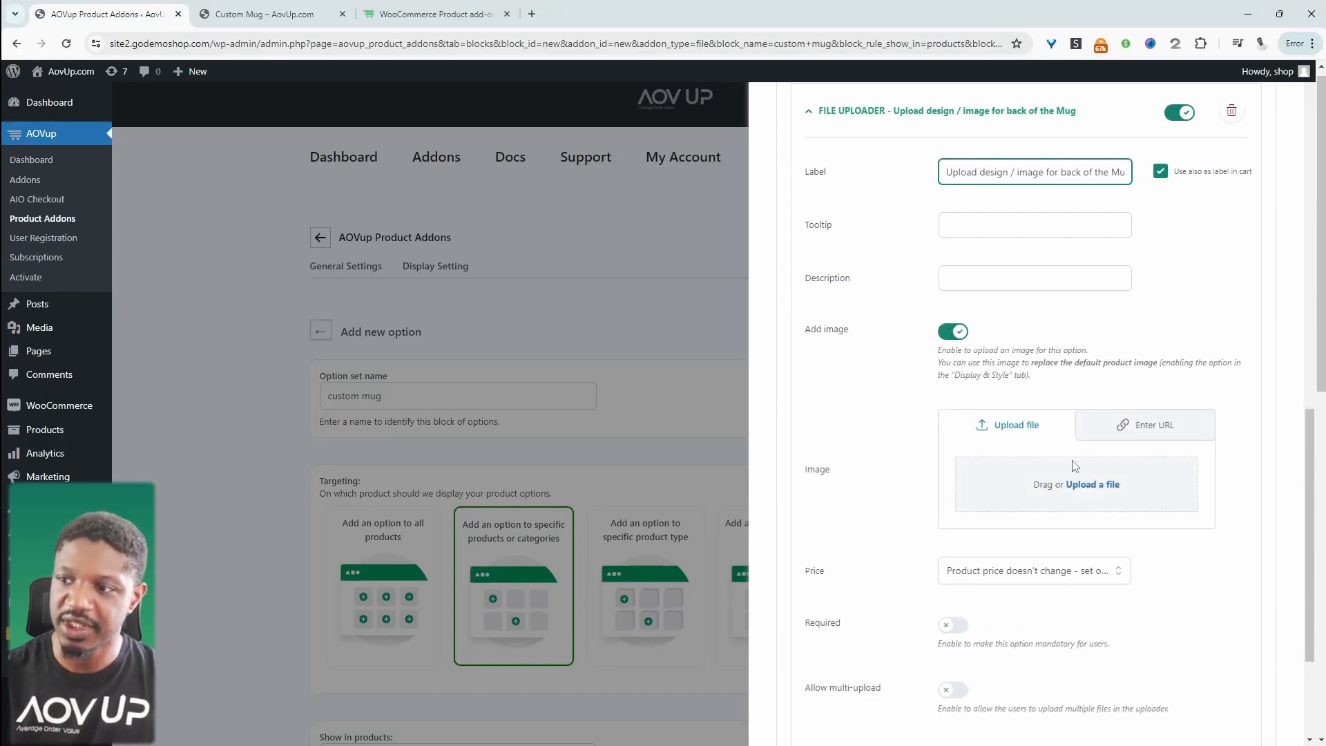
pyautogui.click(951, 330)
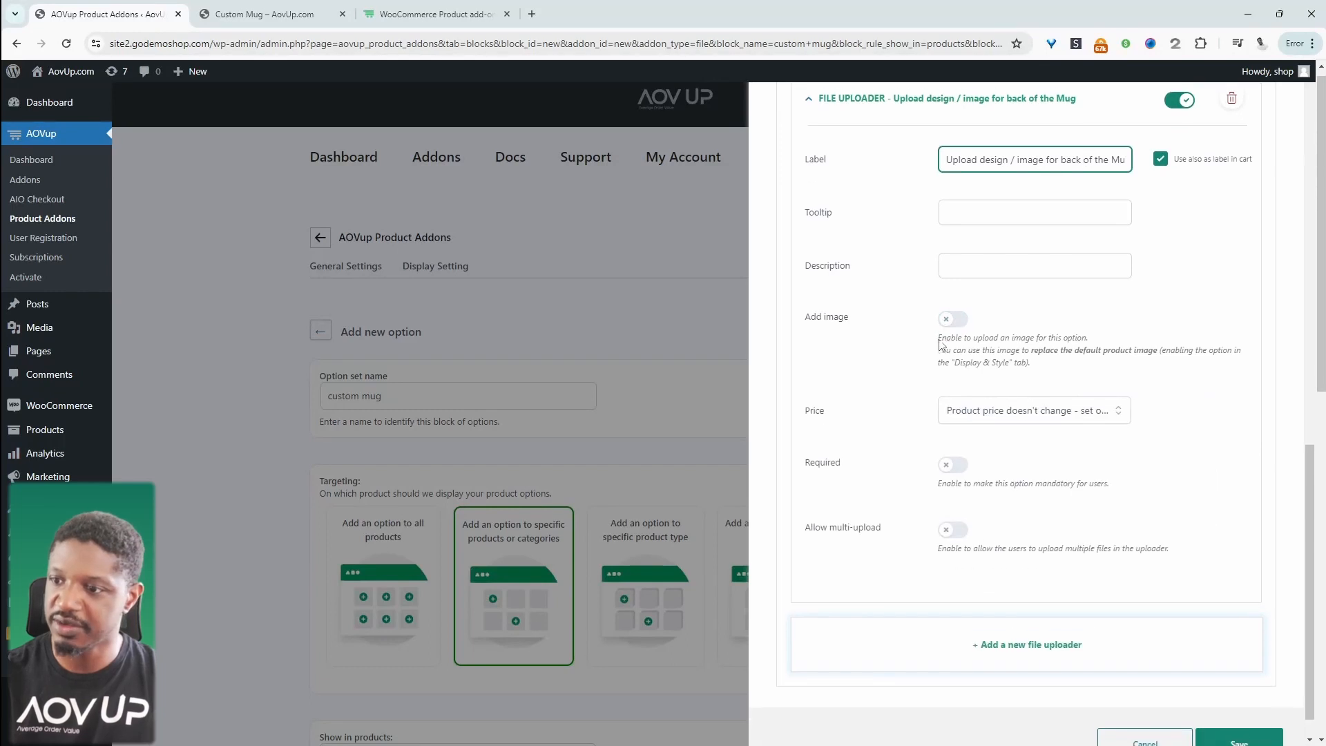
# Set the back uploader's Price to Product price increase with a fixed amount of 10.
pyautogui.click(1033, 410)
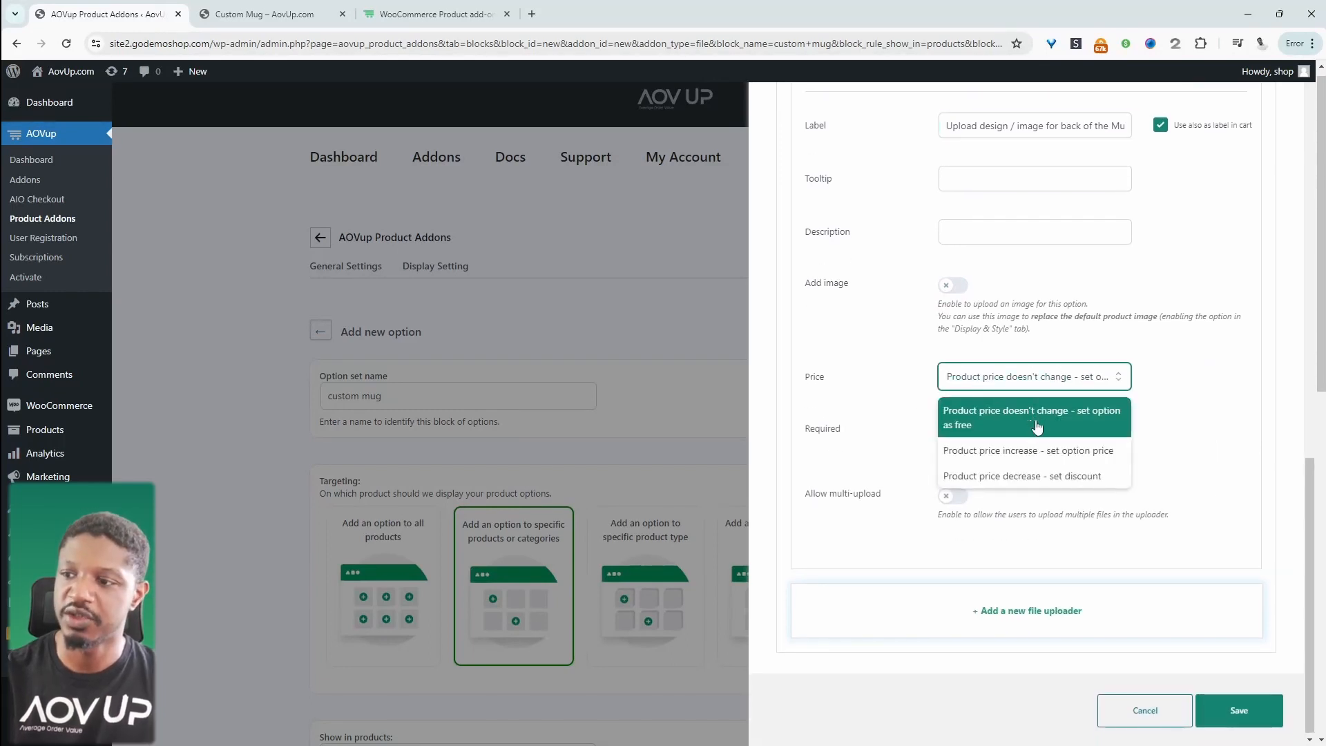
pyautogui.moveTo(1040, 476)
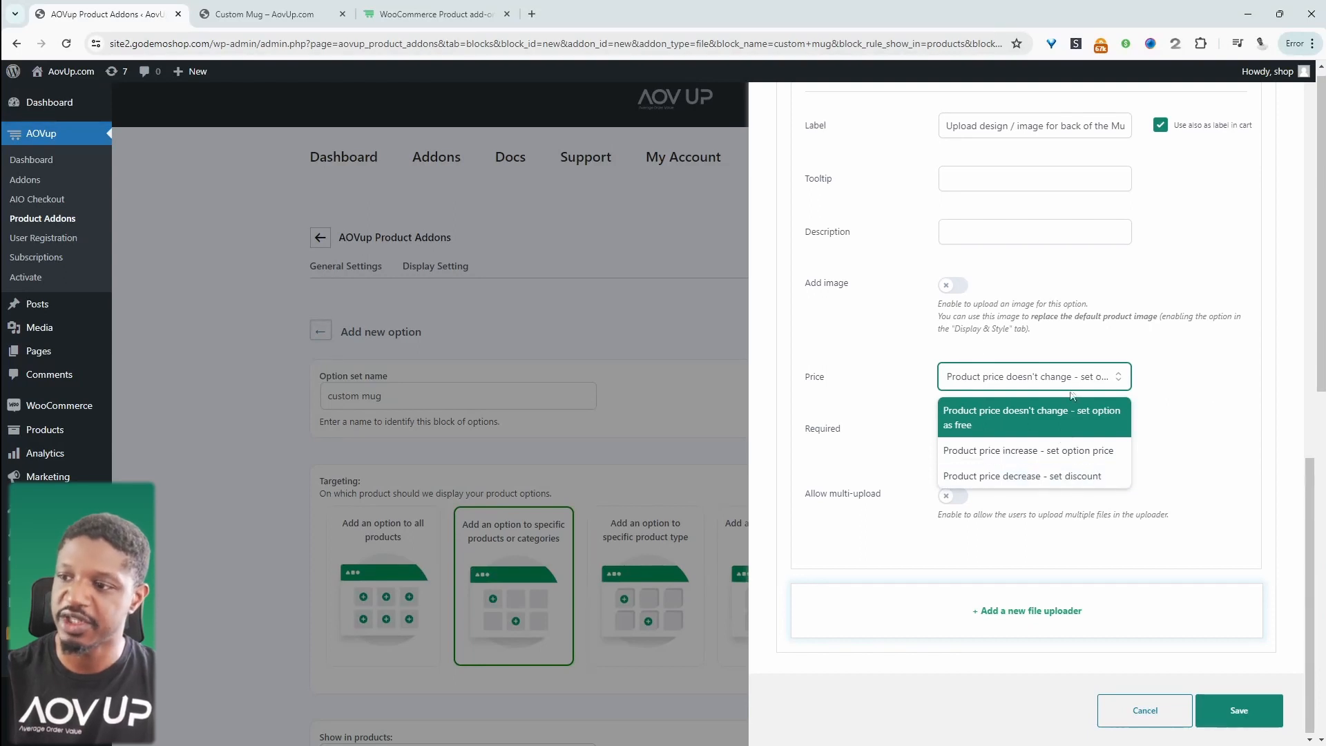
pyautogui.click(1027, 450)
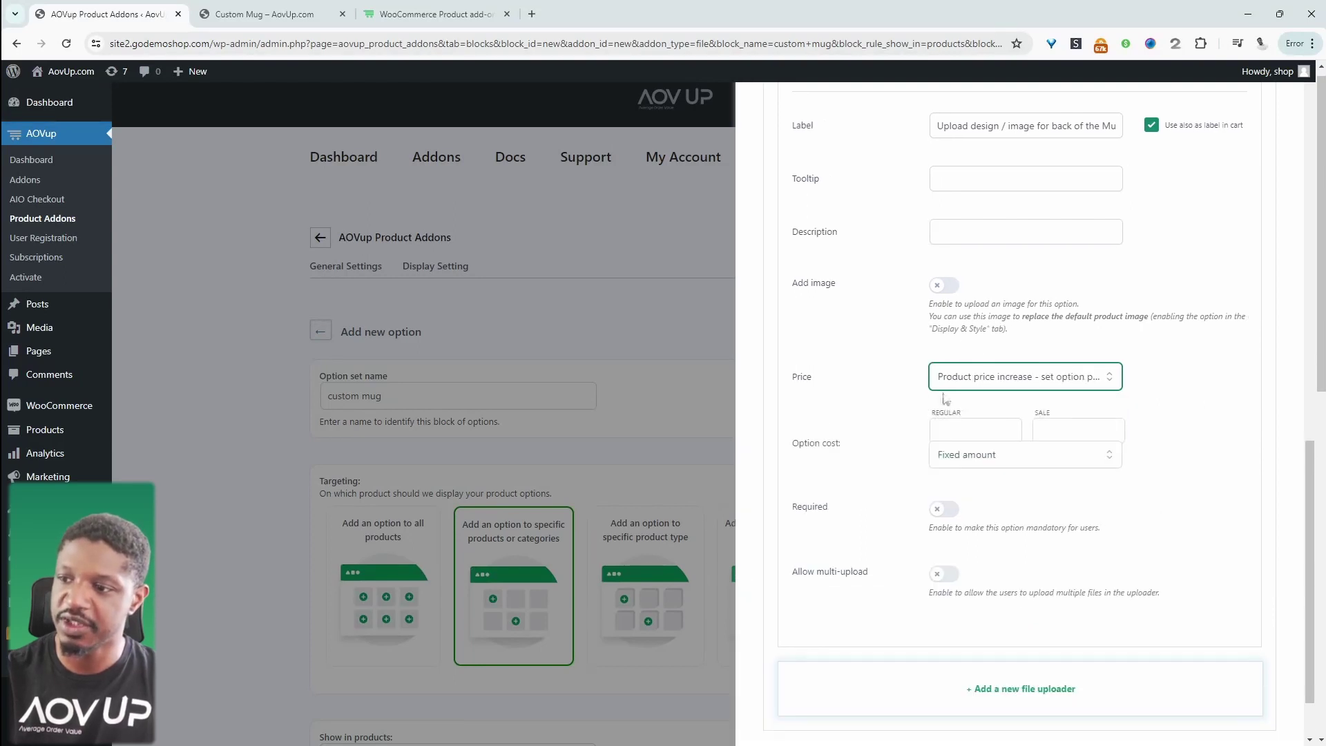
pyautogui.click(974, 429)
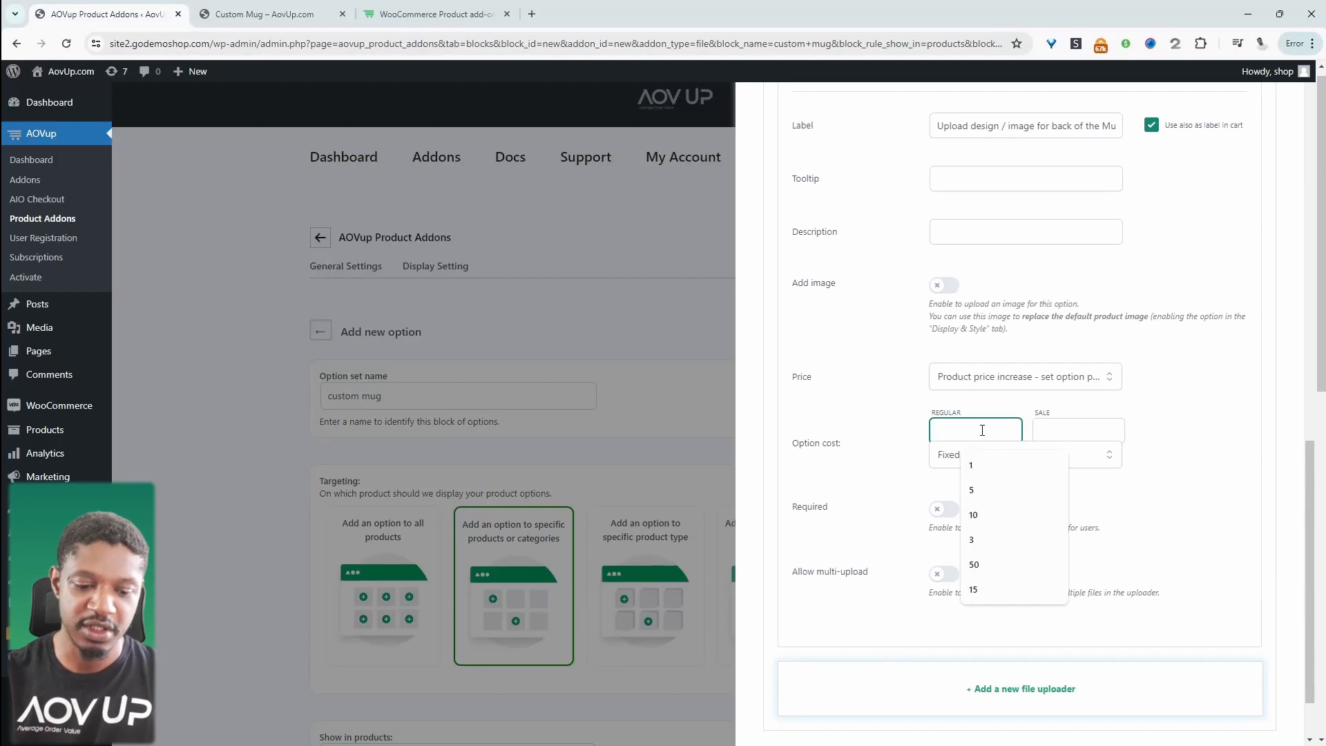
pyautogui.write('10')
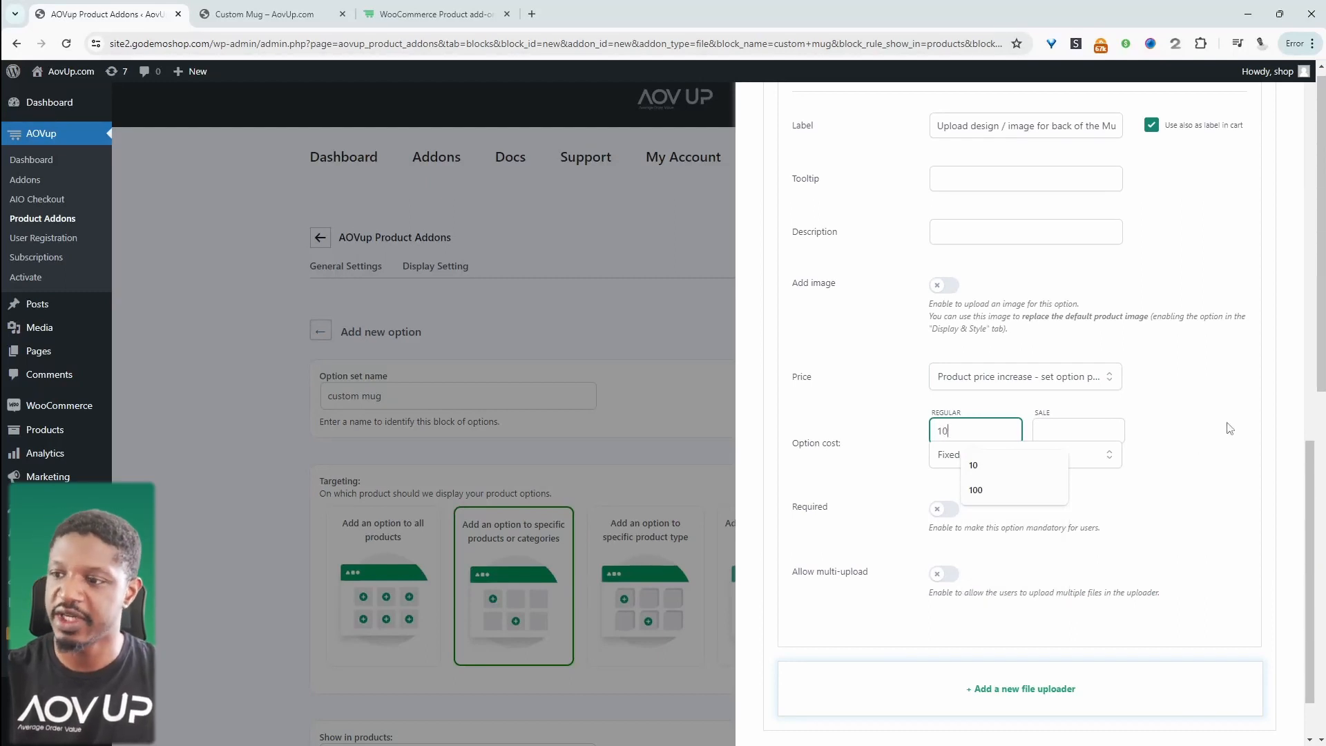
pyautogui.moveTo(1187, 428)
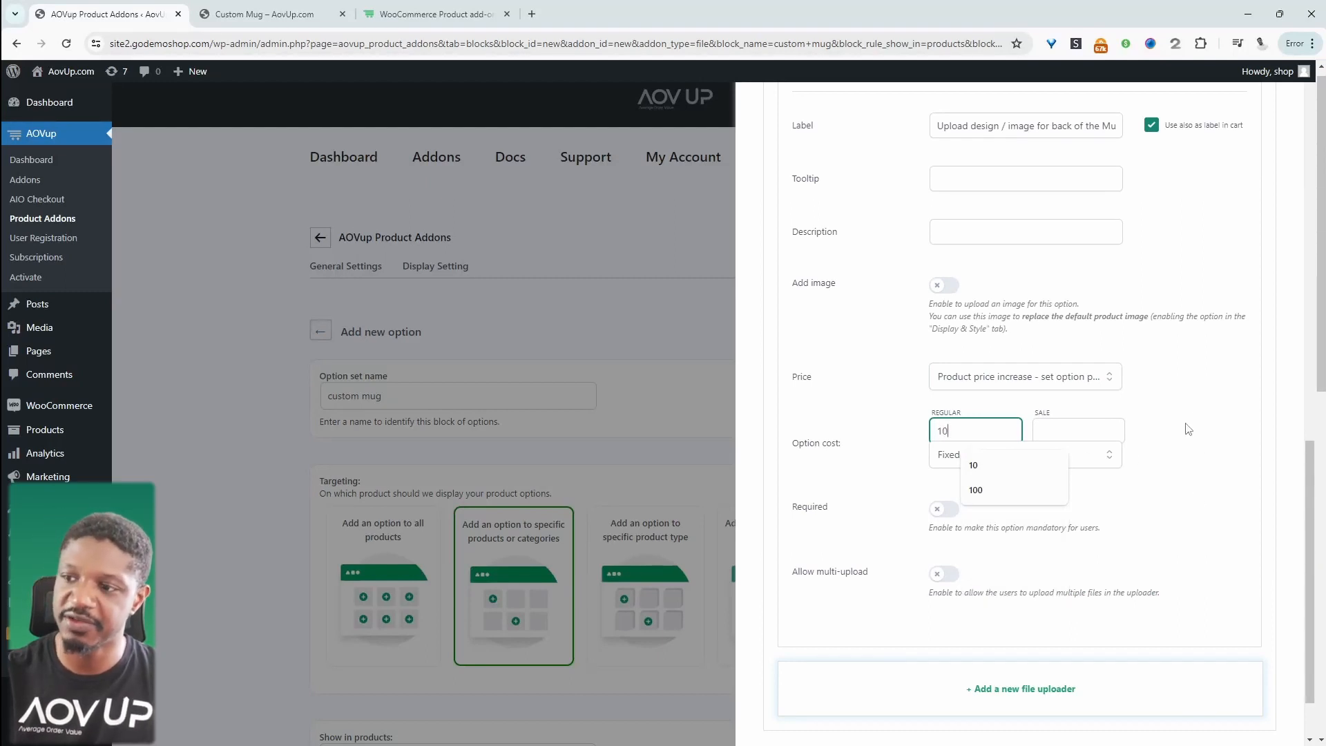
pyautogui.moveTo(854, 411)
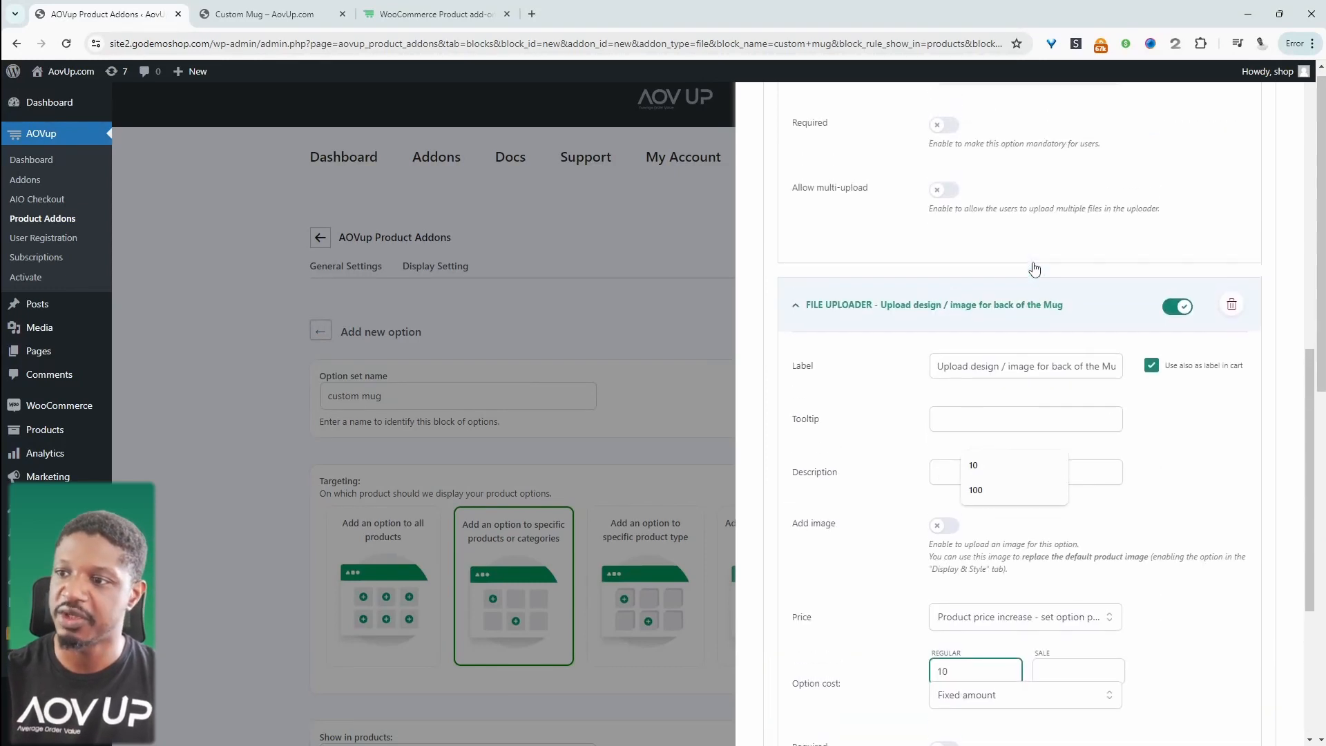
pyautogui.scroll(3)
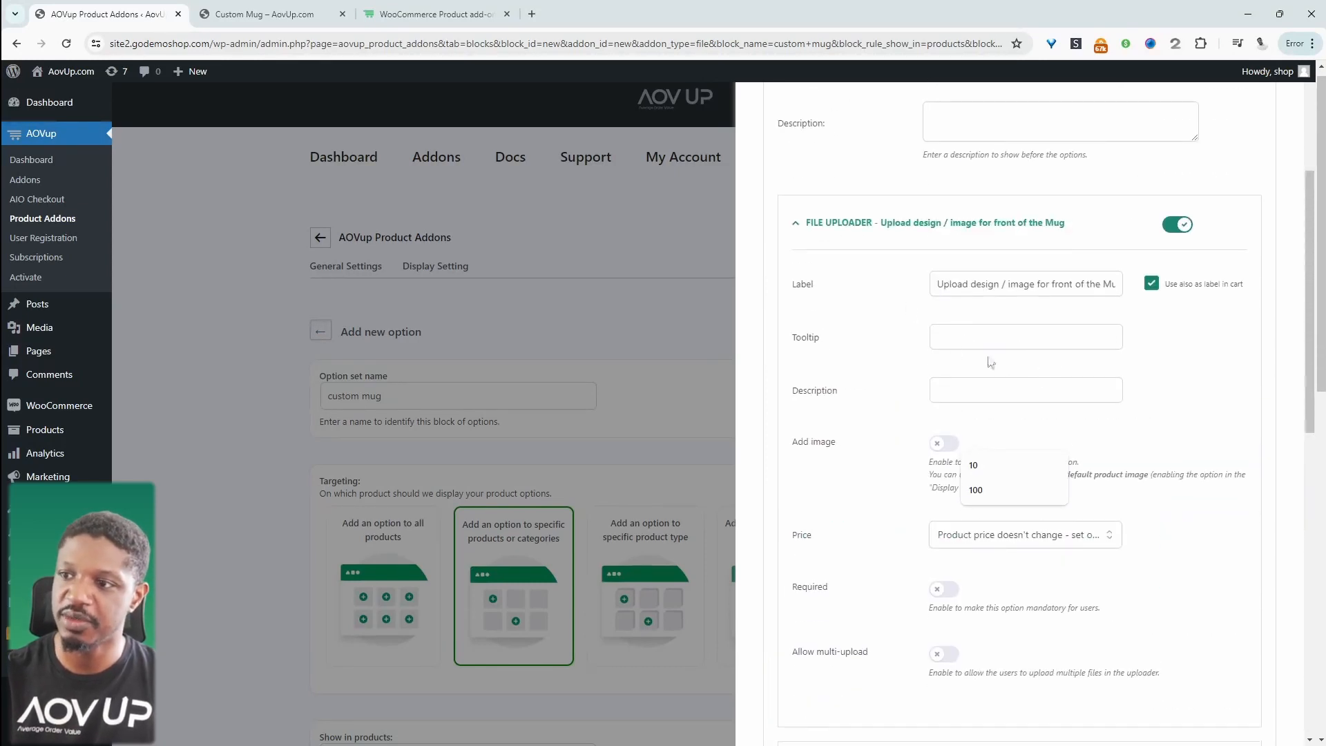
pyautogui.moveTo(972, 453)
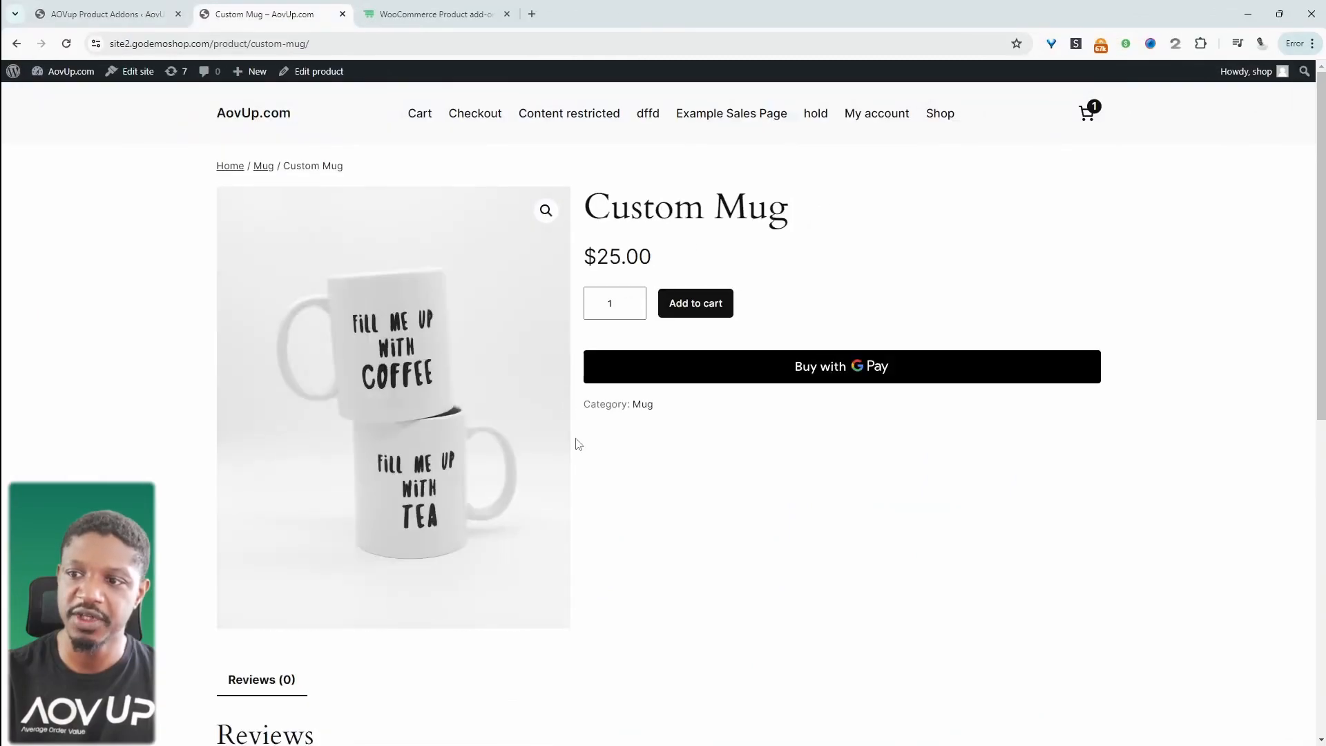
pyautogui.moveTo(722, 557)
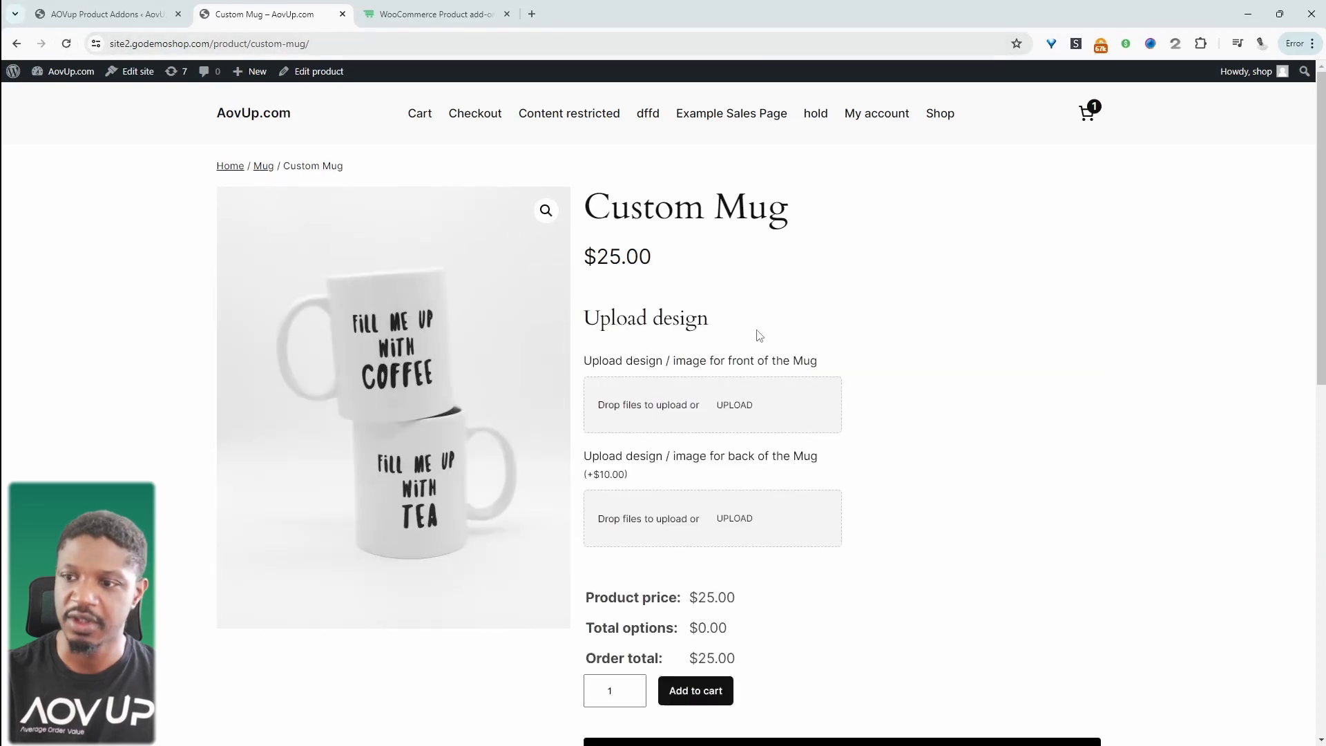
pyautogui.moveTo(650, 435)
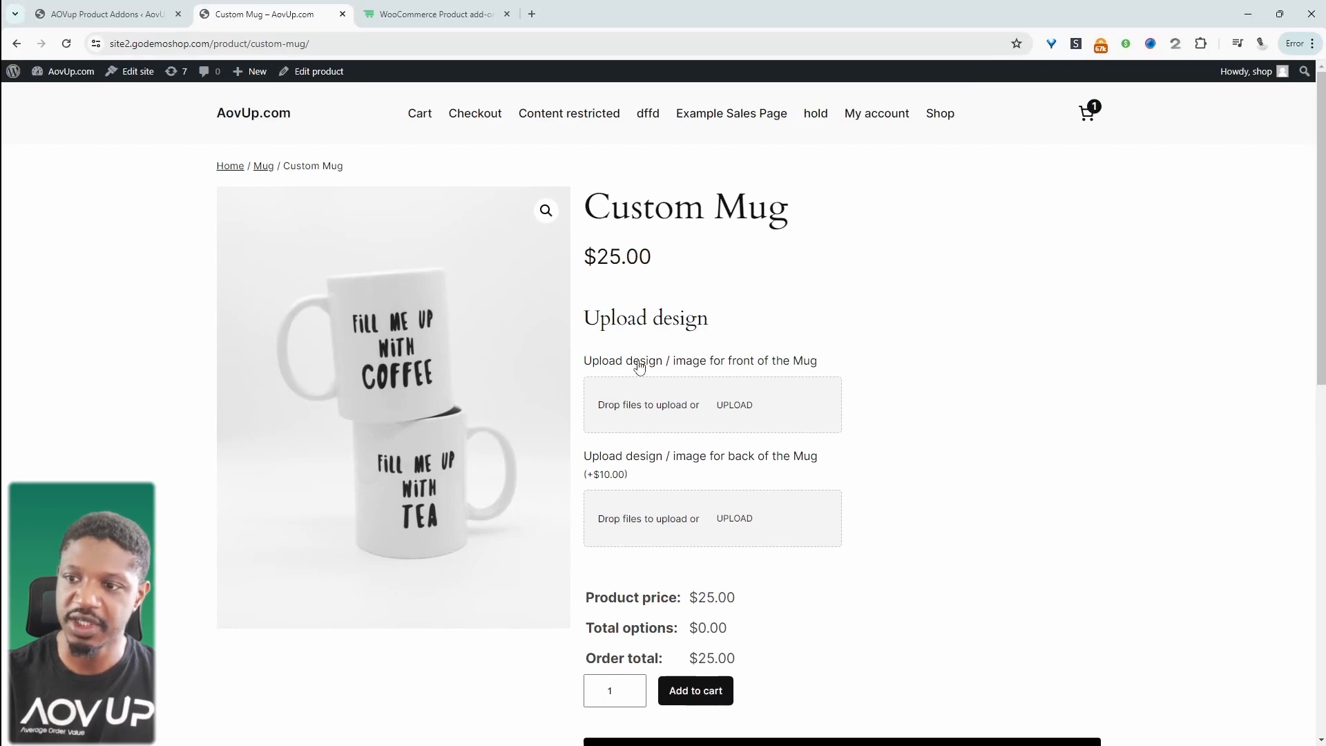
pyautogui.moveTo(801, 375)
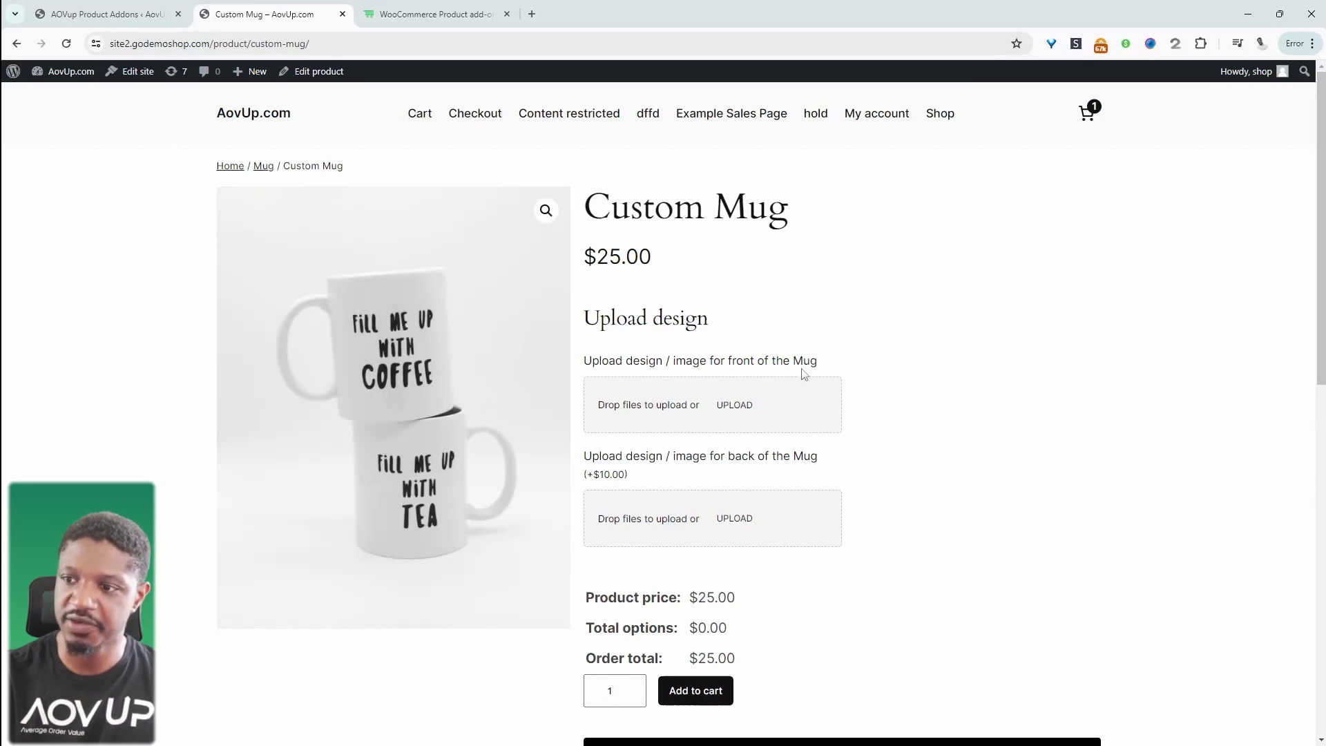
pyautogui.moveTo(837, 471)
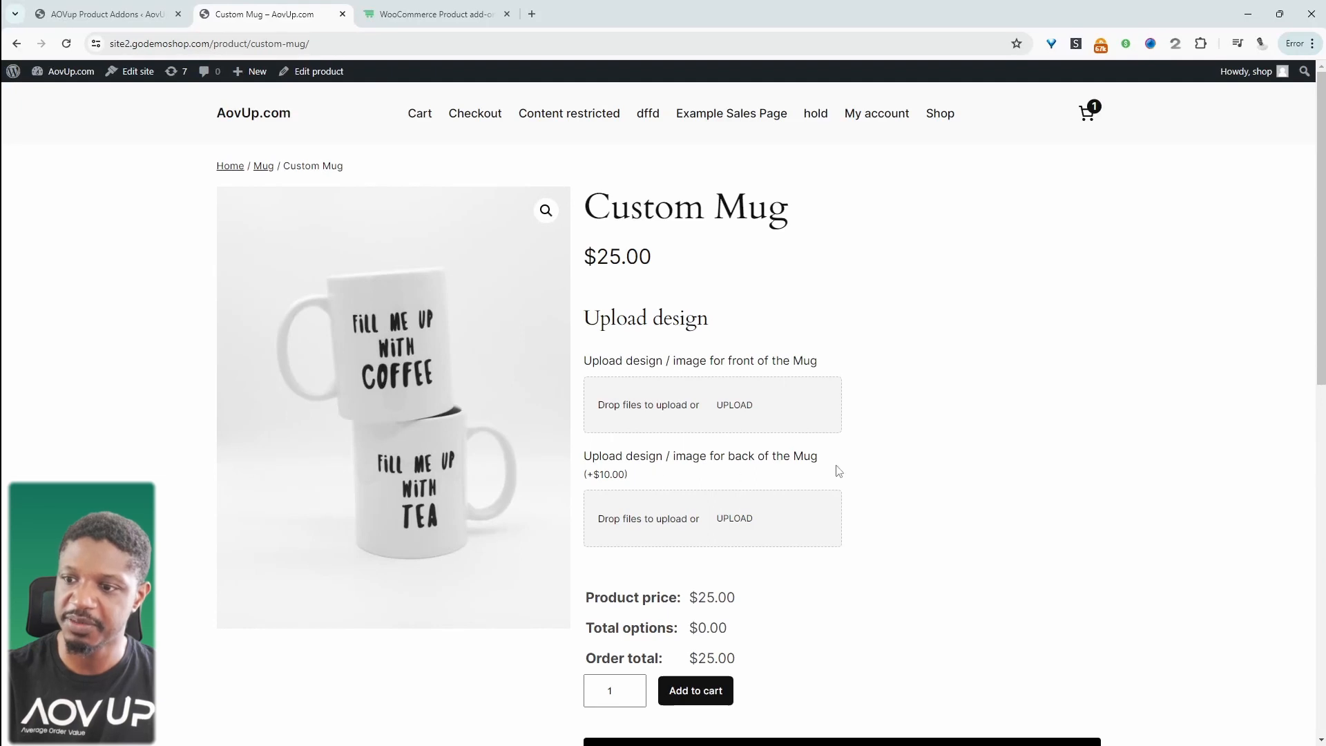
pyautogui.moveTo(623, 496)
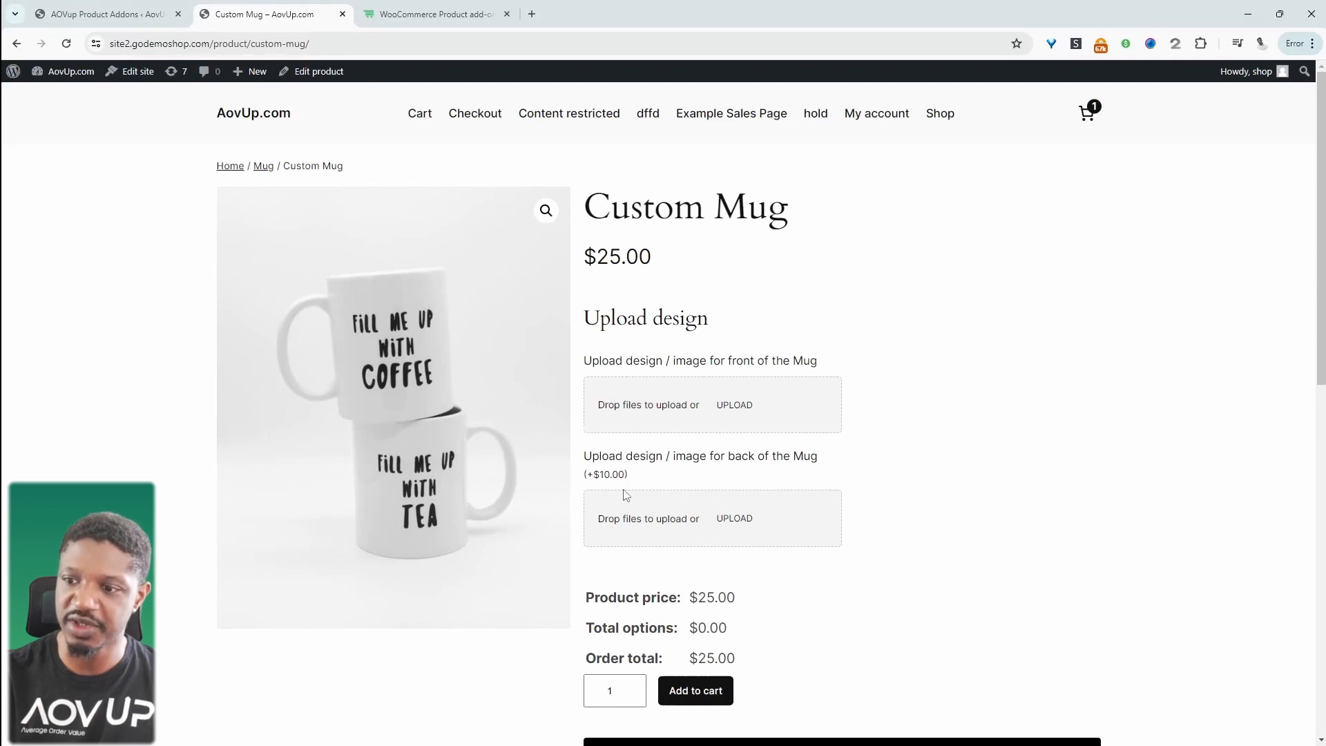
pyautogui.moveTo(717, 426)
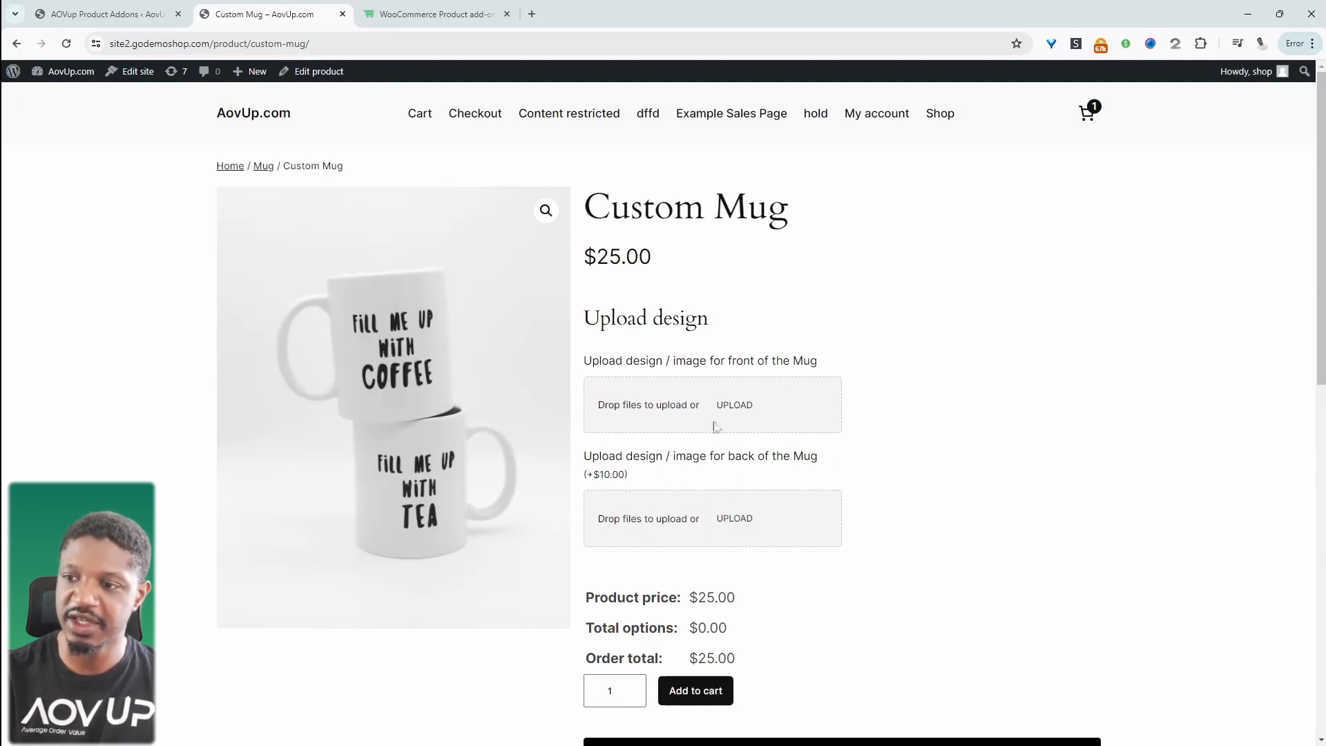
# Attach one screenshot as the front design and another as the back design (+$10.00).
pyautogui.click(733, 404)
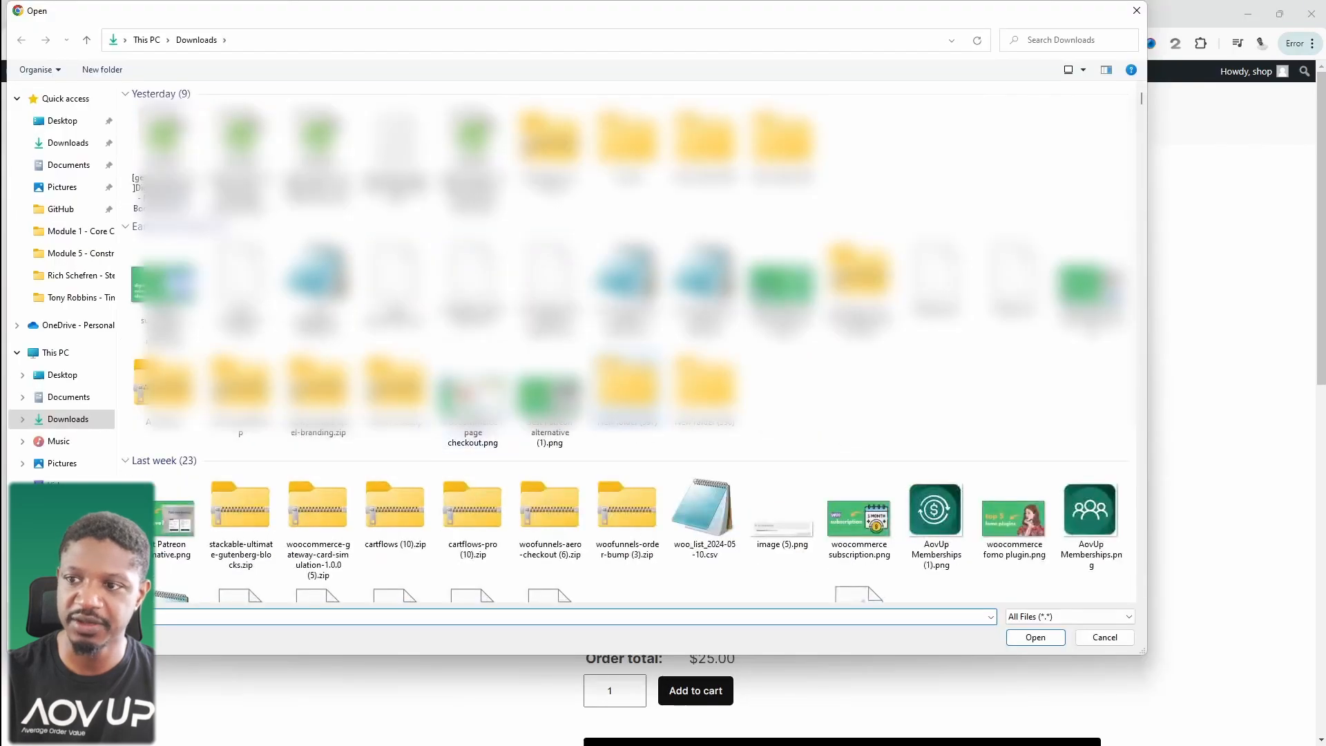
pyautogui.click(1034, 637)
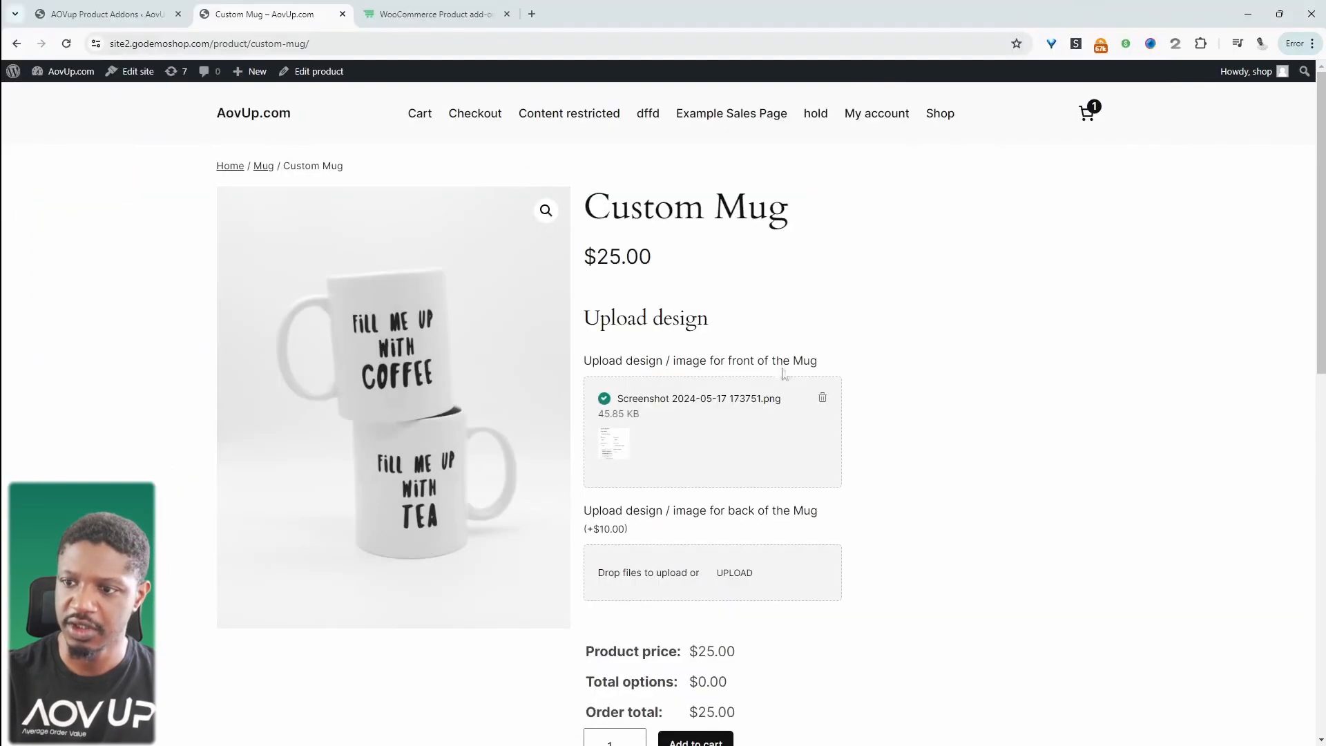
pyautogui.scroll(-3)
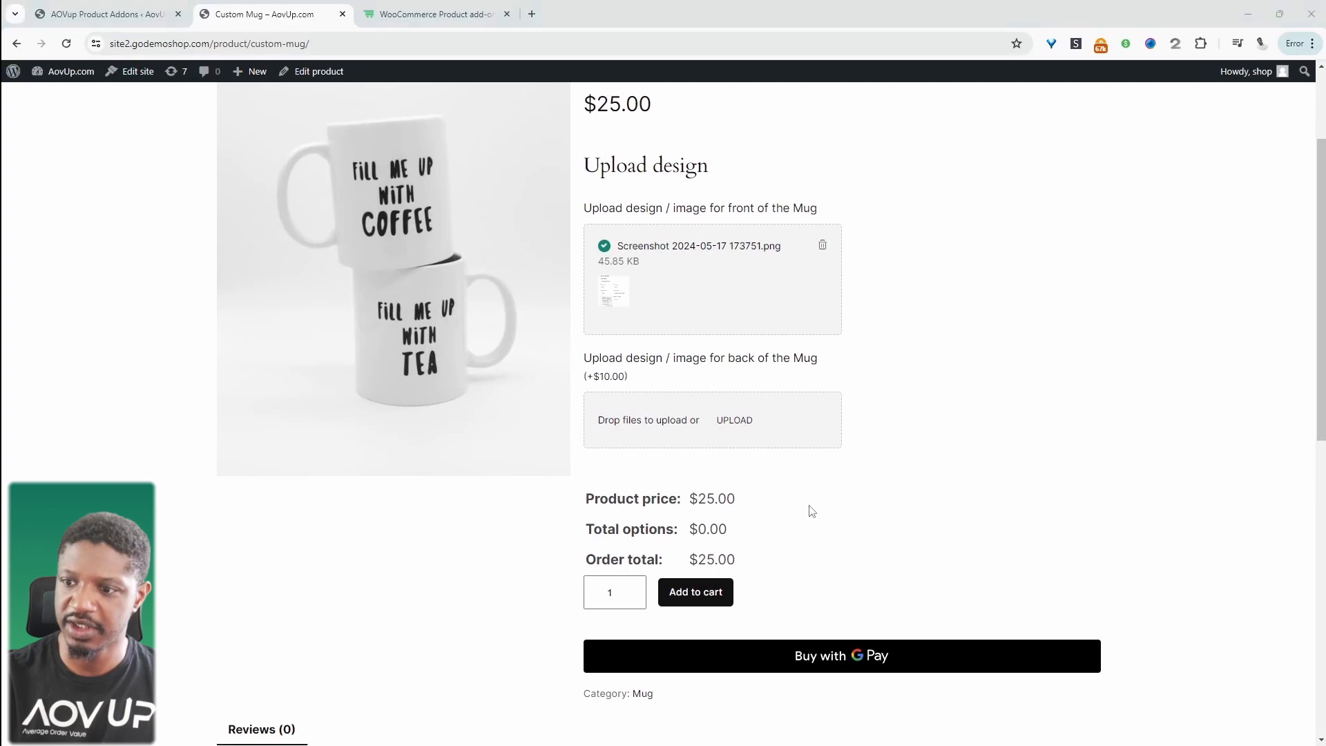
pyautogui.click(733, 420)
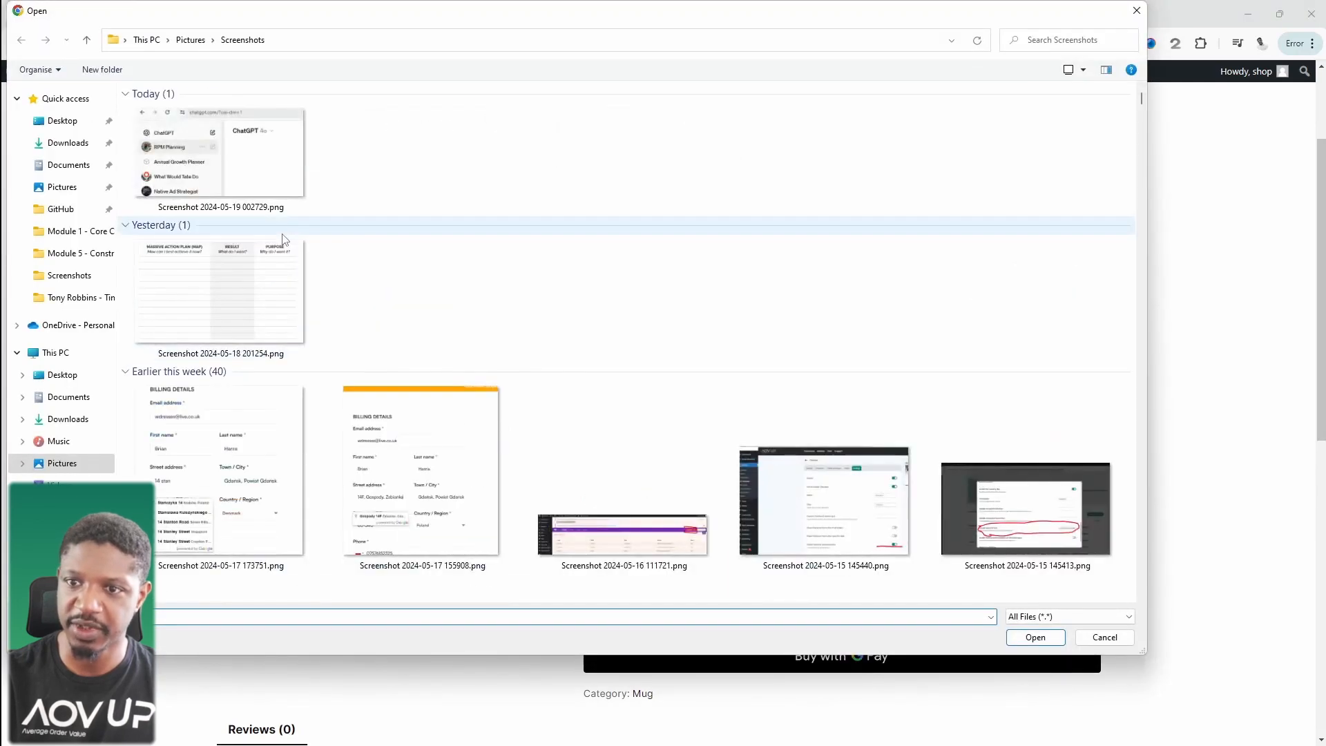
pyautogui.click(1035, 637)
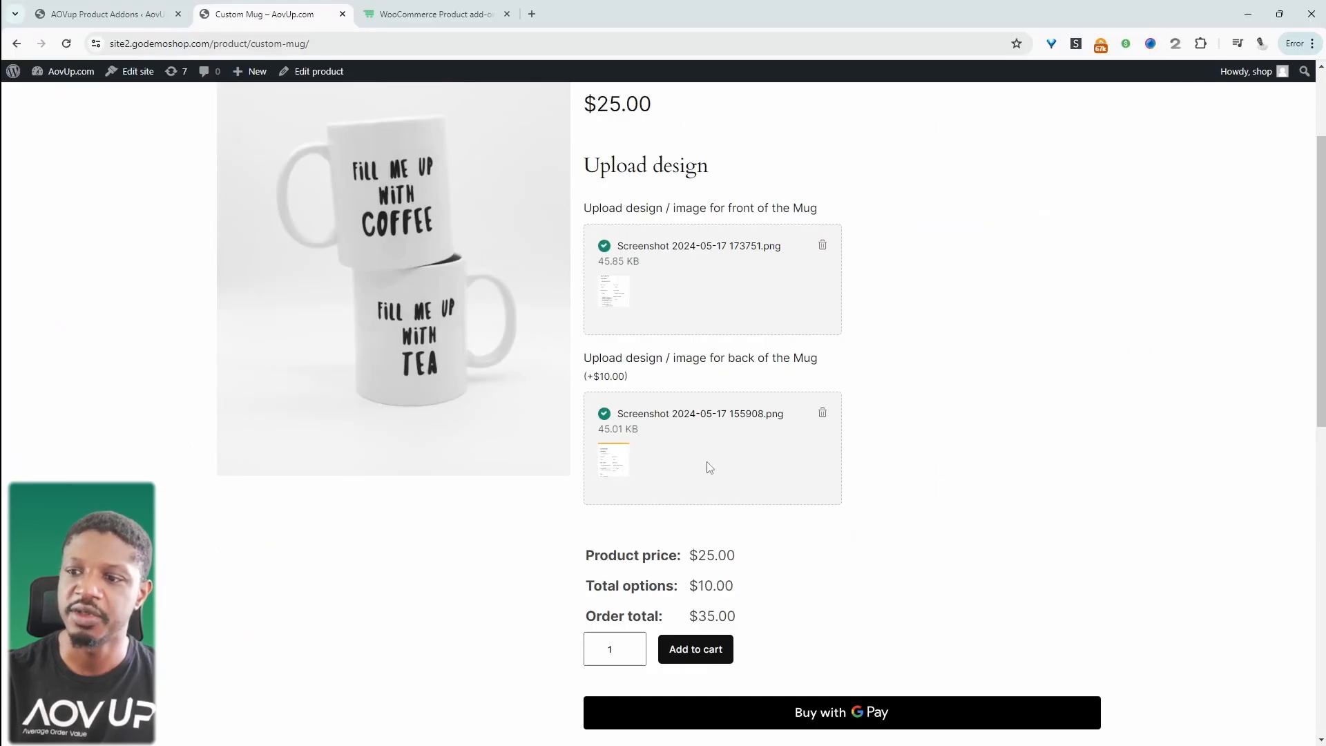
pyautogui.scroll(-3)
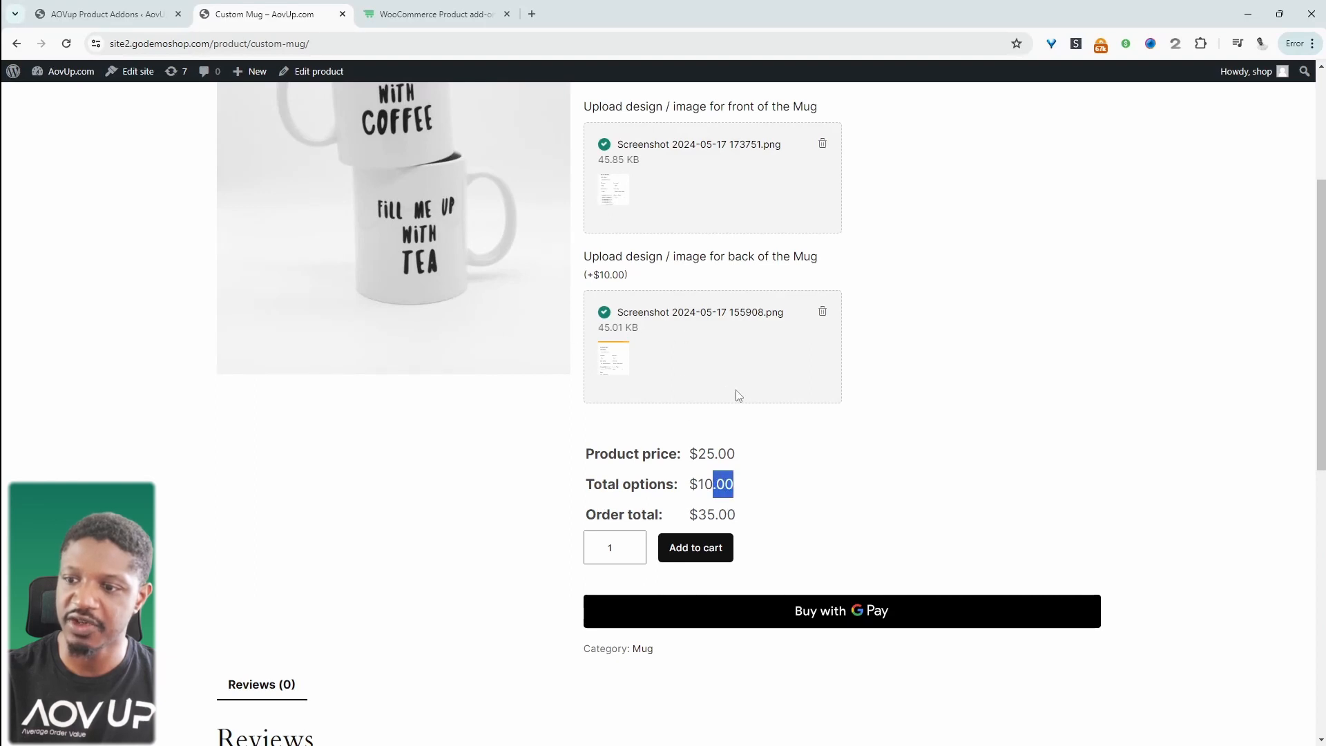
# Add the customised Custom Mug with both designs to the cart and proceed to checkout.
pyautogui.click(695, 547)
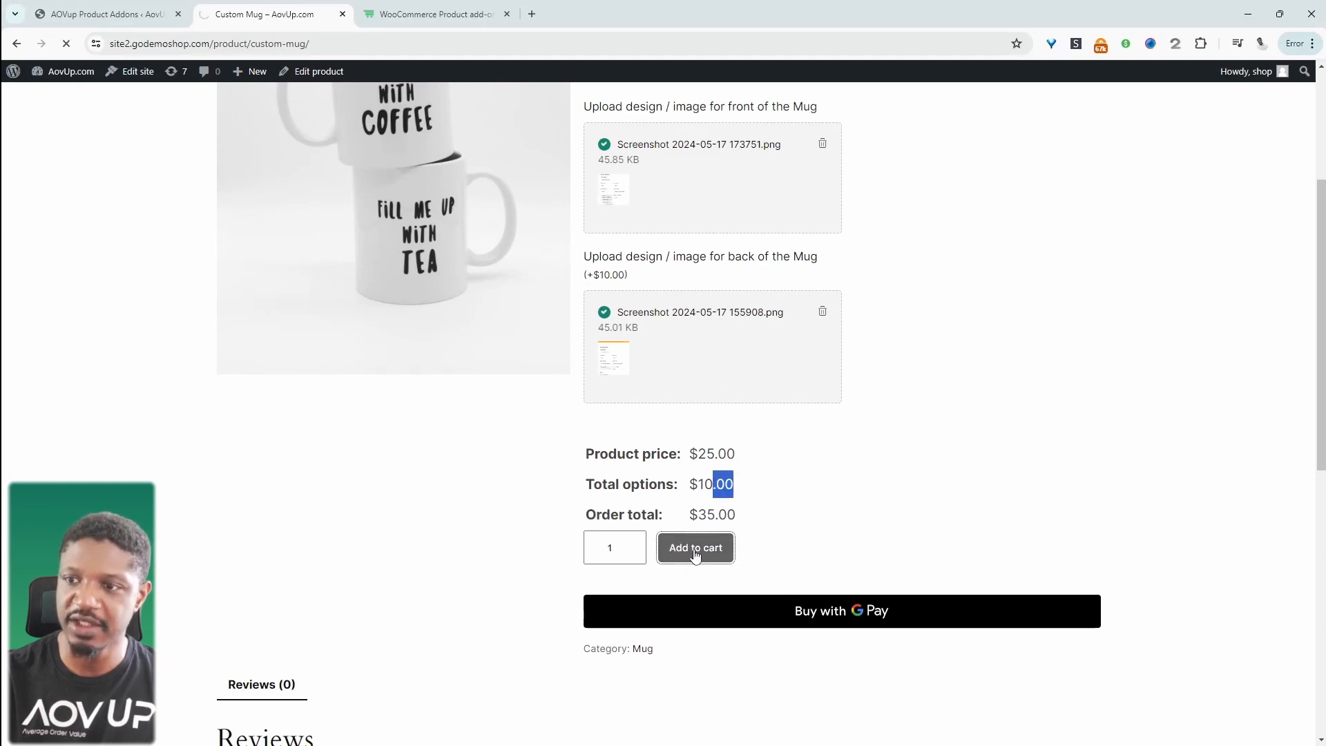
pyautogui.click(695, 547)
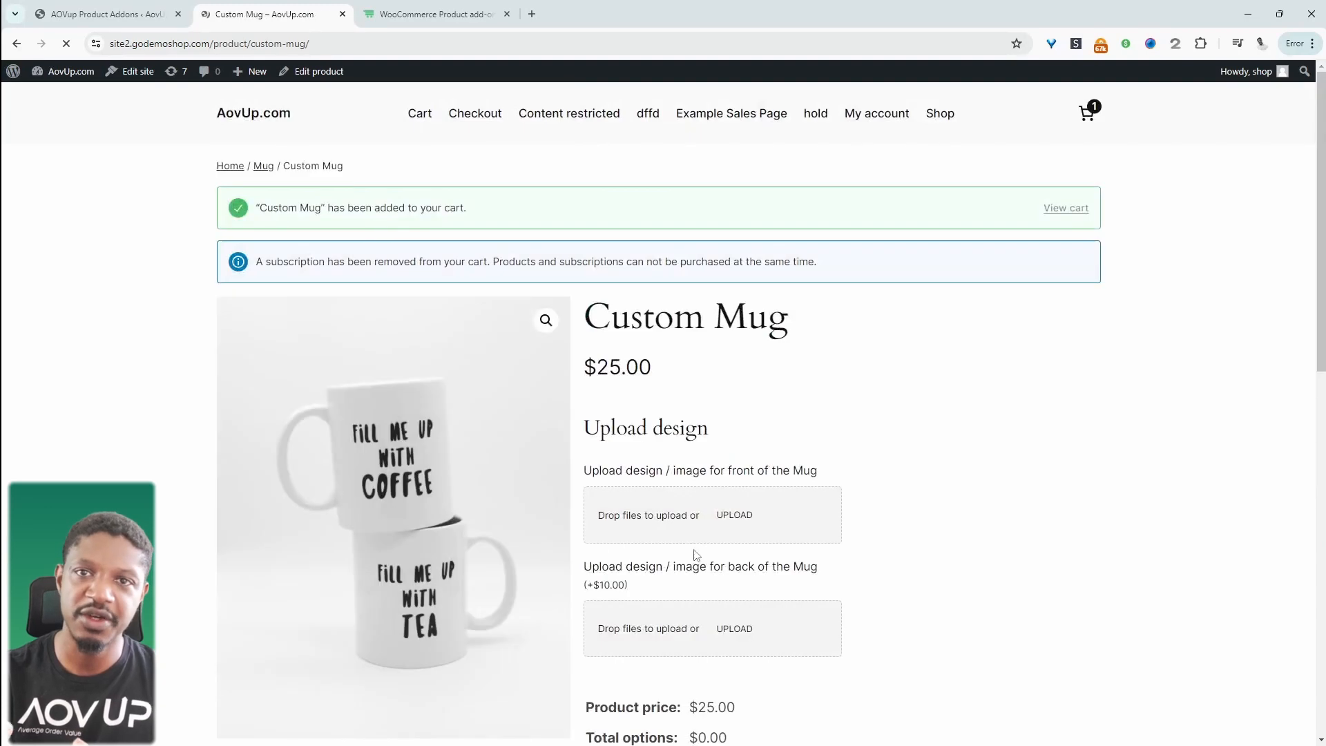
pyautogui.click(1087, 110)
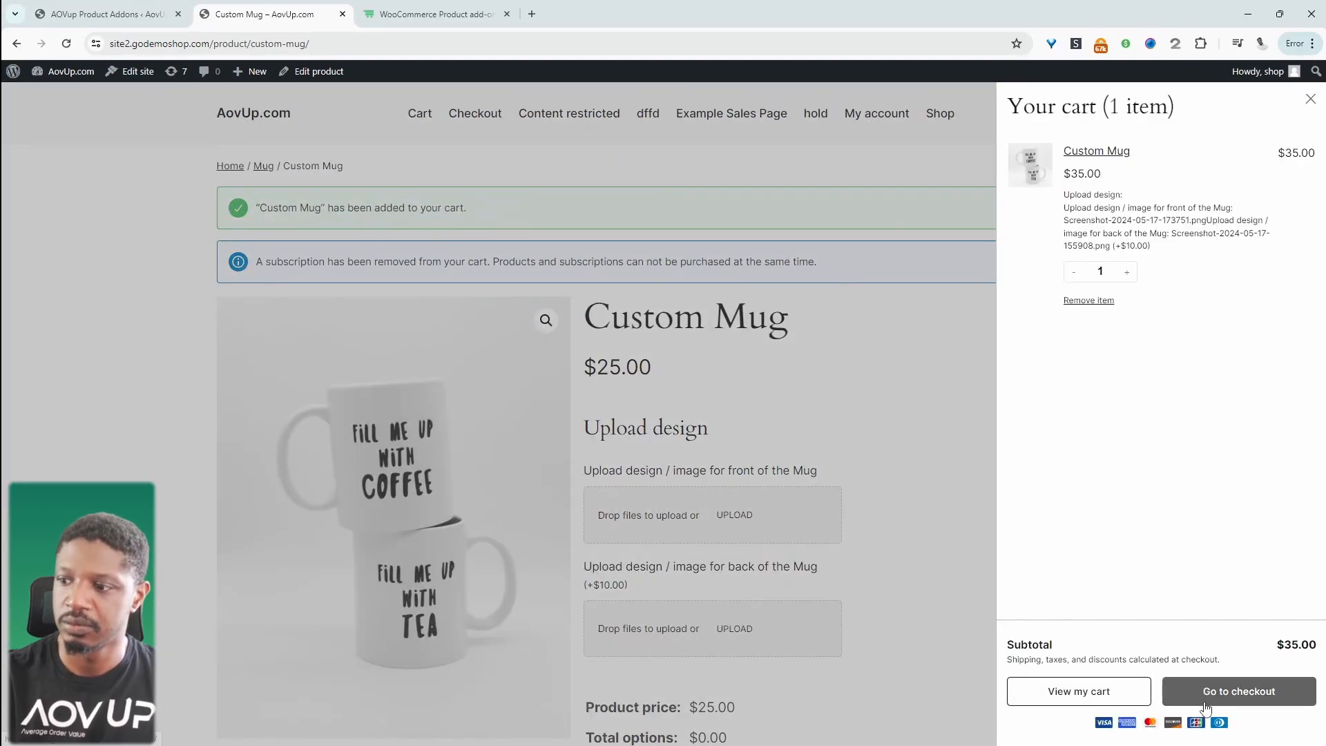
pyautogui.click(1237, 690)
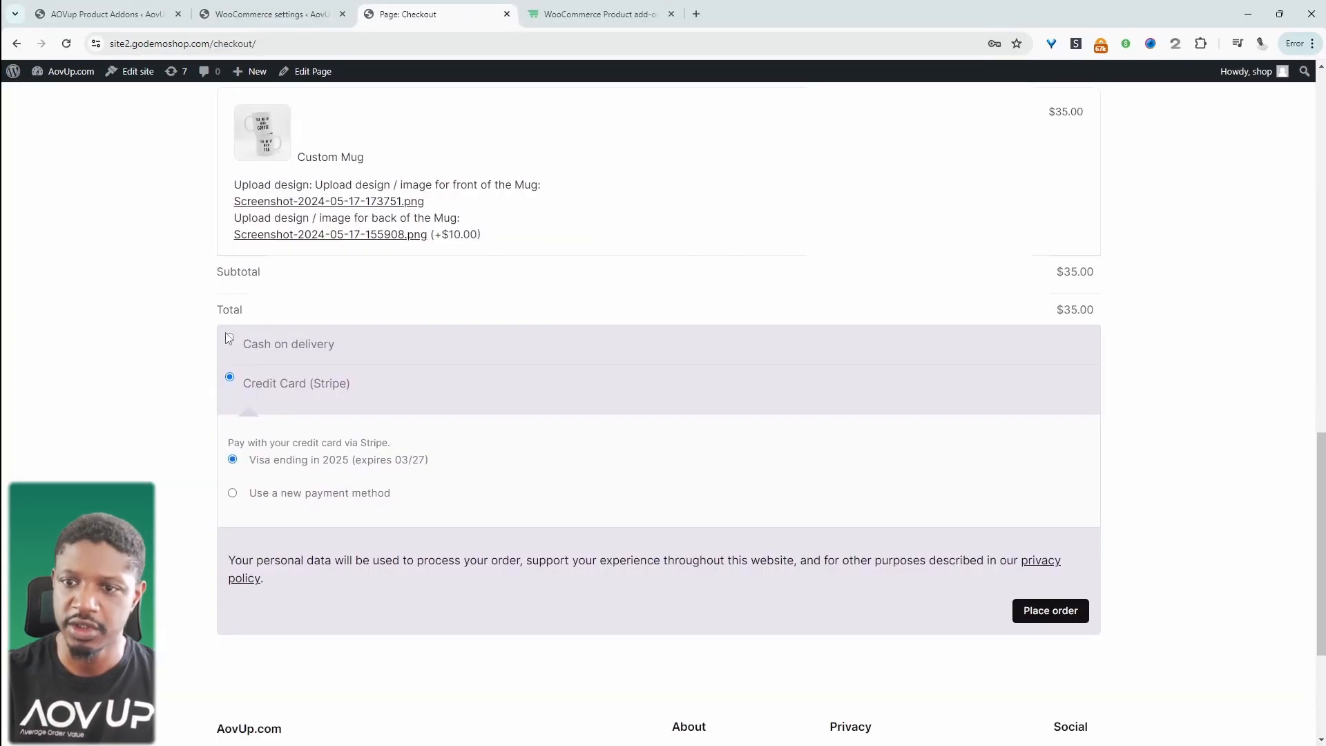
# Place the $35.00 test order using Cash on delivery.
pyautogui.click(229, 344)
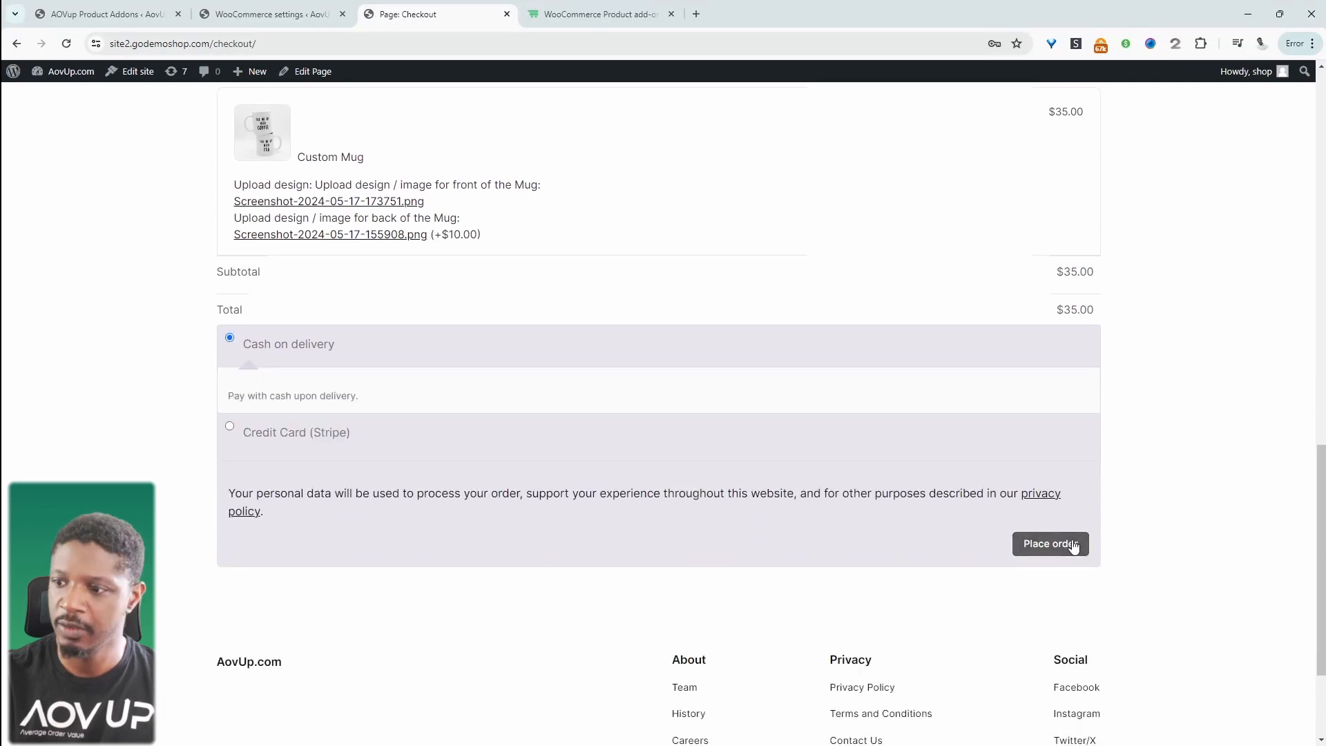
pyautogui.click(1049, 544)
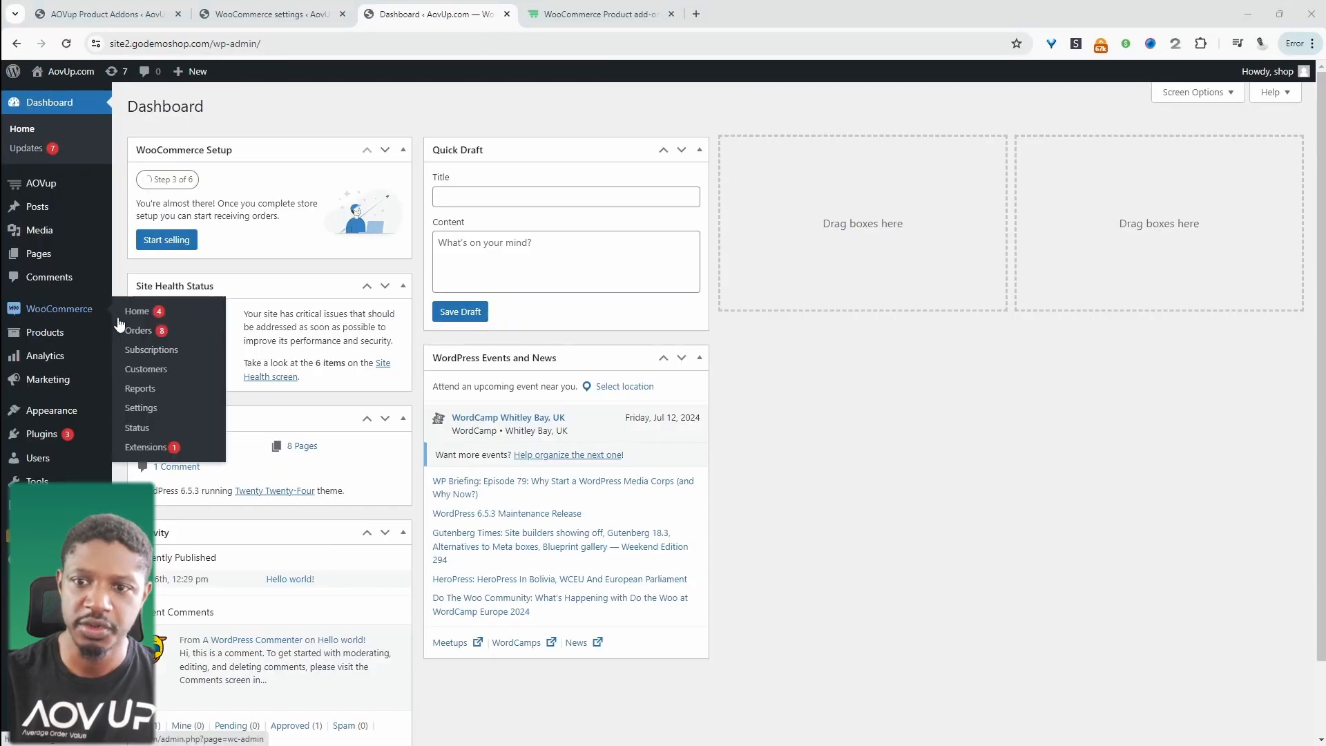
# Open order #215 from WooCommerce Orders and view its uploaded front and back design screenshots.
pyautogui.click(138, 330)
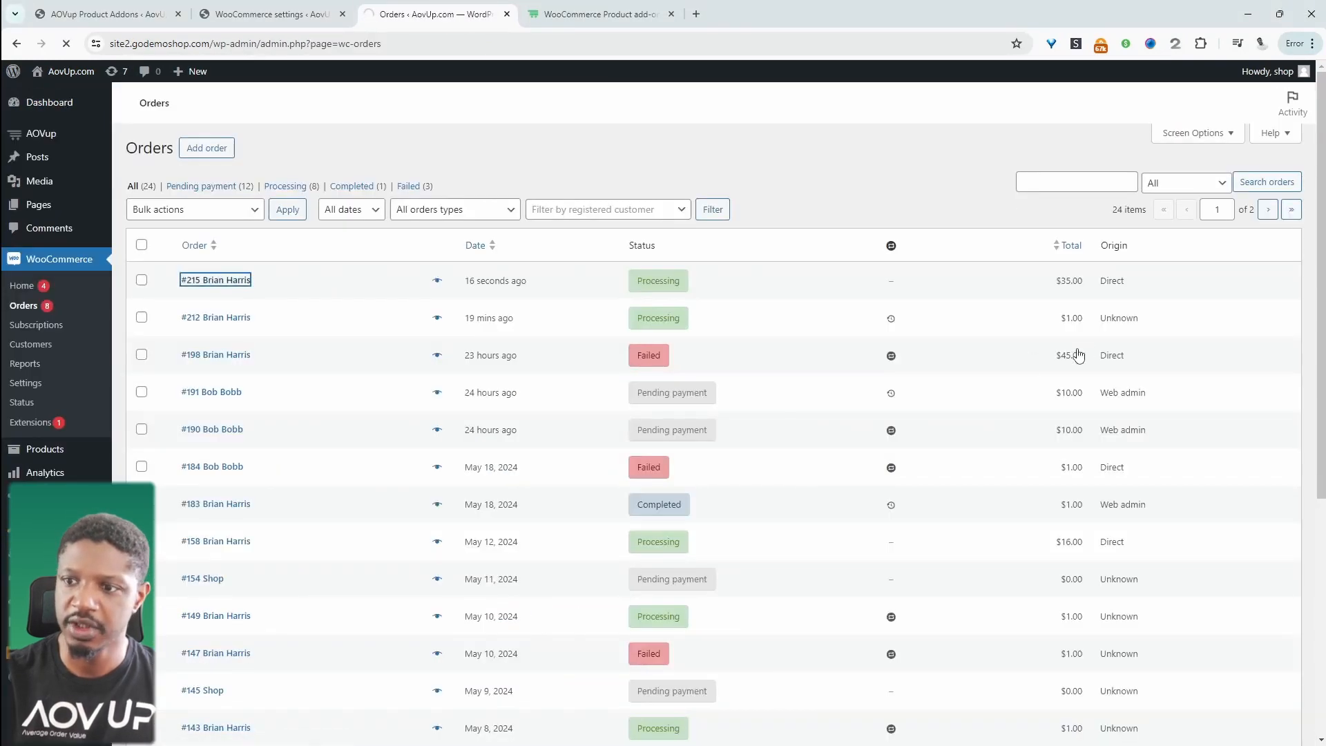
pyautogui.click(215, 280)
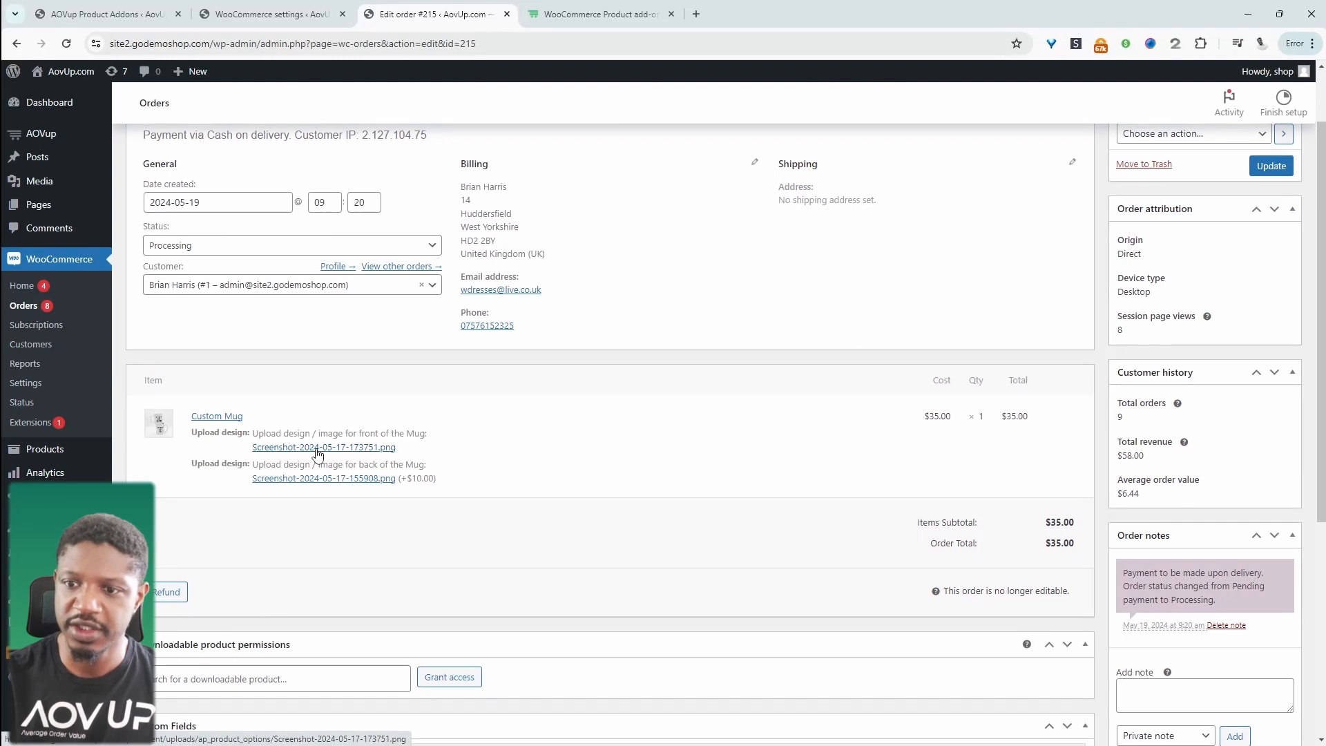
pyautogui.click(323, 446)
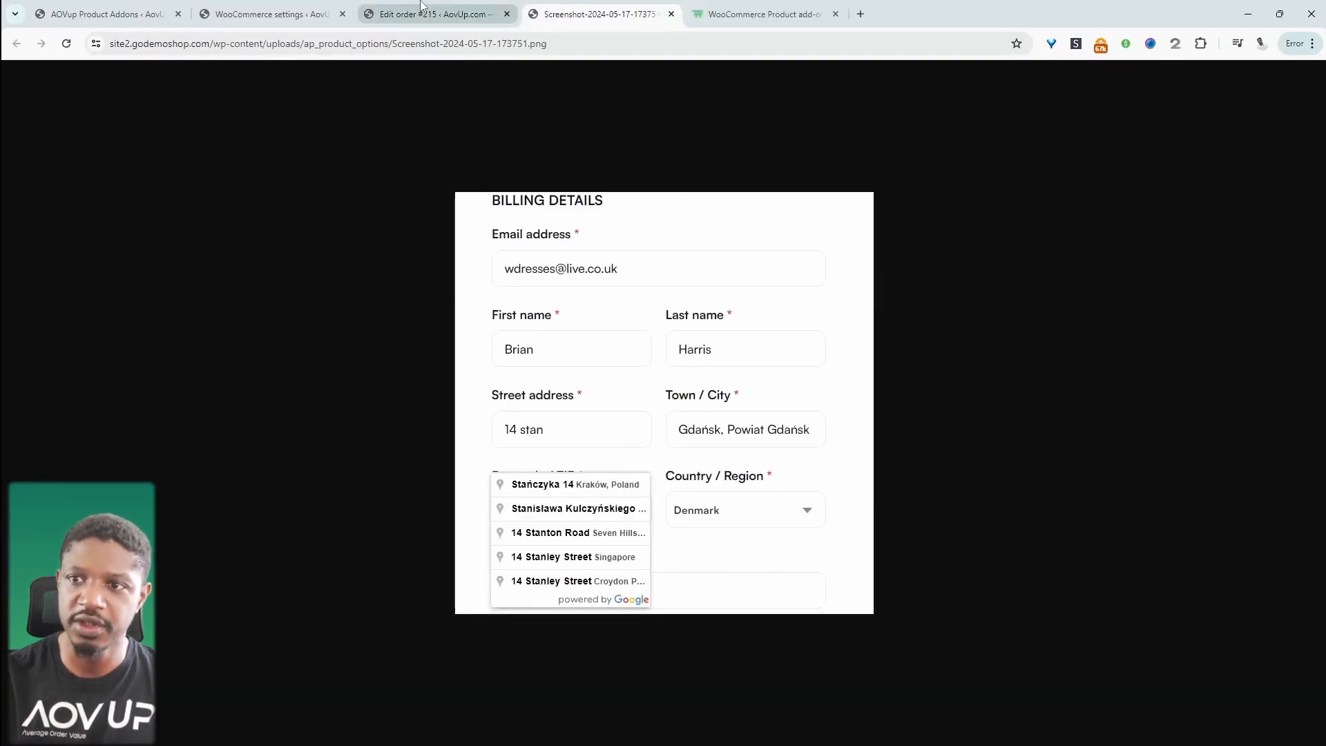
pyautogui.click(431, 14)
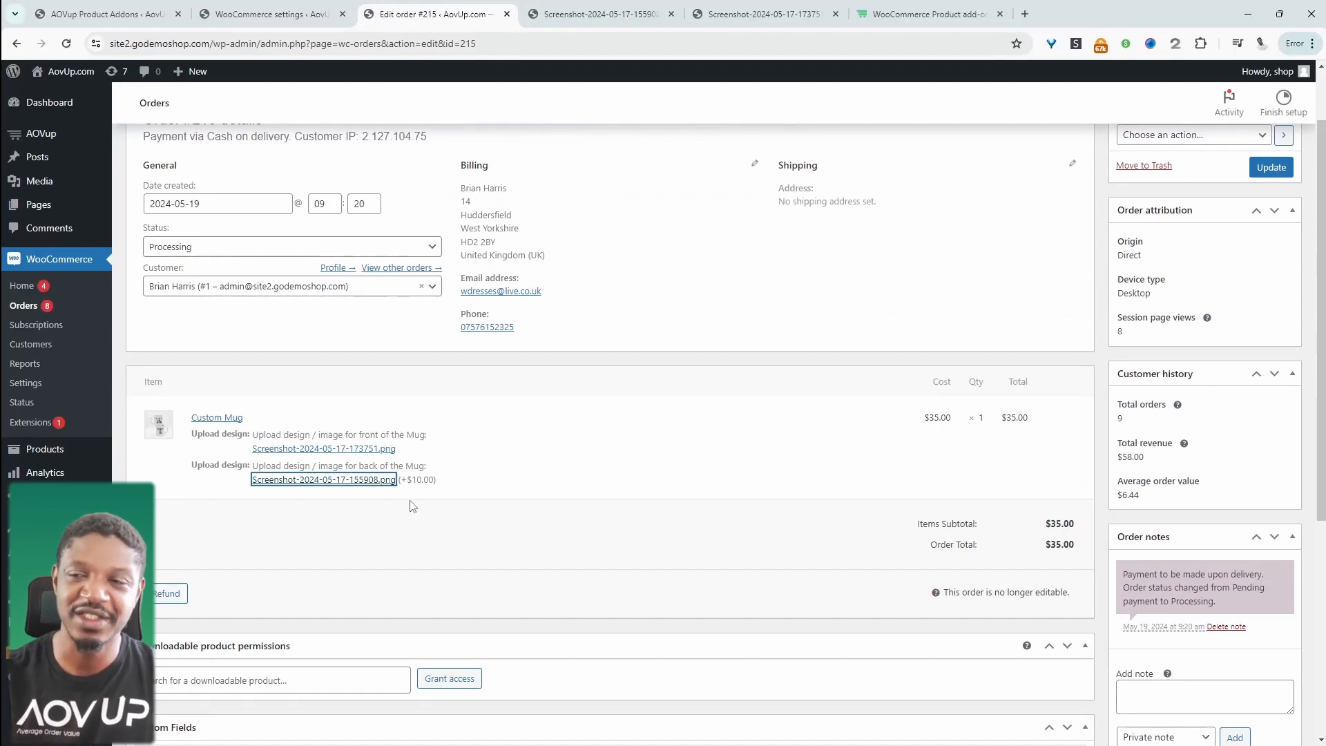